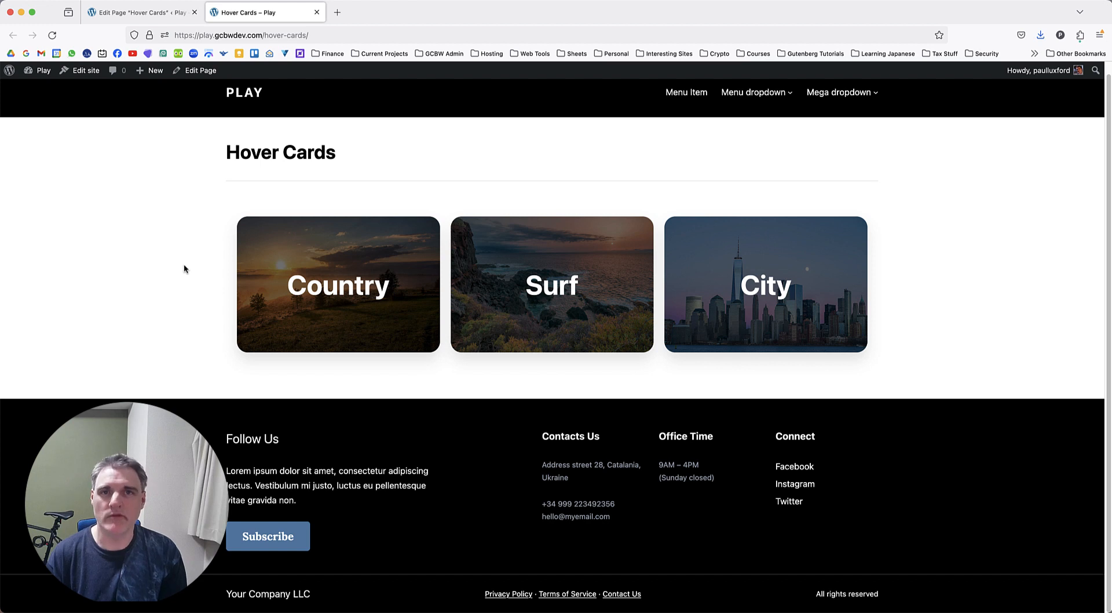
mouse_move(186, 270)
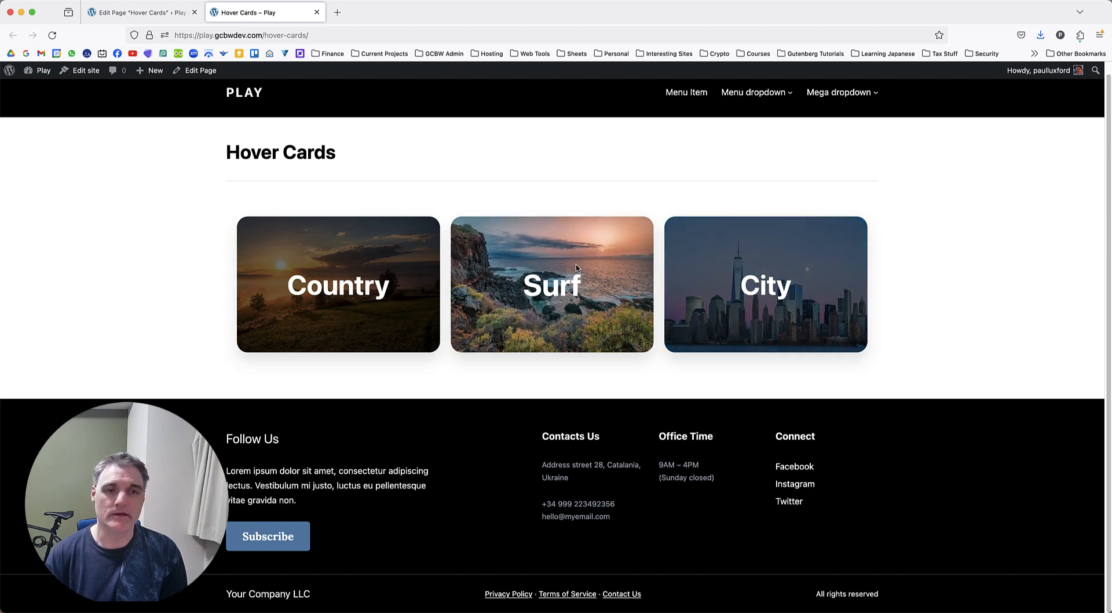
- Insert a GreenShift Row with a single column on the empty Hover Cards page
click(138, 11)
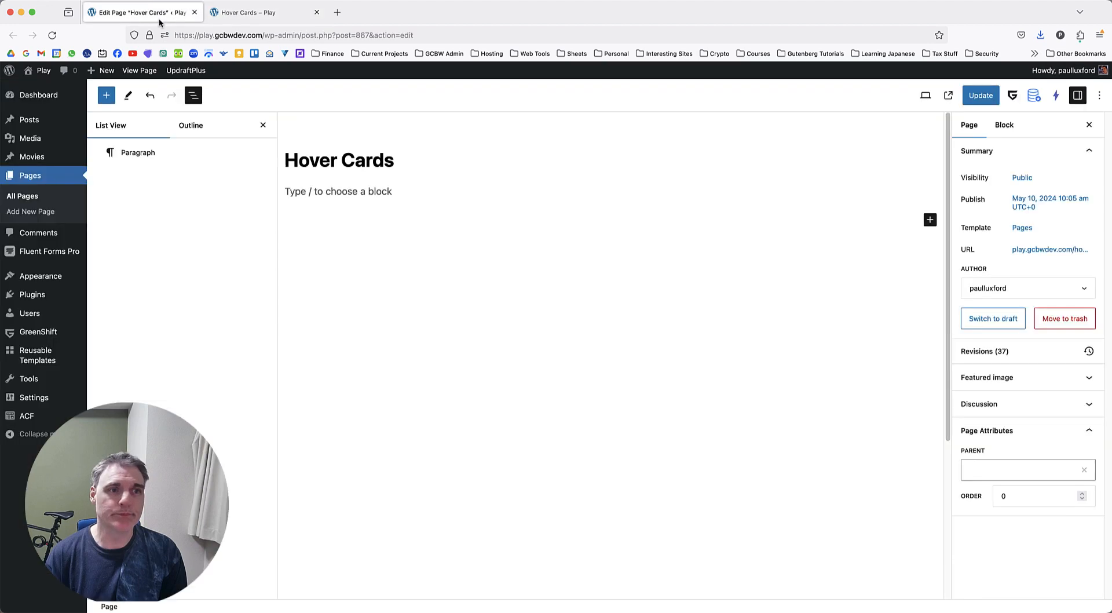
click(338, 191)
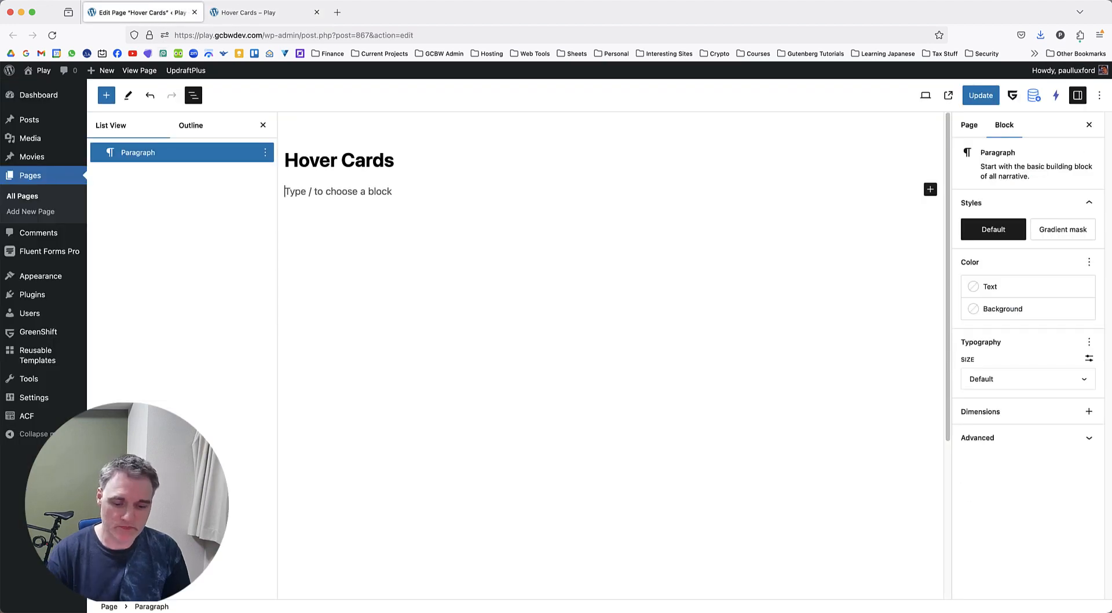
text(/row)
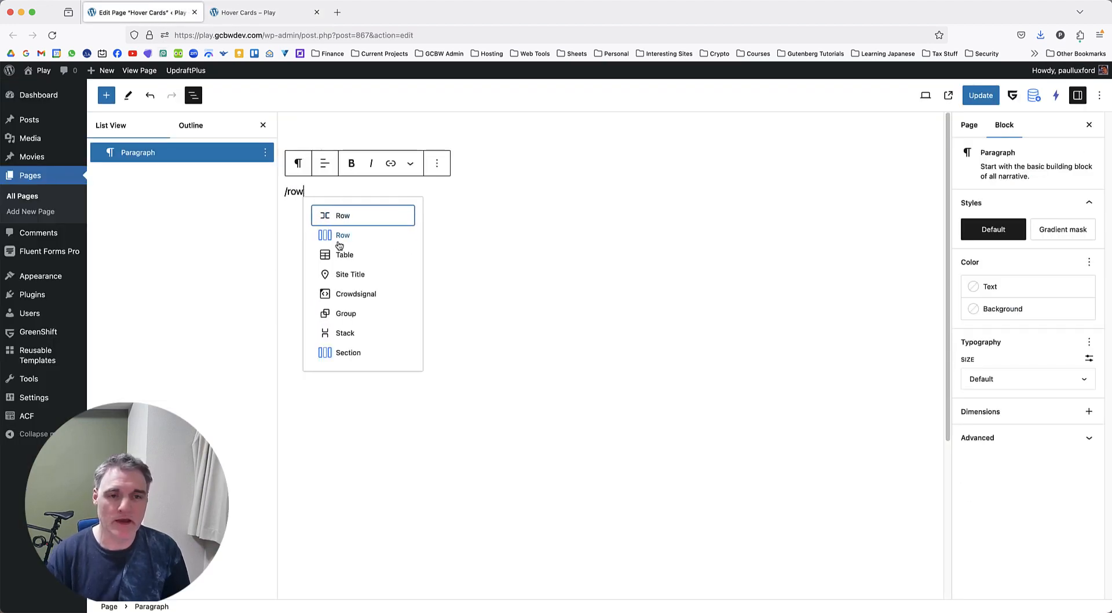
click(343, 235)
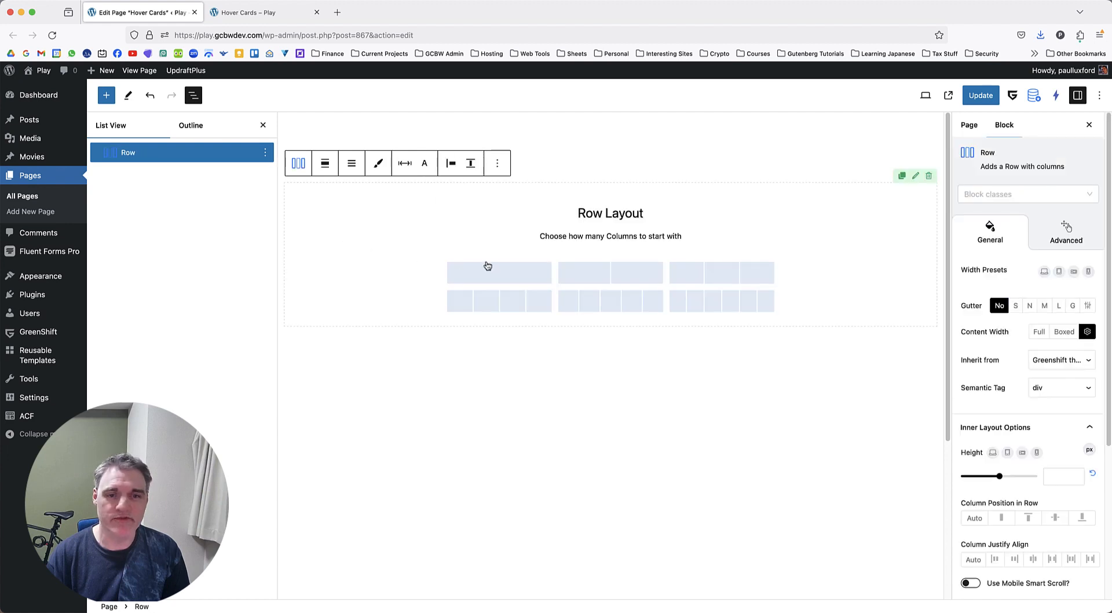
click(498, 272)
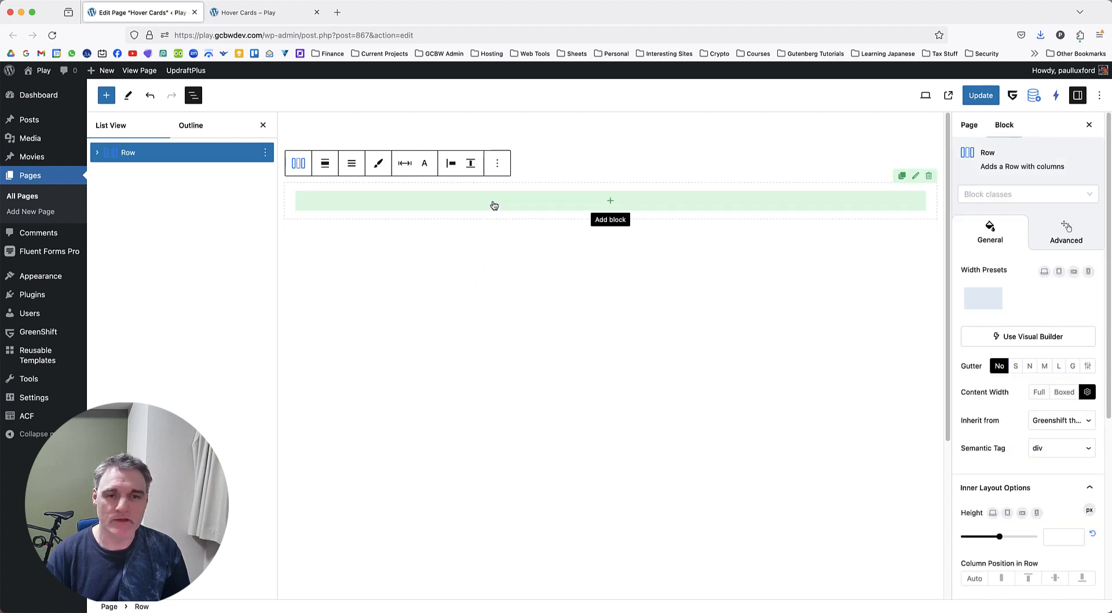
- Add a CSS grid of containers block inside the row's column
click(610, 200)
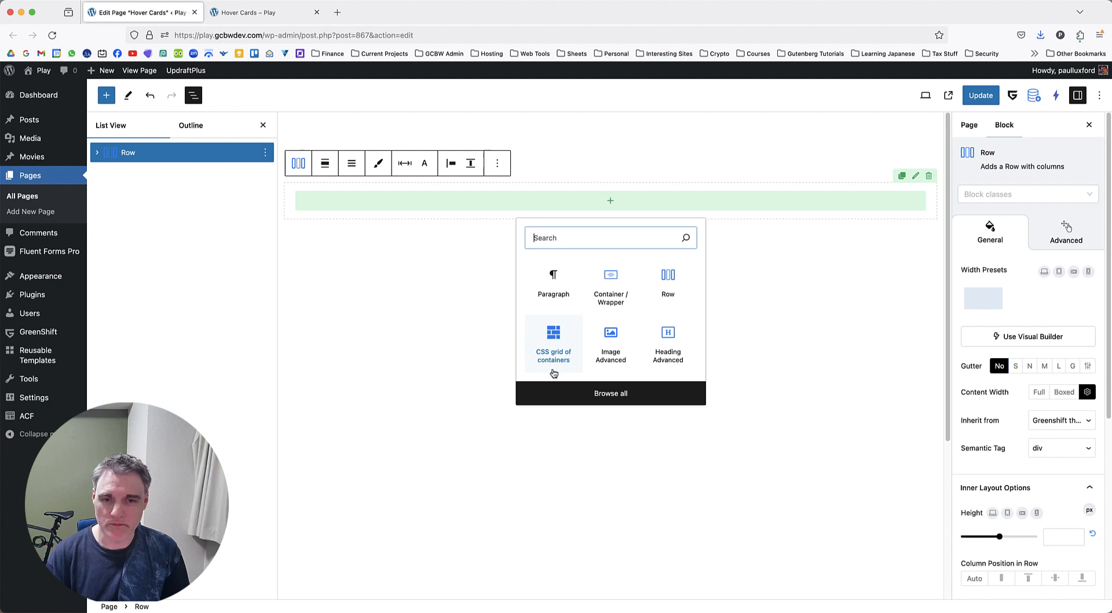
text(css)
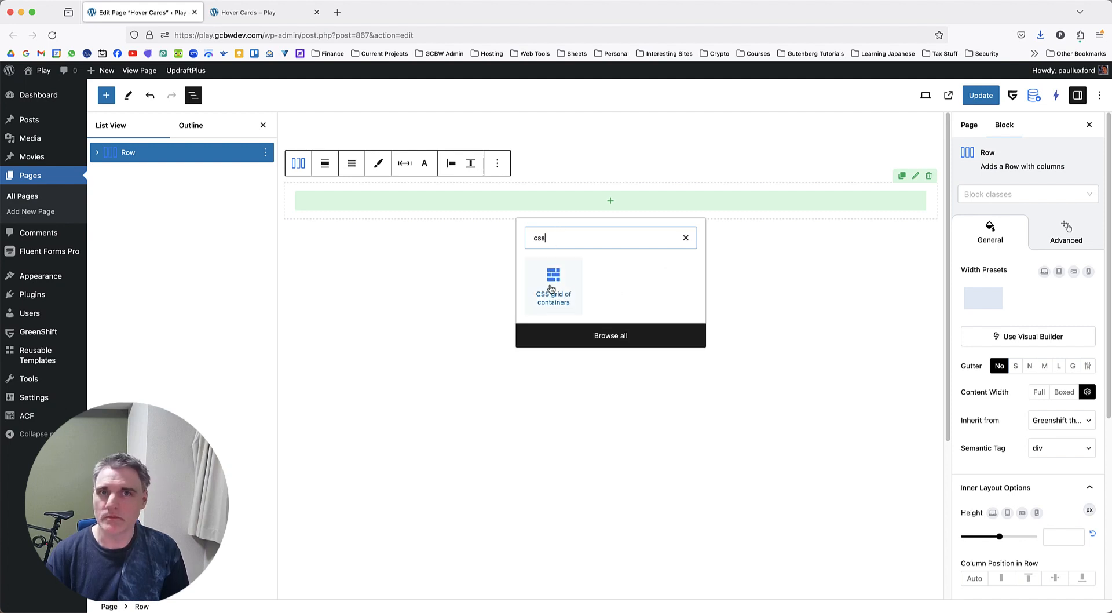
click(552, 285)
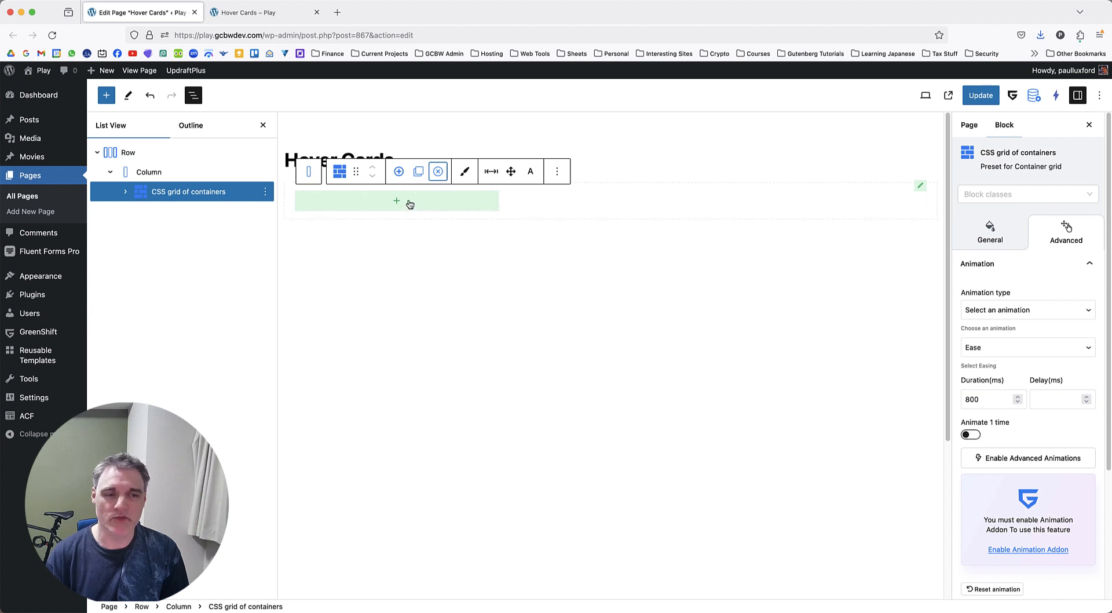
mouse_move(396, 200)
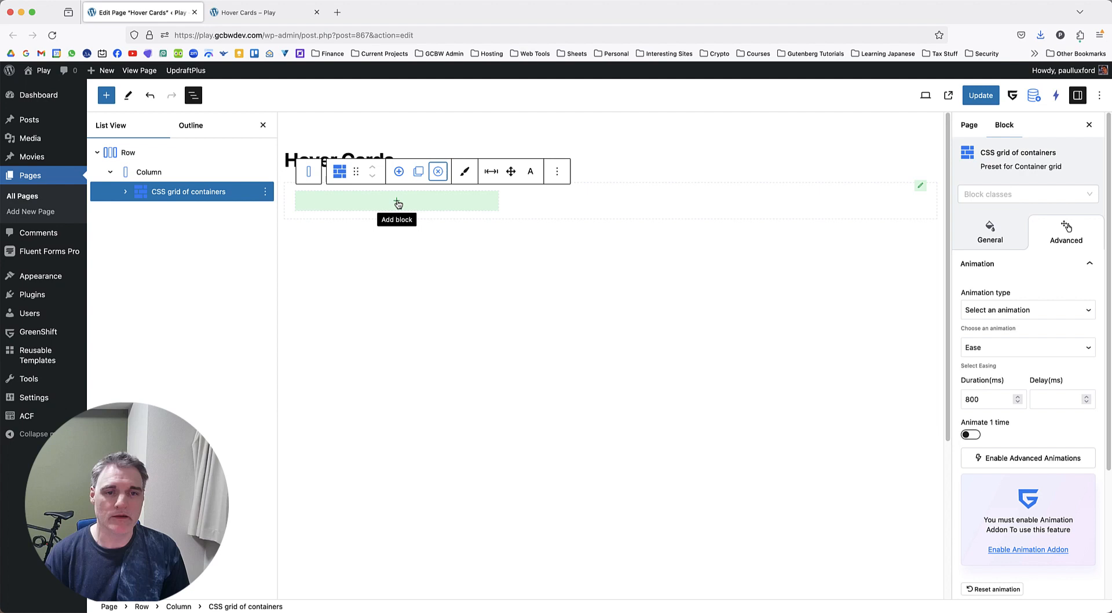
- Place an Image Advanced block in the first grid item using the sunset image from the Media Library
click(397, 171)
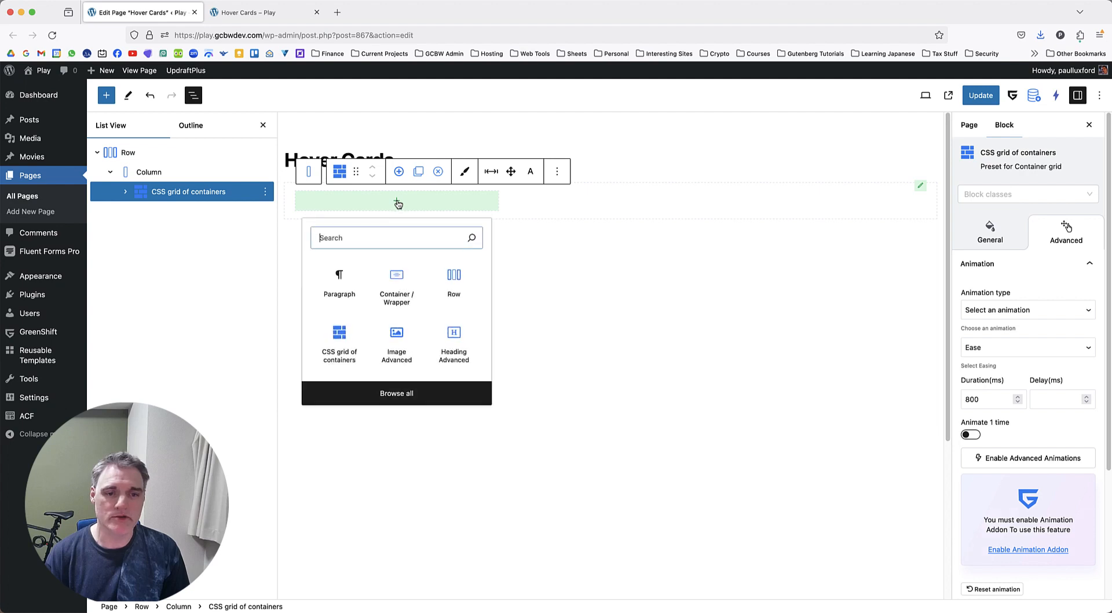
text(ima)
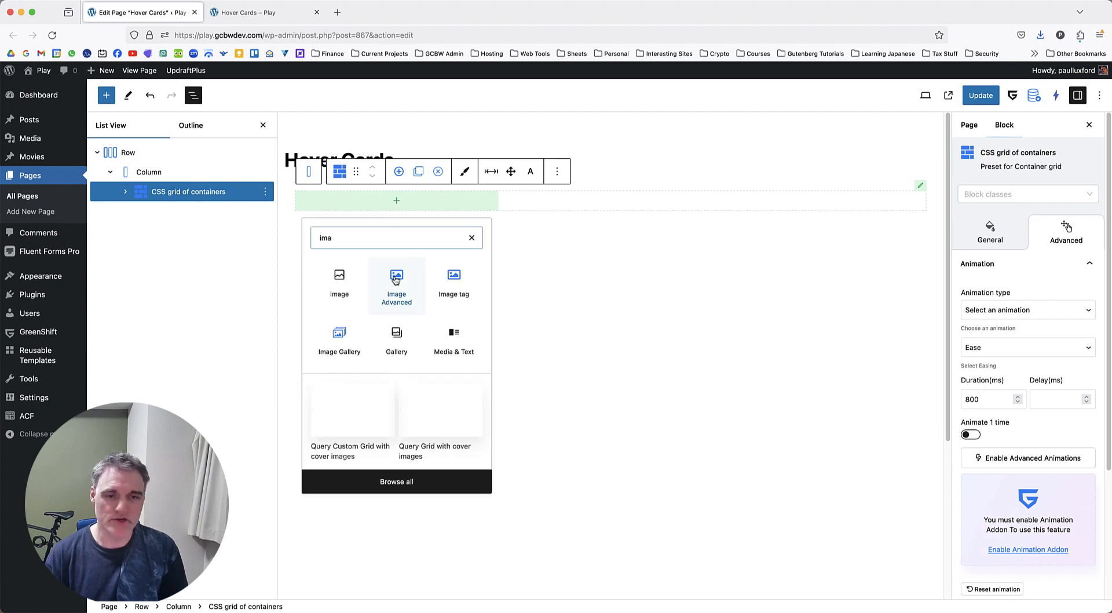
click(396, 285)
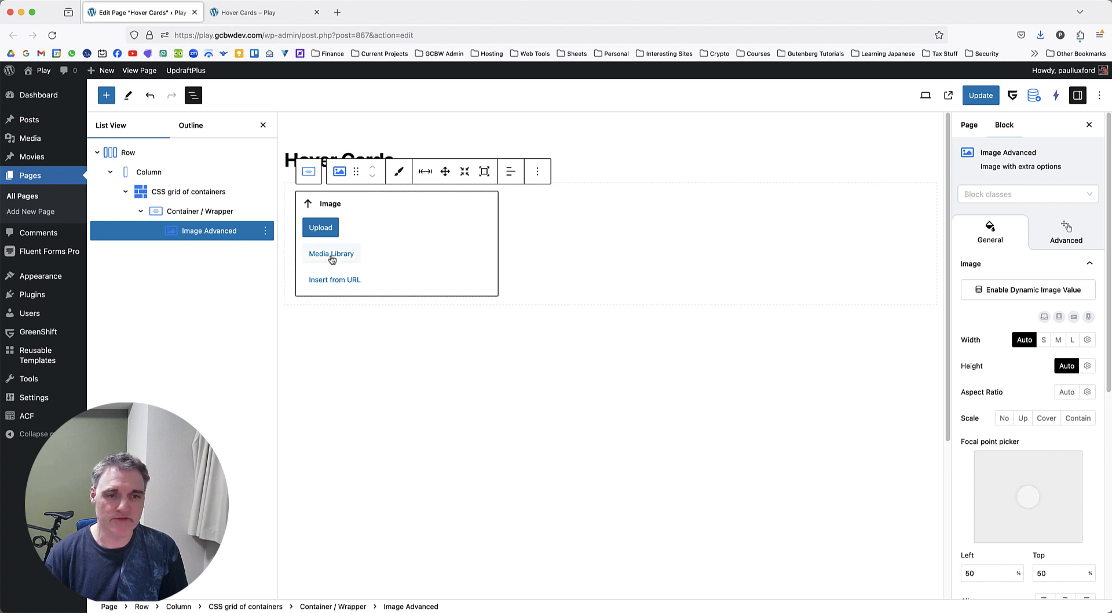
click(330, 254)
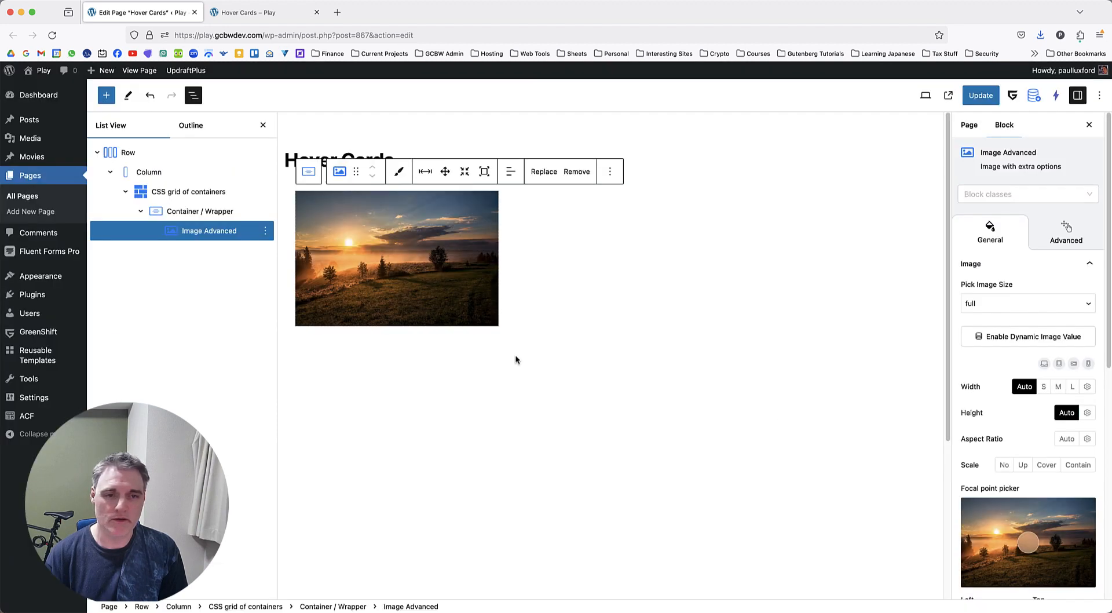
- Add a Container beneath the image holding a Heading Advanced block for the Country title
click(266, 233)
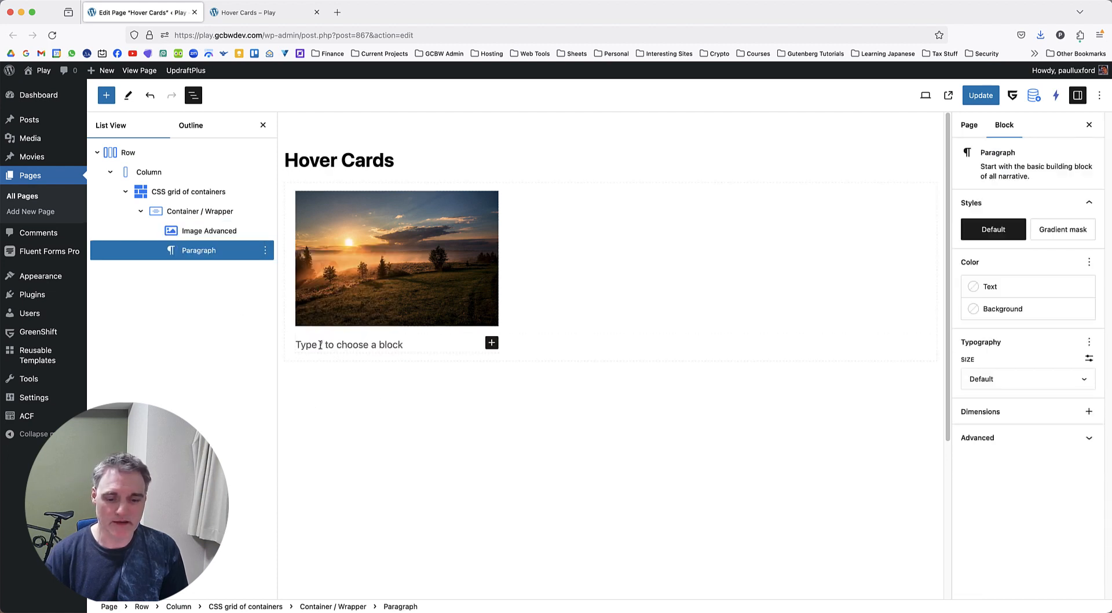
text(/con)
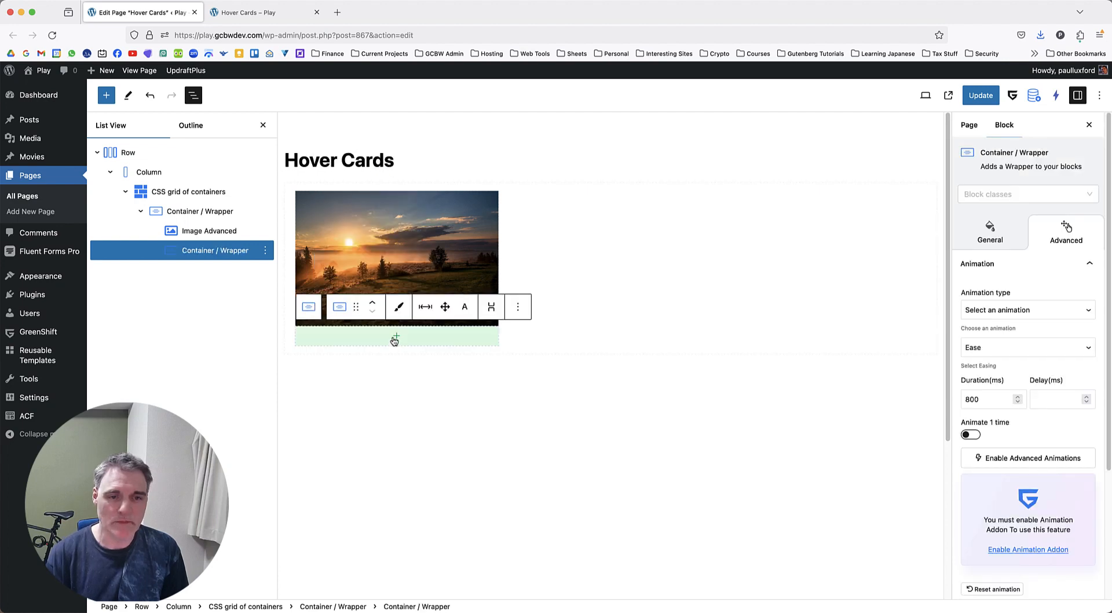
click(396, 338)
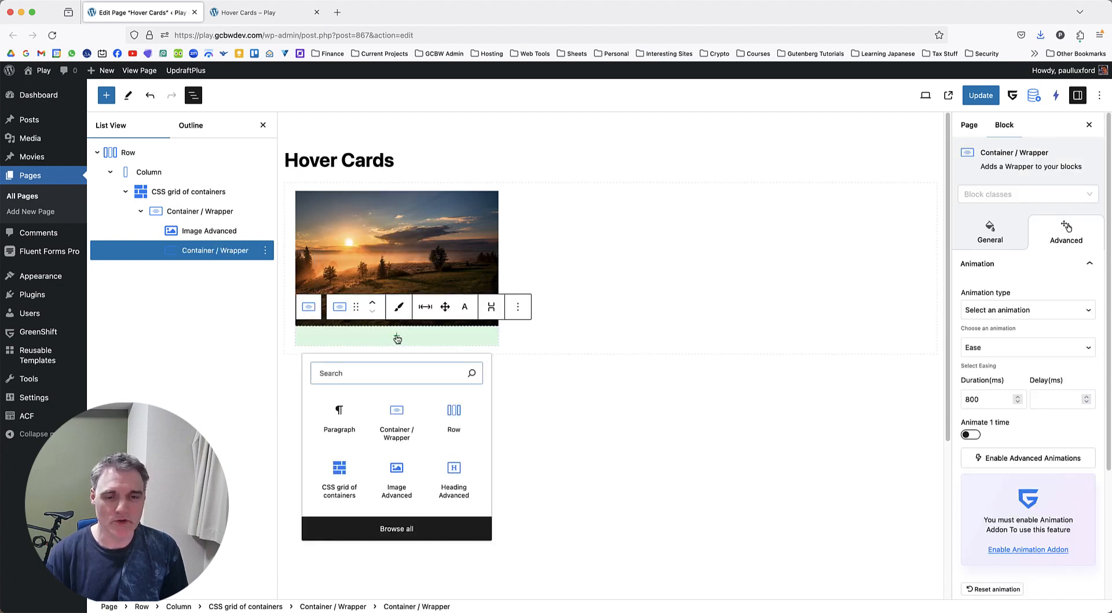
text(he)
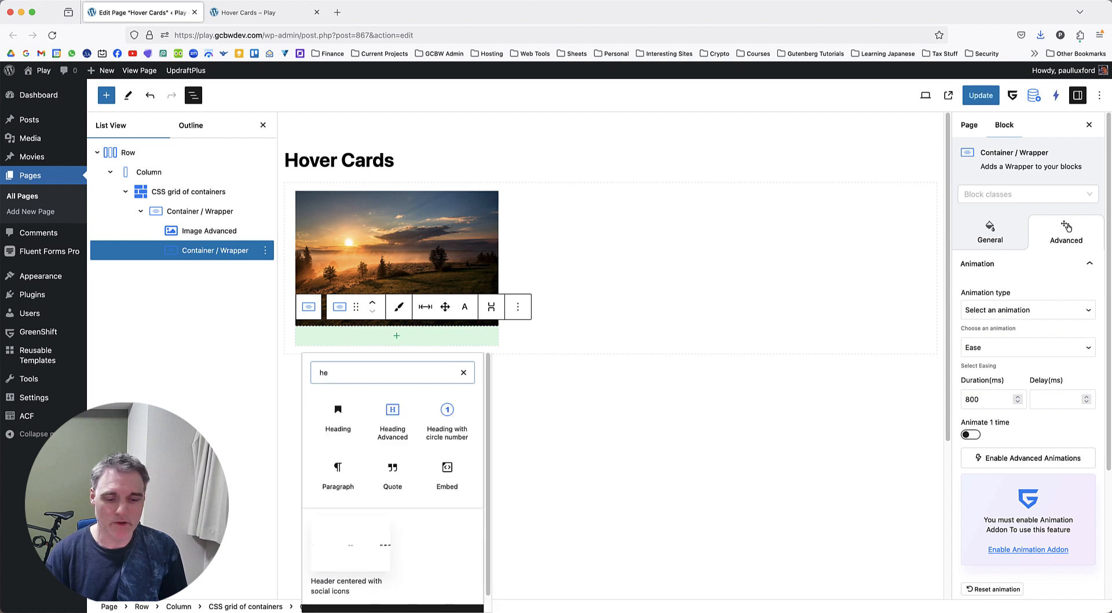
click(393, 423)
text(Country)
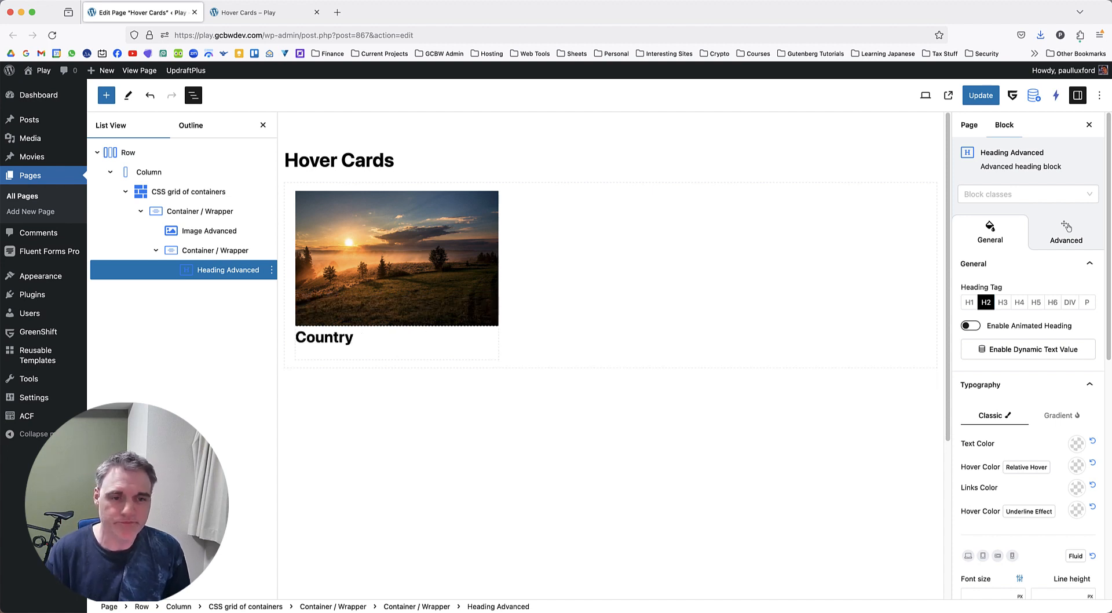
- Give the outer card container the additional CSS class 'card'
click(323, 336)
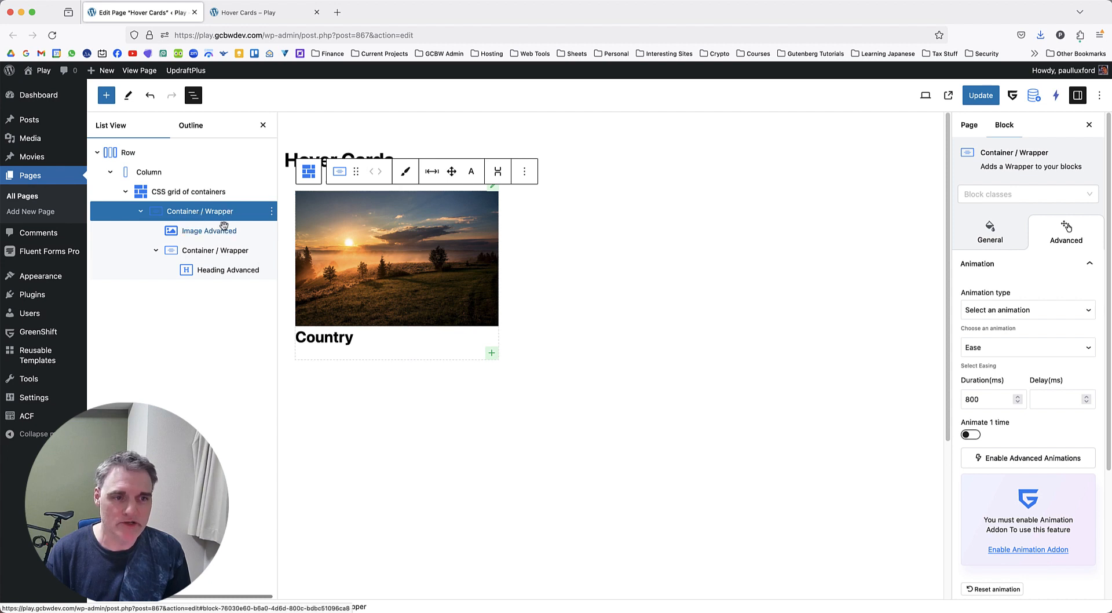
mouse_move(990, 231)
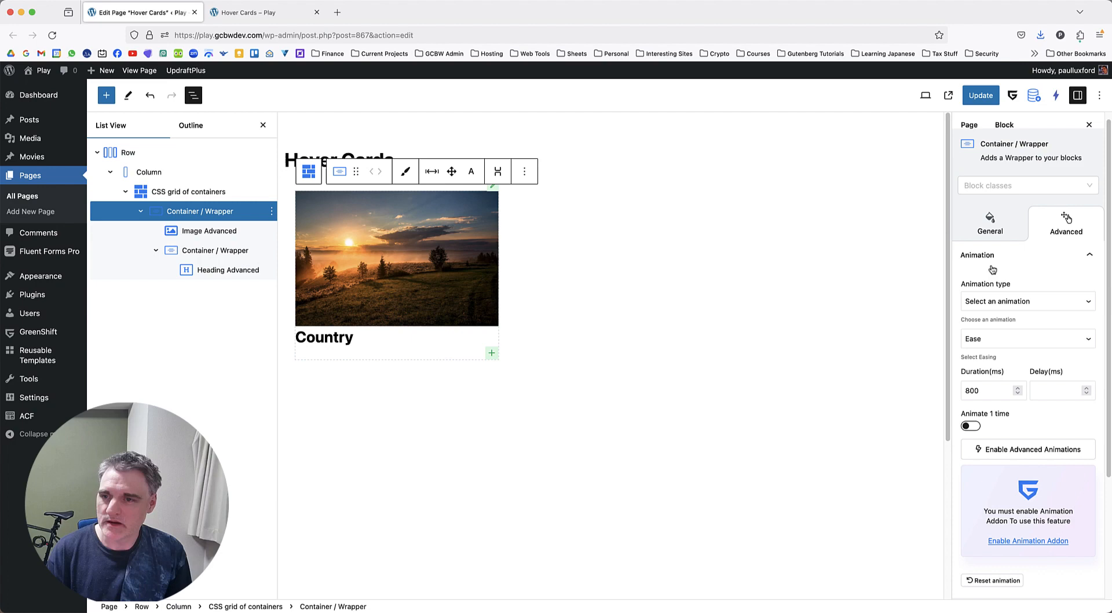
scroll(down, 3)
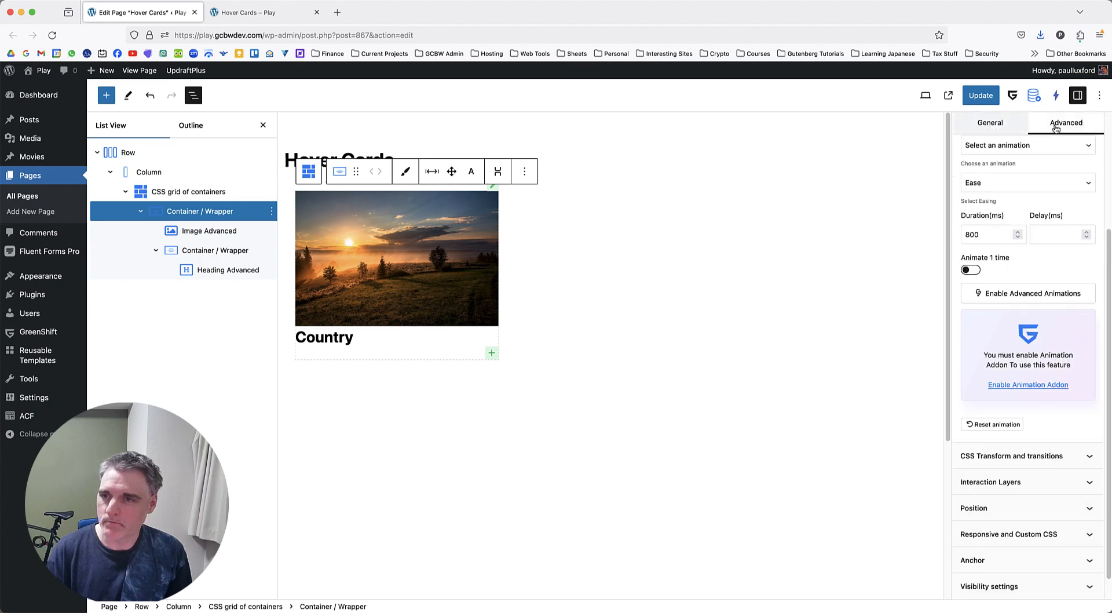
click(977, 474)
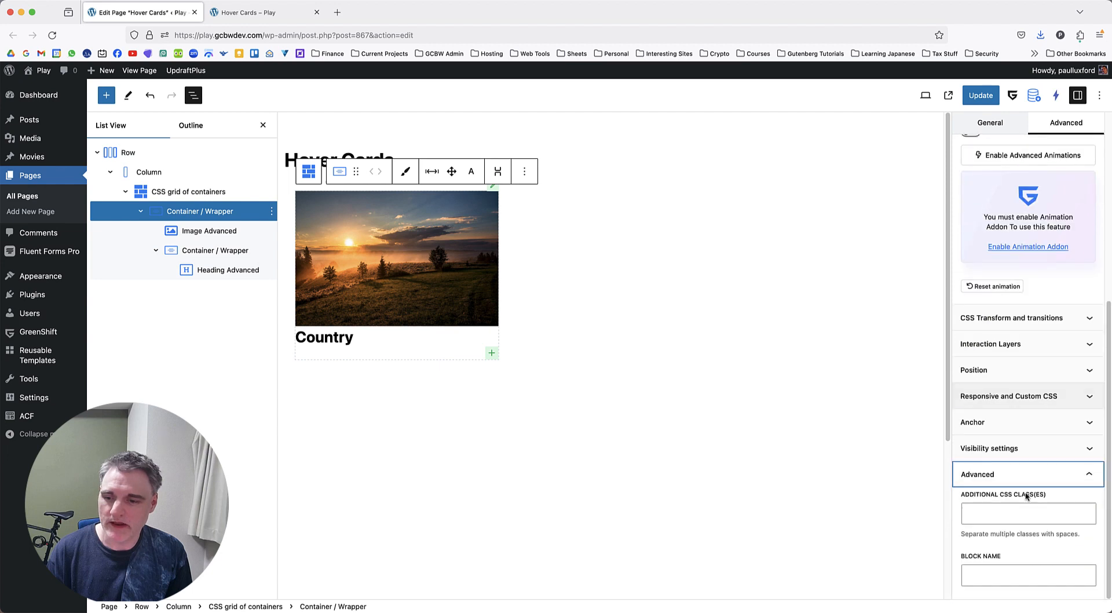
text(card-main)
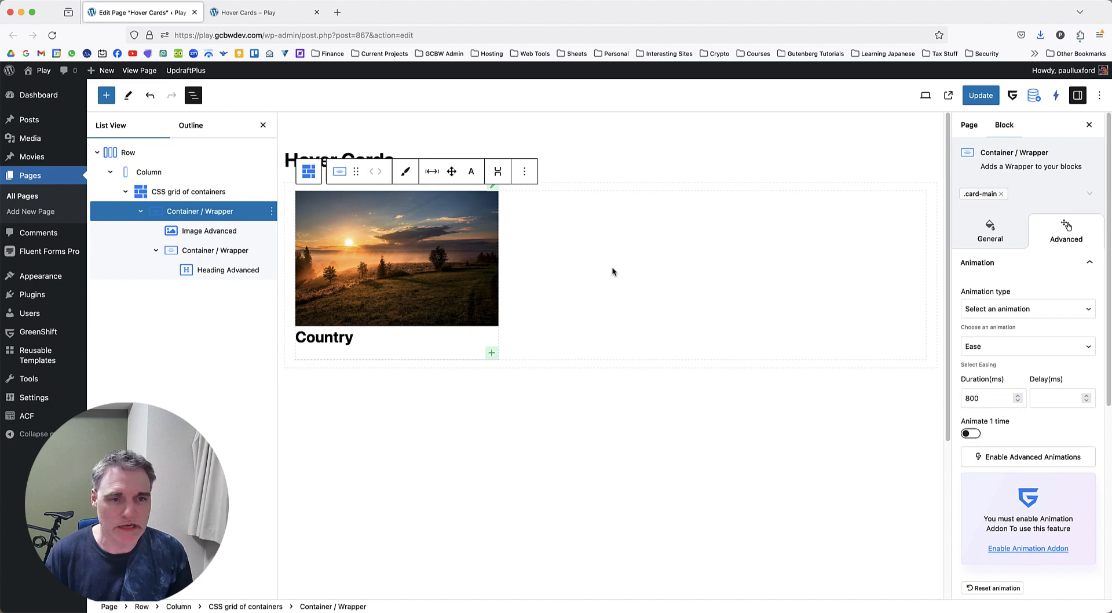
- Adjust the card container's styling, hidden overflow and 250px fixed height
click(989, 233)
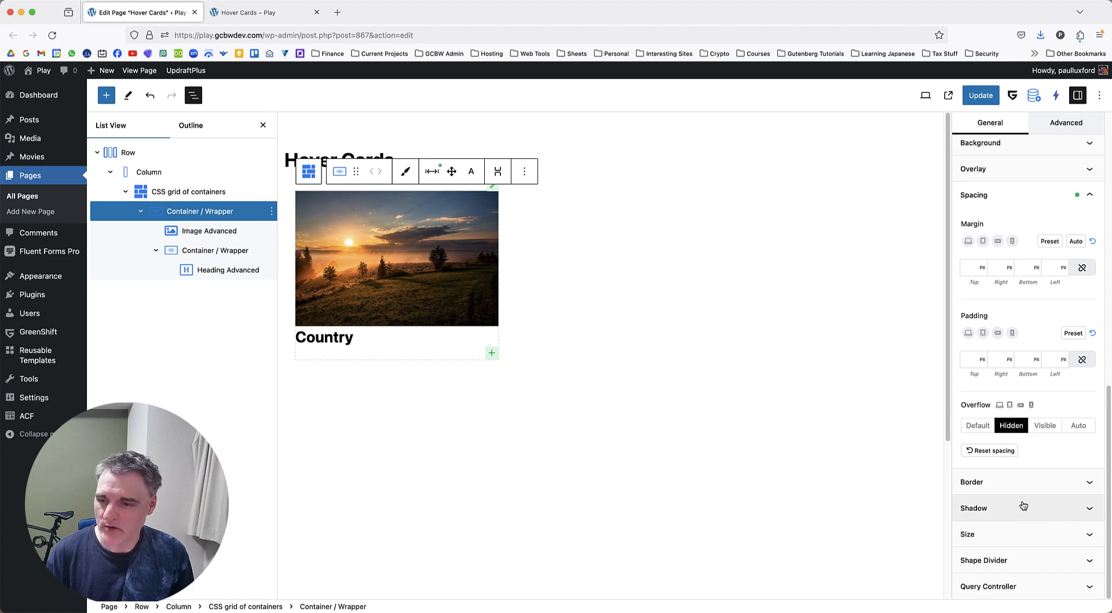
click(975, 508)
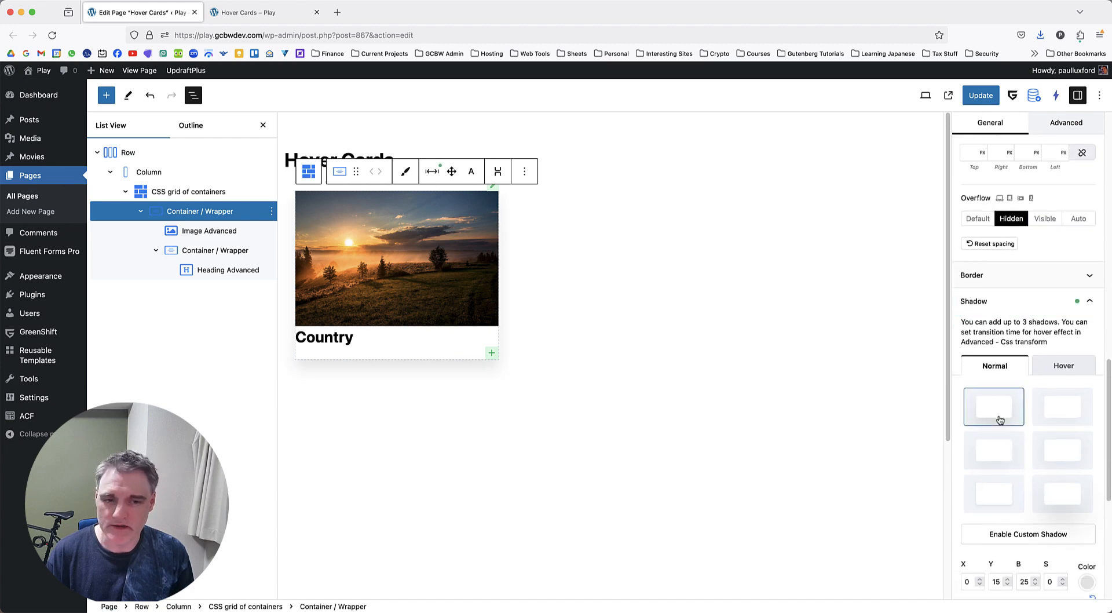
scroll(down, 3)
text(250)
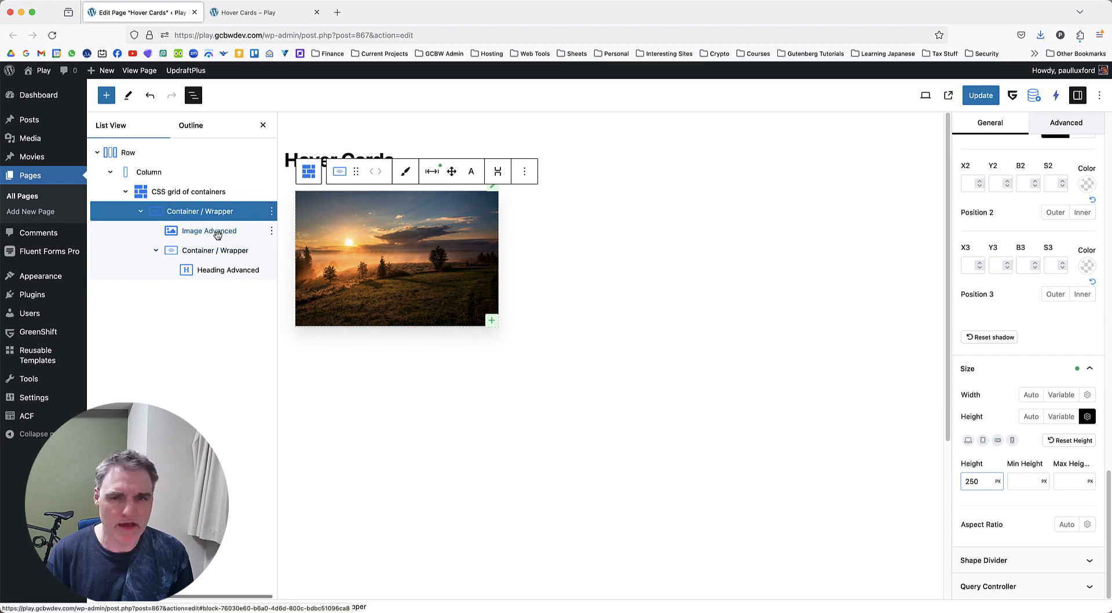
- Set the card image to 100% custom height, cover scaling and 20px rounded corners
click(977, 481)
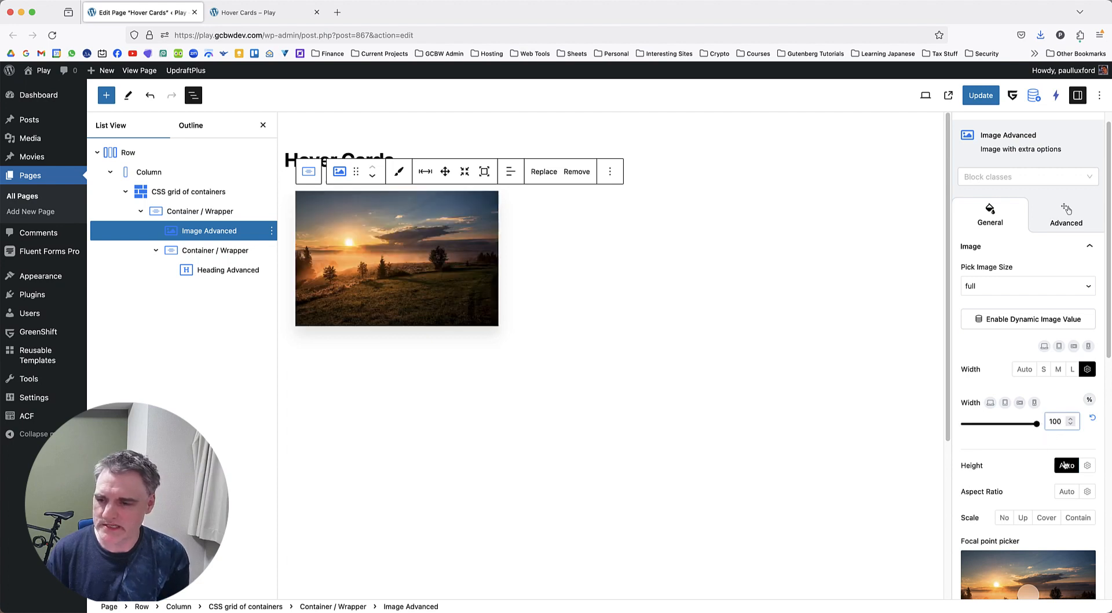
click(1088, 464)
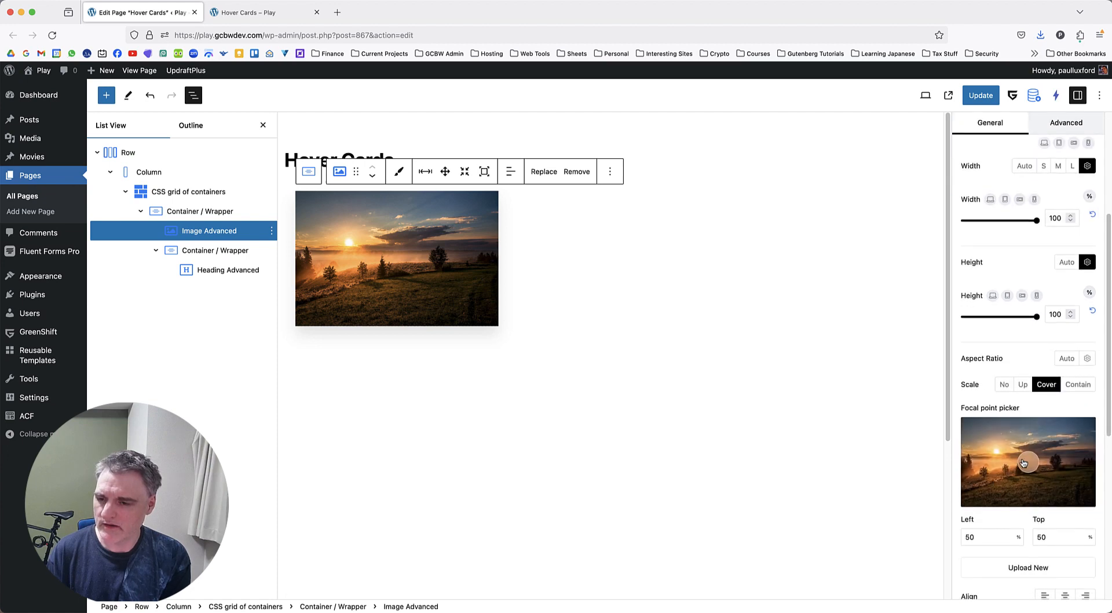
scroll(down, 3)
text(20)
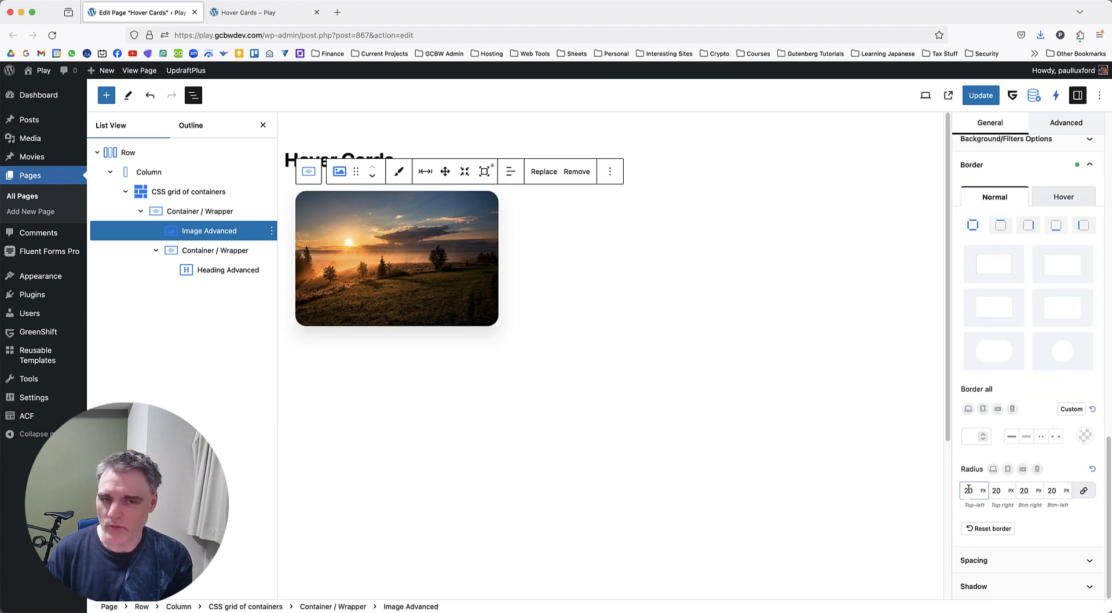
click(200, 211)
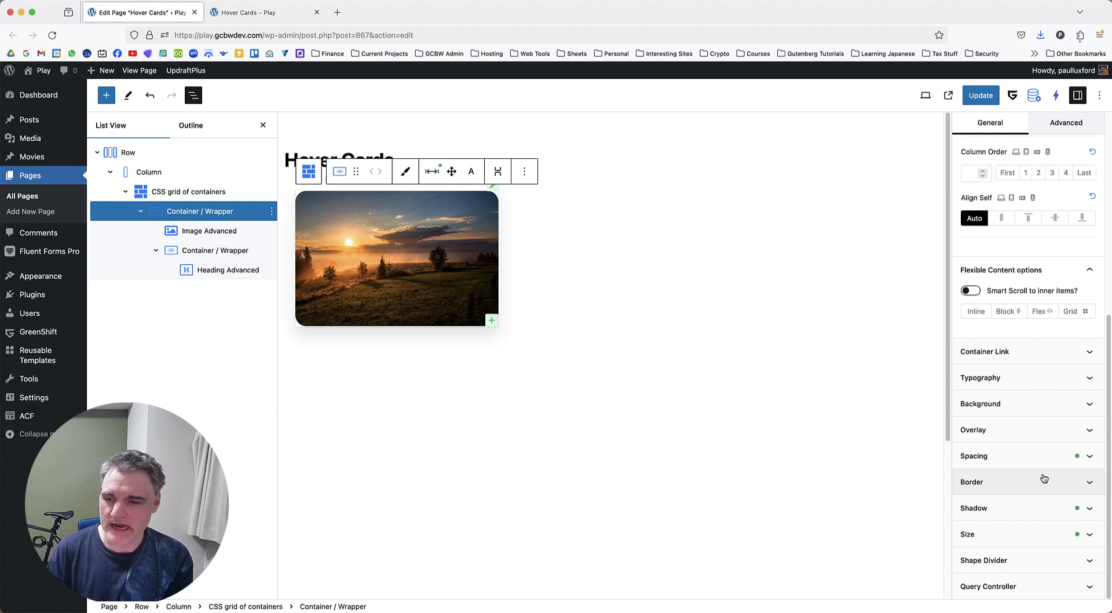
click(972, 482)
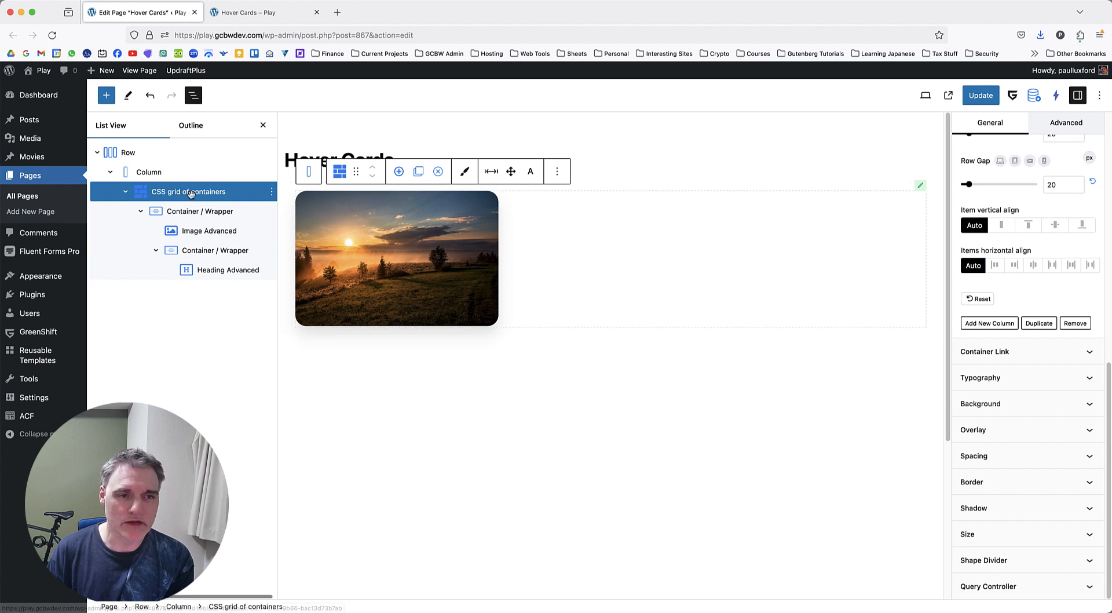
- Select the inner container so the Country heading shows beneath the image
click(200, 211)
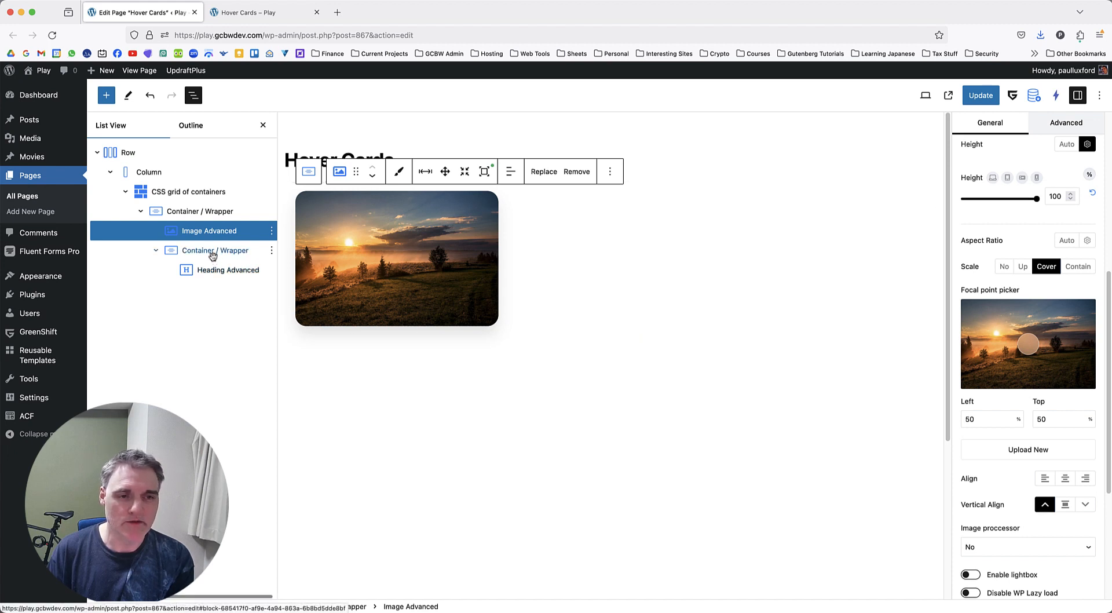
click(214, 251)
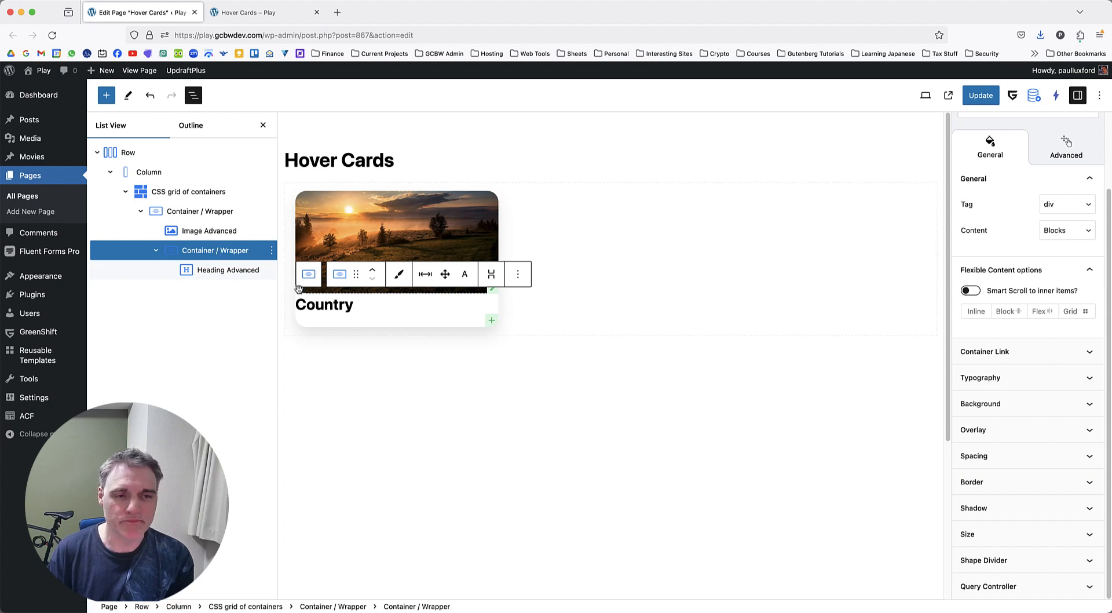
- Position the card image absolutely with top, left, right and bottom offsets of 0
click(209, 231)
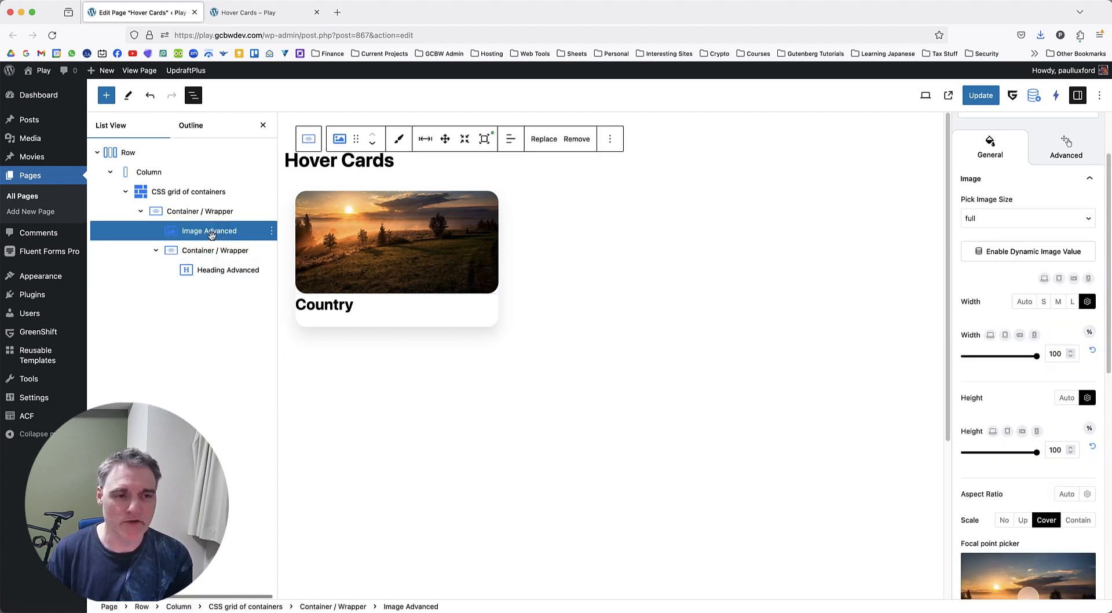
click(1065, 146)
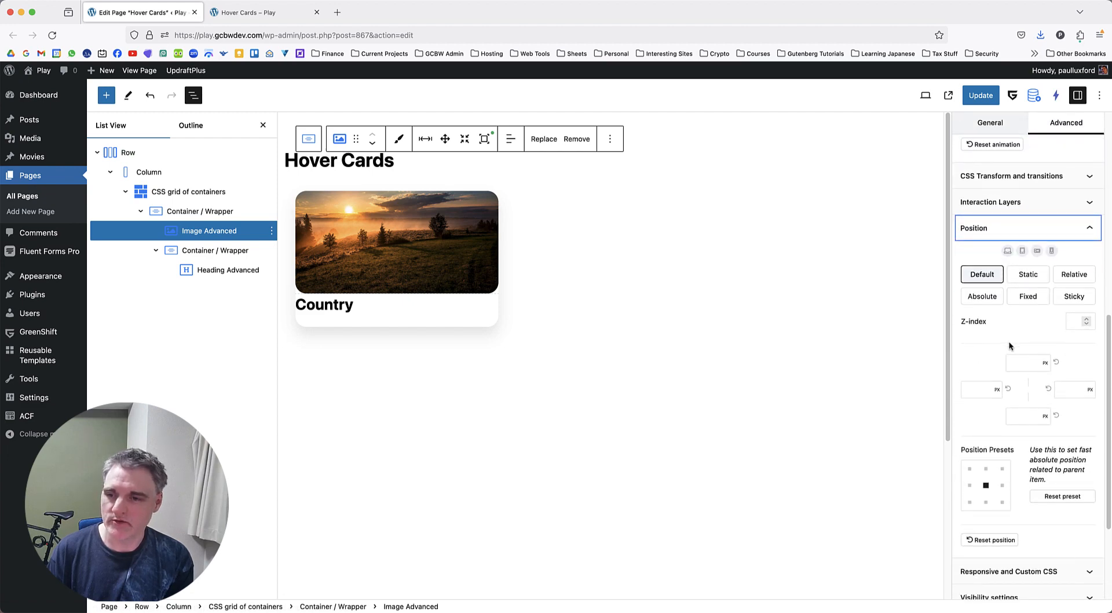
click(981, 296)
text(0)
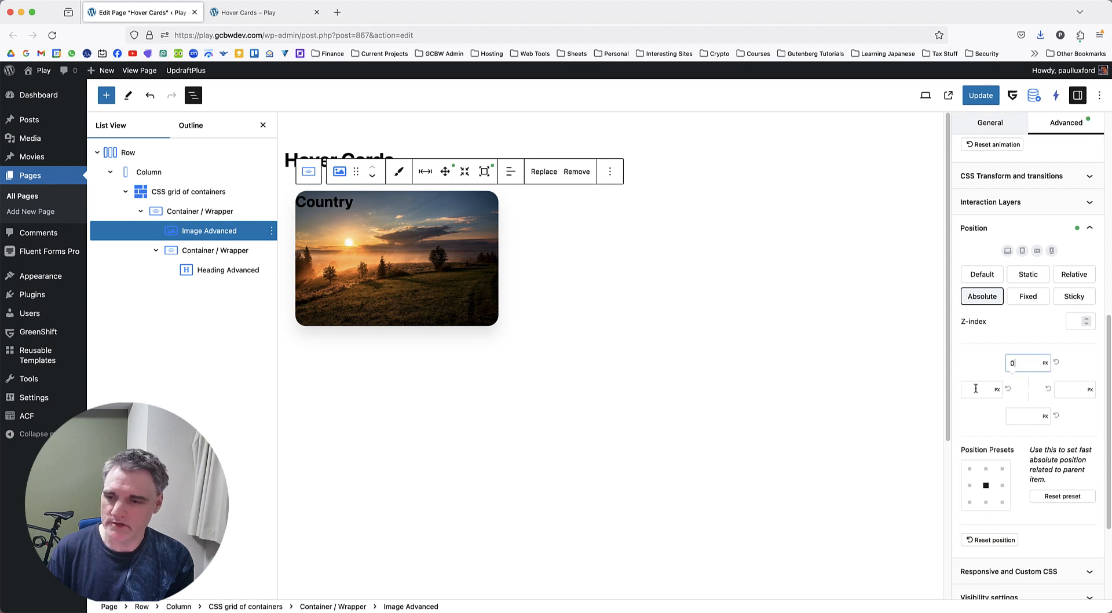
click(1075, 389)
text(0)
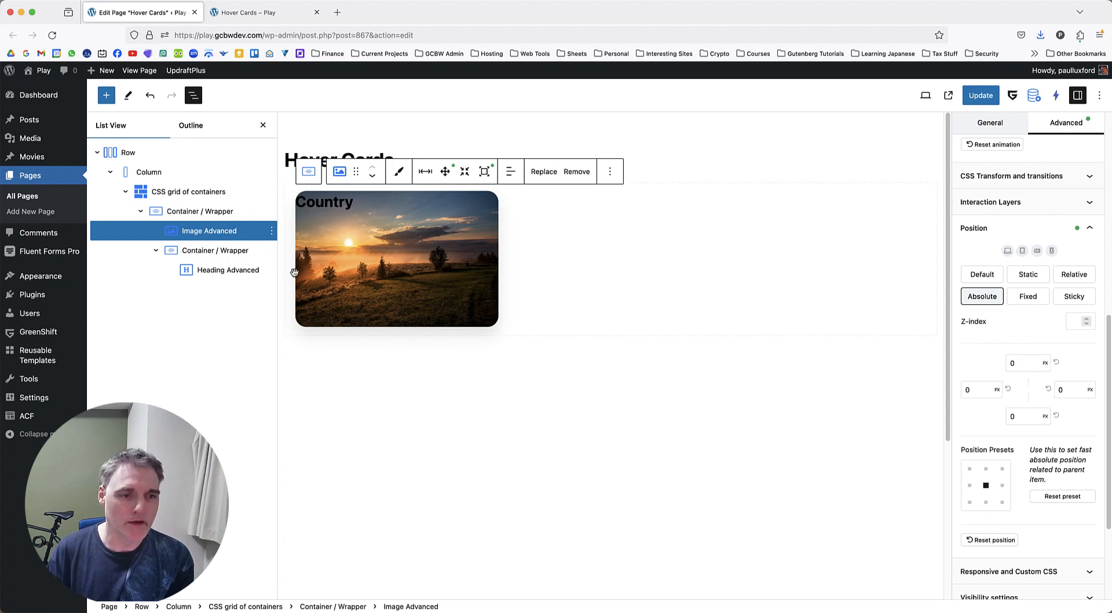
click(216, 250)
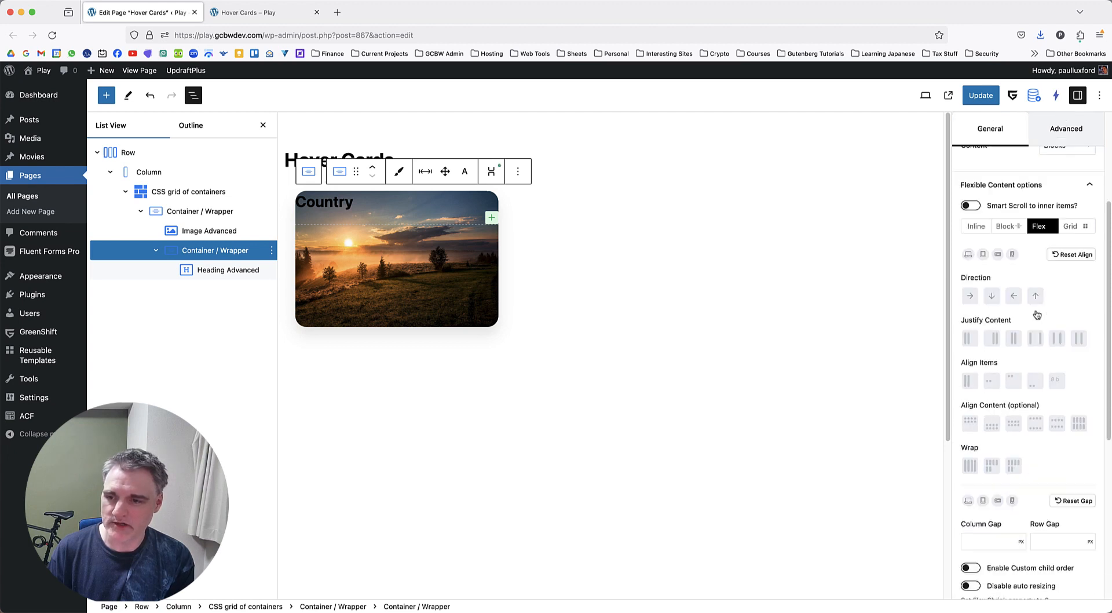
- Make the heading container a column flex box with content centered both ways
click(992, 264)
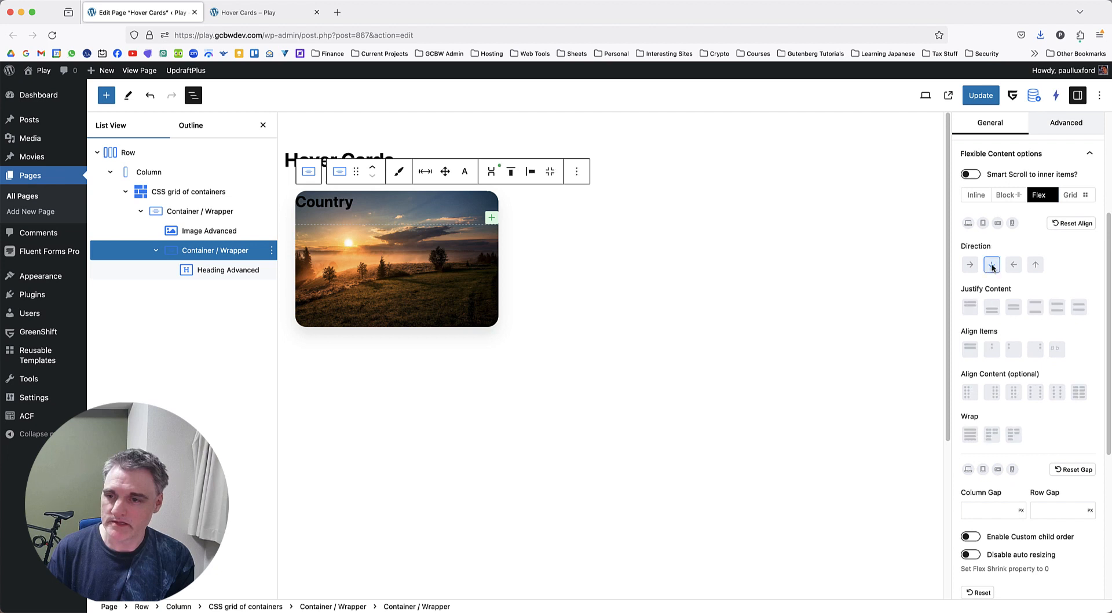
mouse_move(992, 264)
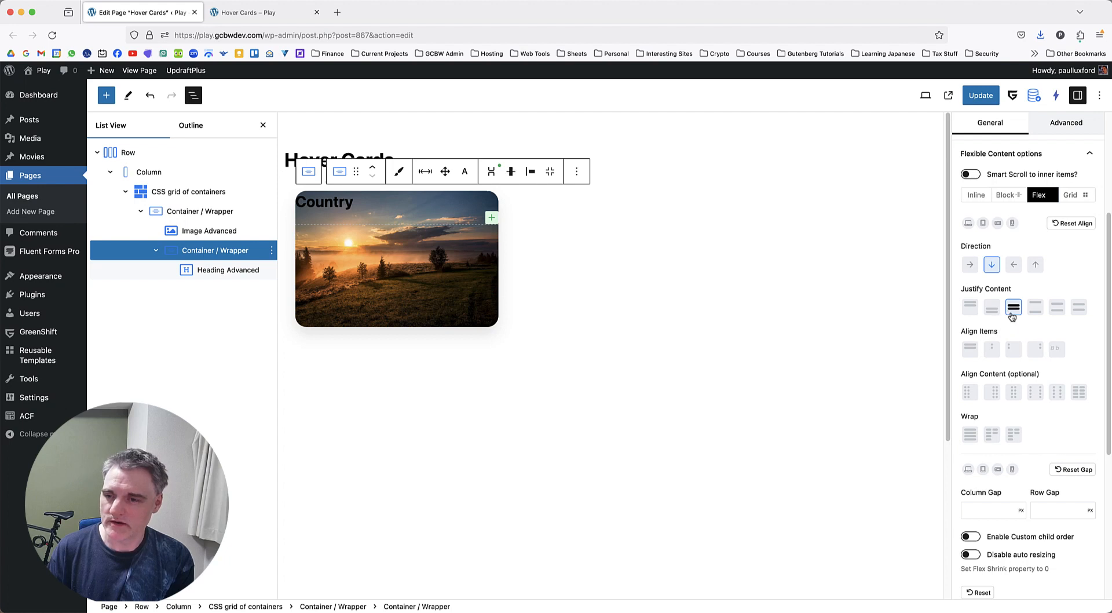
click(992, 349)
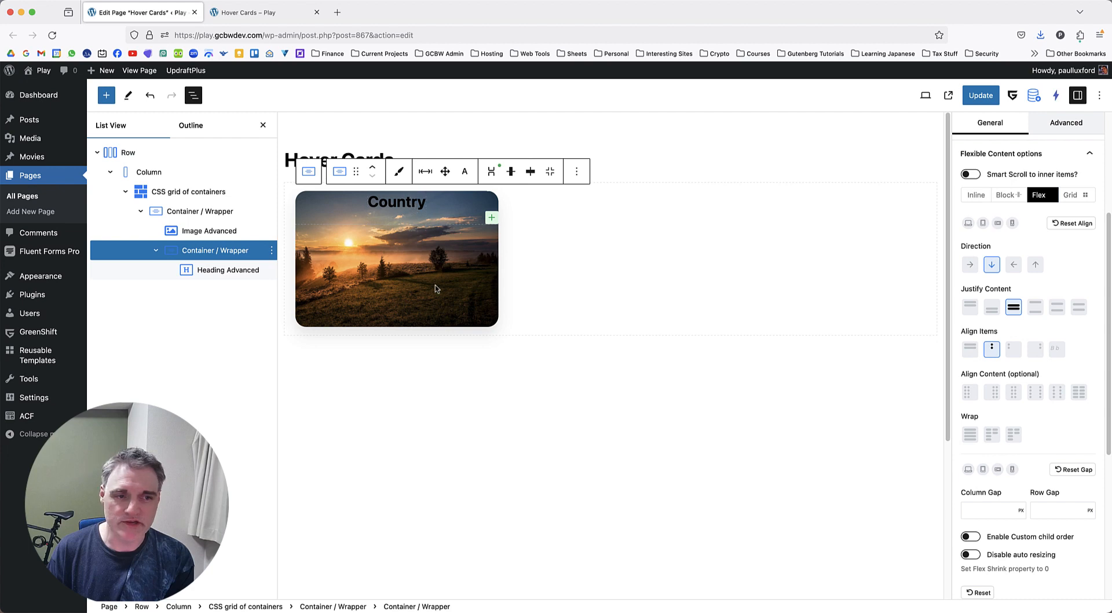
scroll(down, 3)
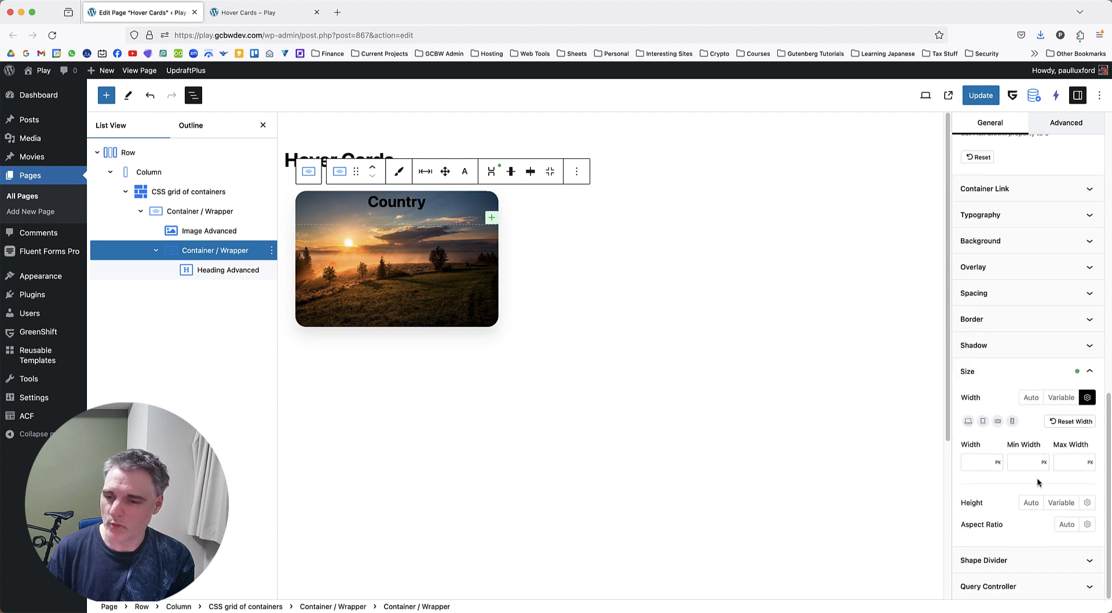
- Set the heading container to 100% width and 100% custom height
click(981, 462)
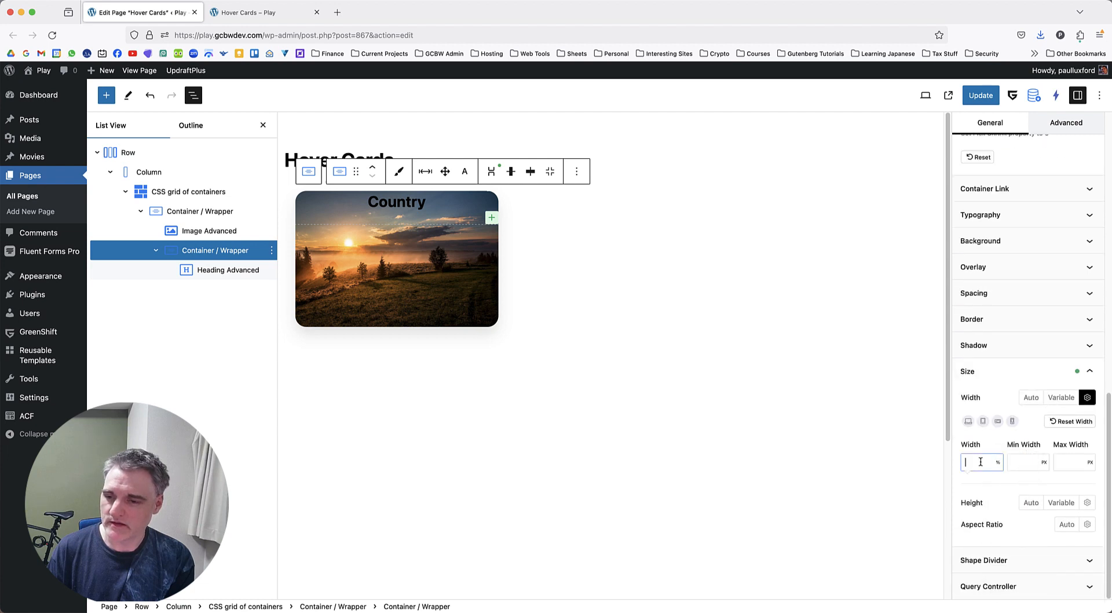
text(100)
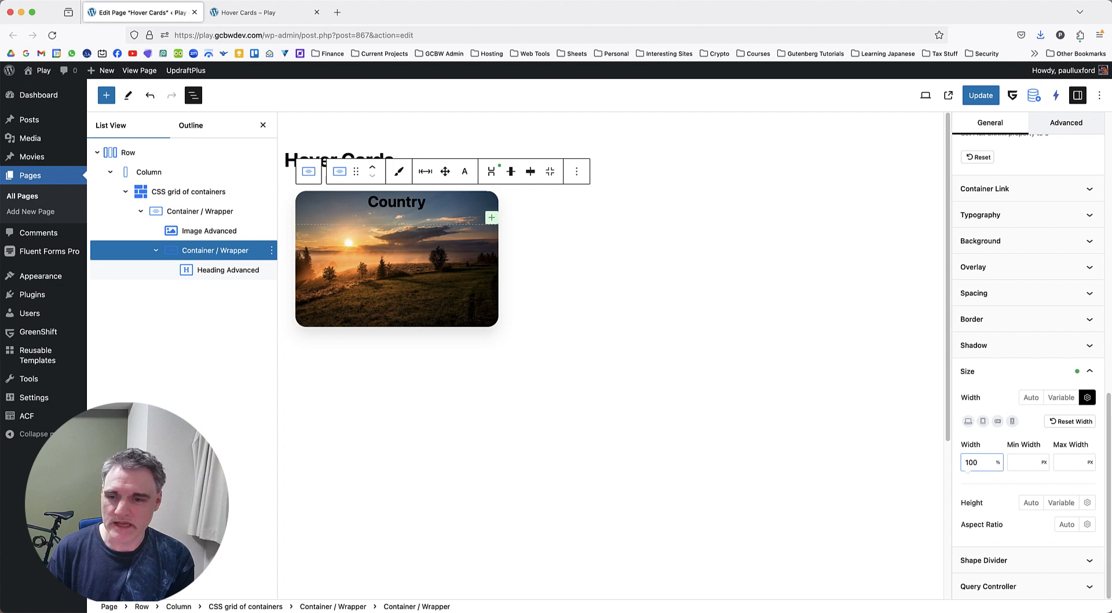
click(1061, 501)
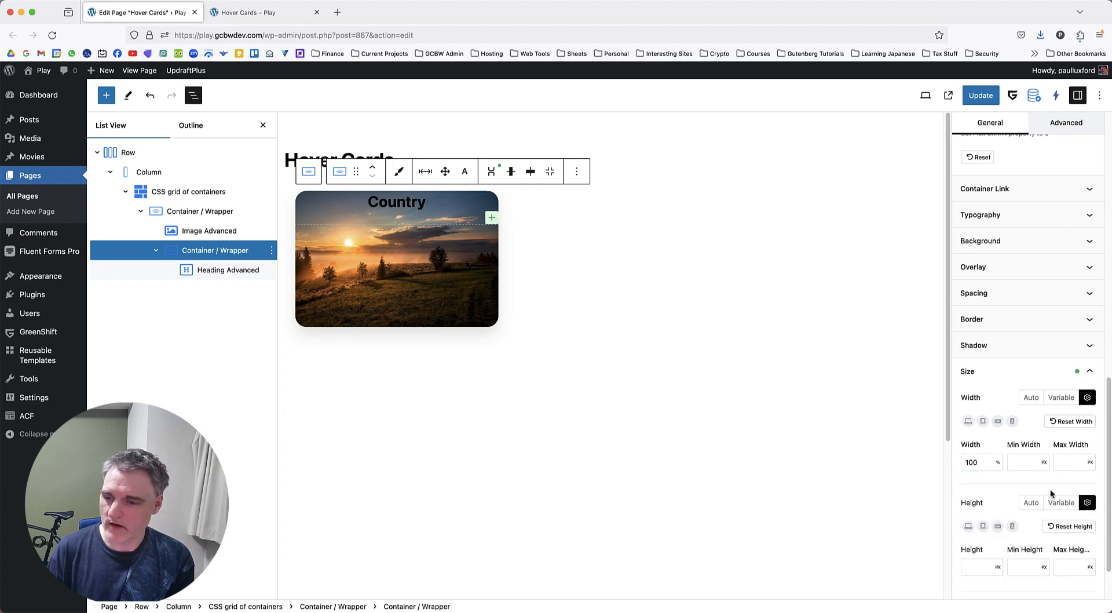
click(997, 501)
text(1)
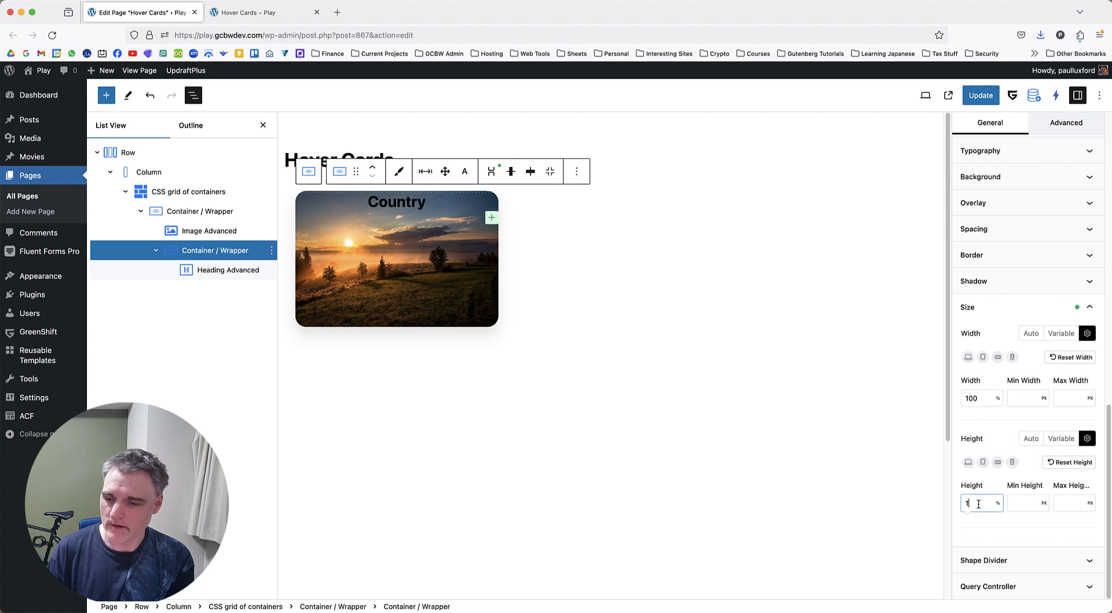
text(00)
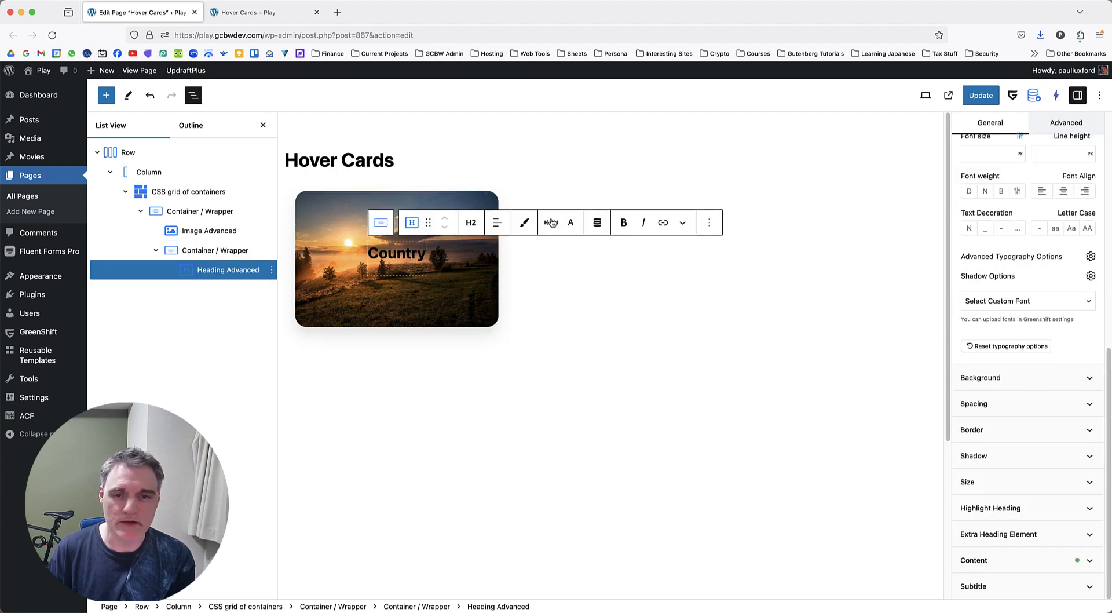
- Style the Country heading white with a font size of 50
click(550, 222)
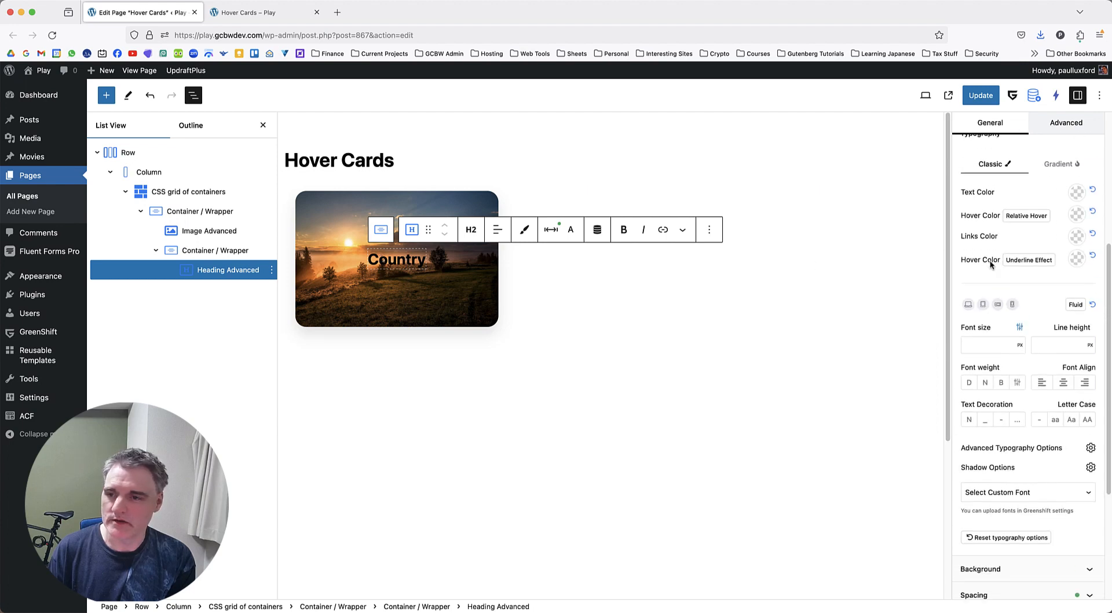
click(1092, 191)
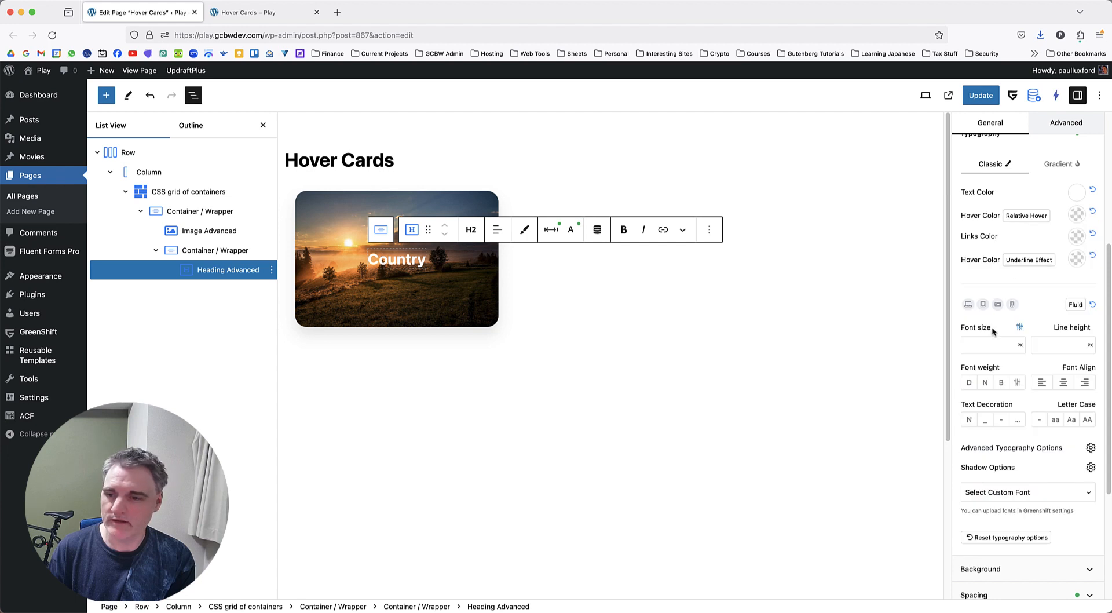
text(50)
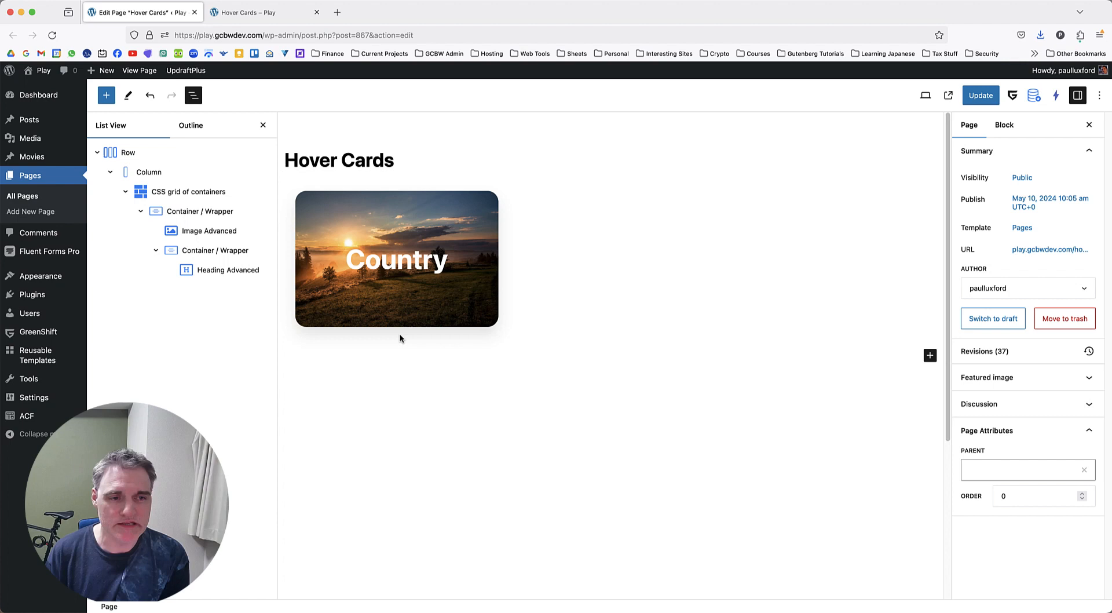
mouse_move(429, 232)
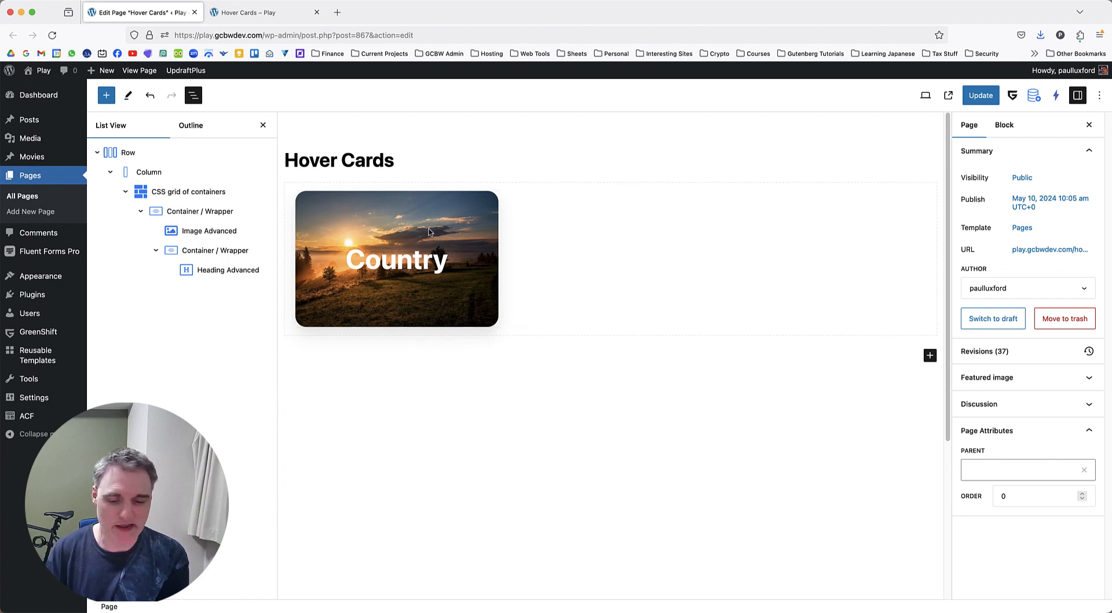
mouse_move(414, 224)
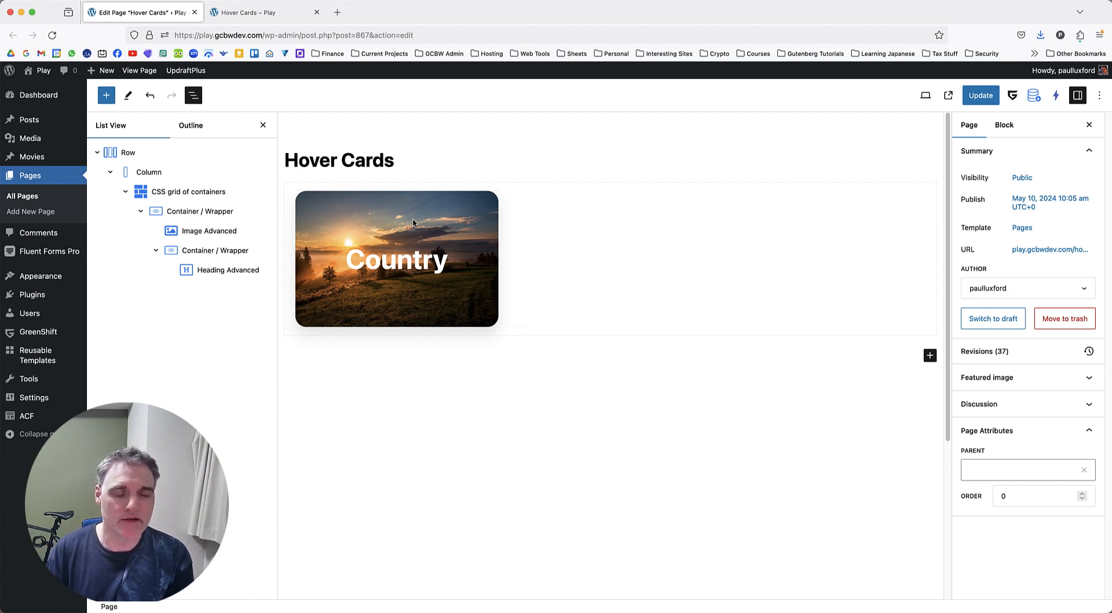
- Reselect the card image to reach its animation and transform settings
click(210, 231)
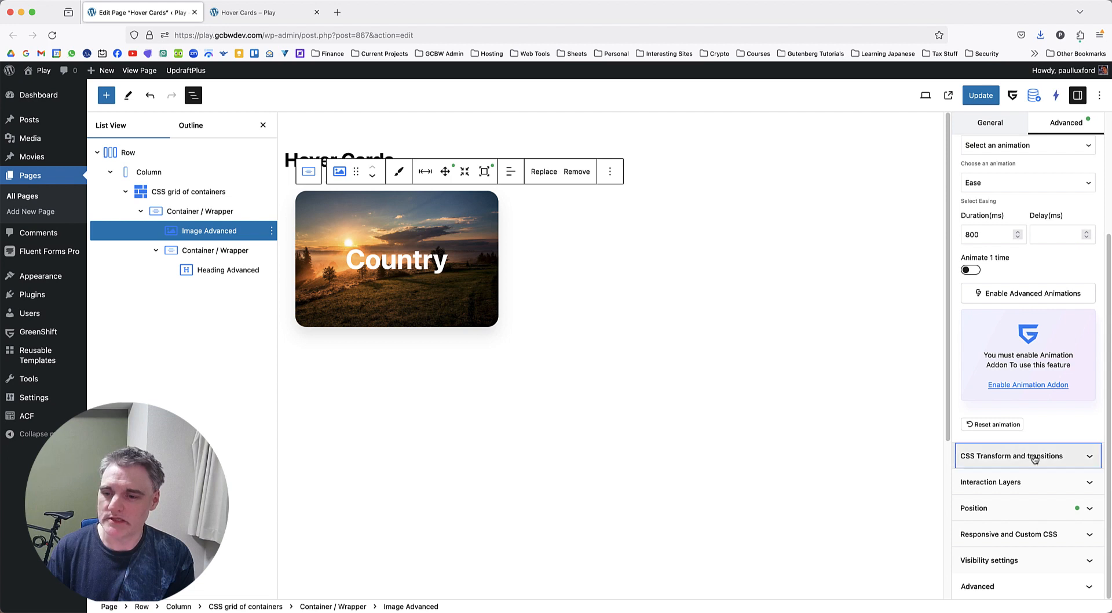
- Give the image a CSS transform scale of 1.2 with a 0.5 transition
click(1013, 456)
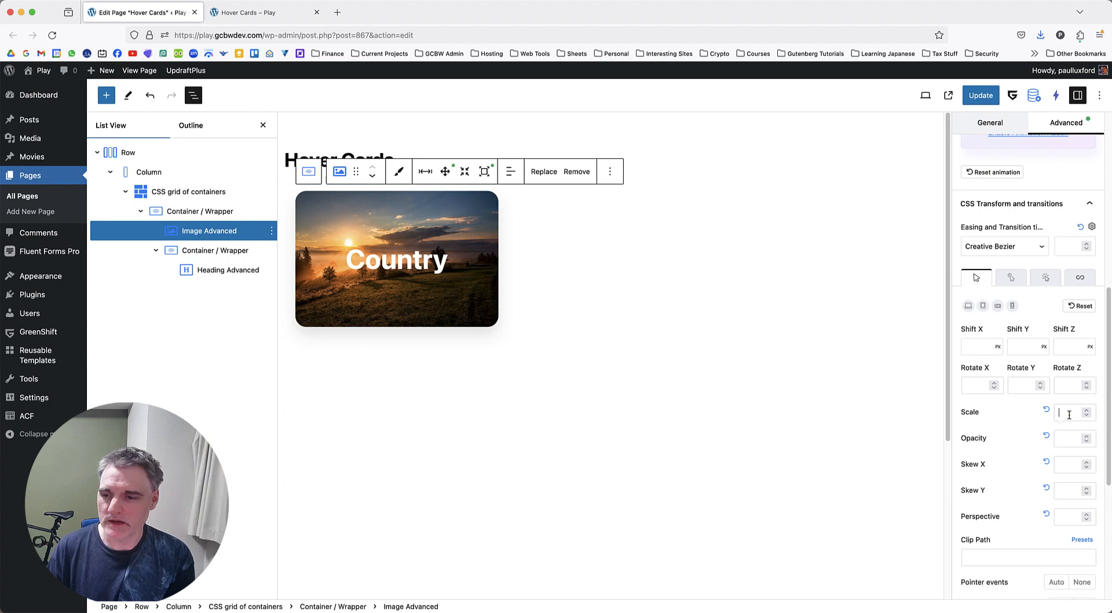
text(1.2)
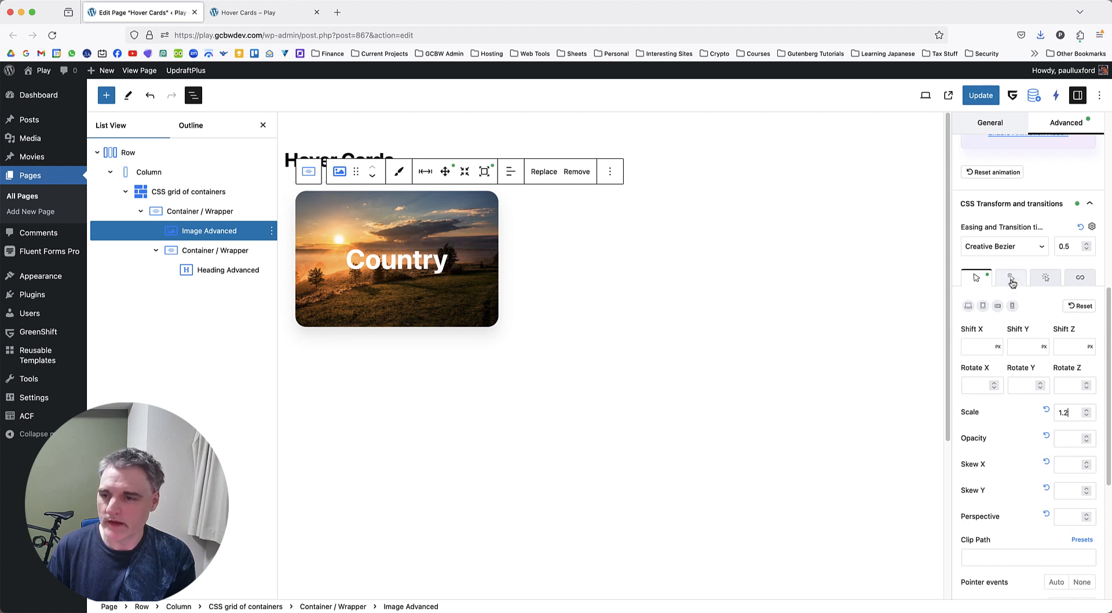
- Trigger the image's hover transform from the parent class 'card-main'
click(1010, 277)
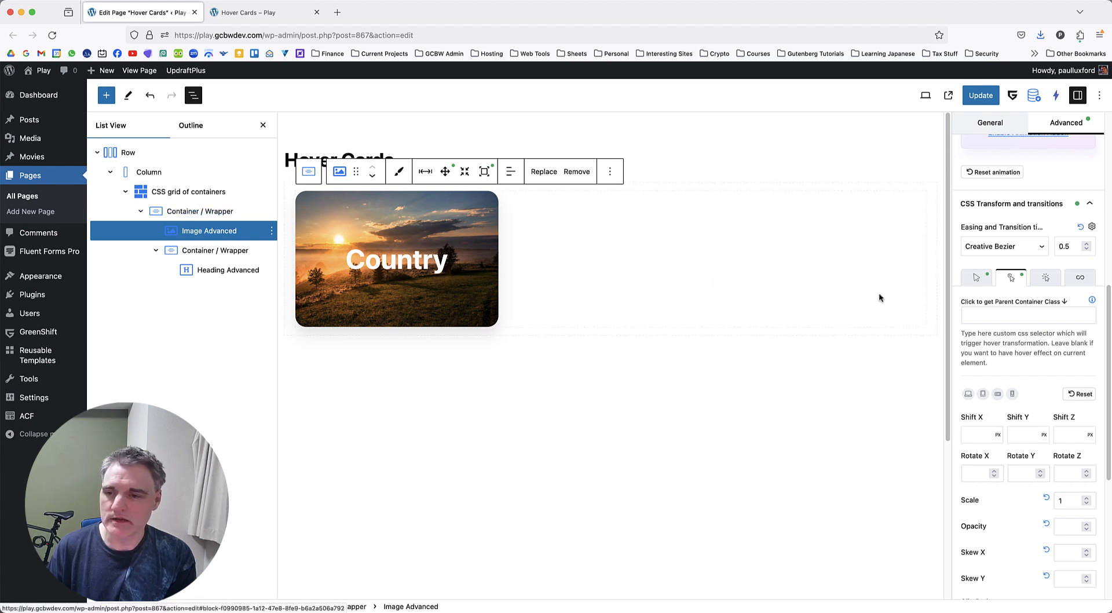
text(card)
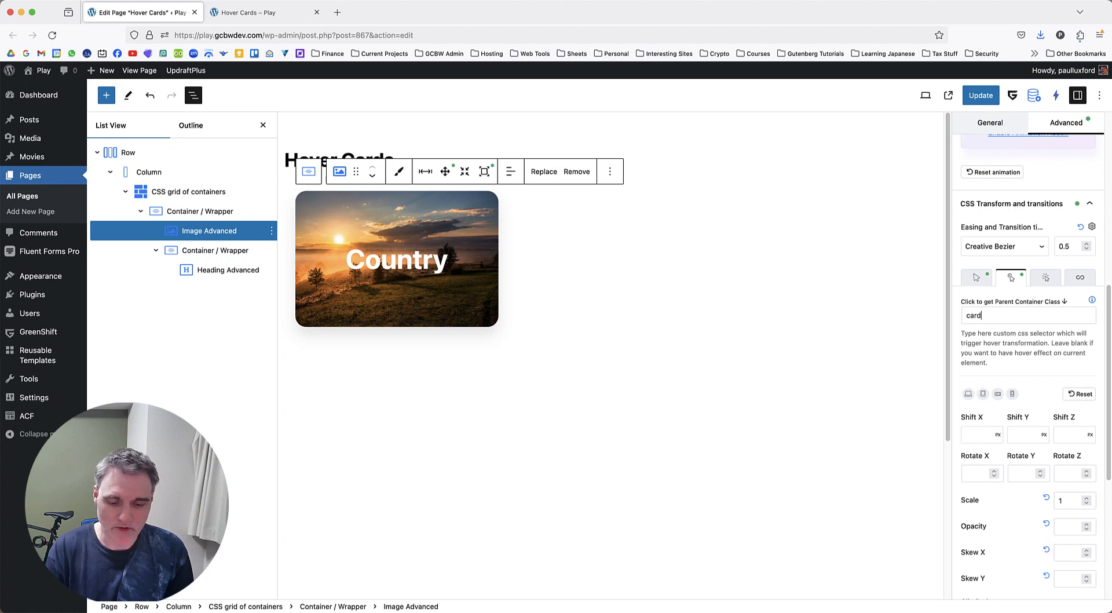
text(-main)
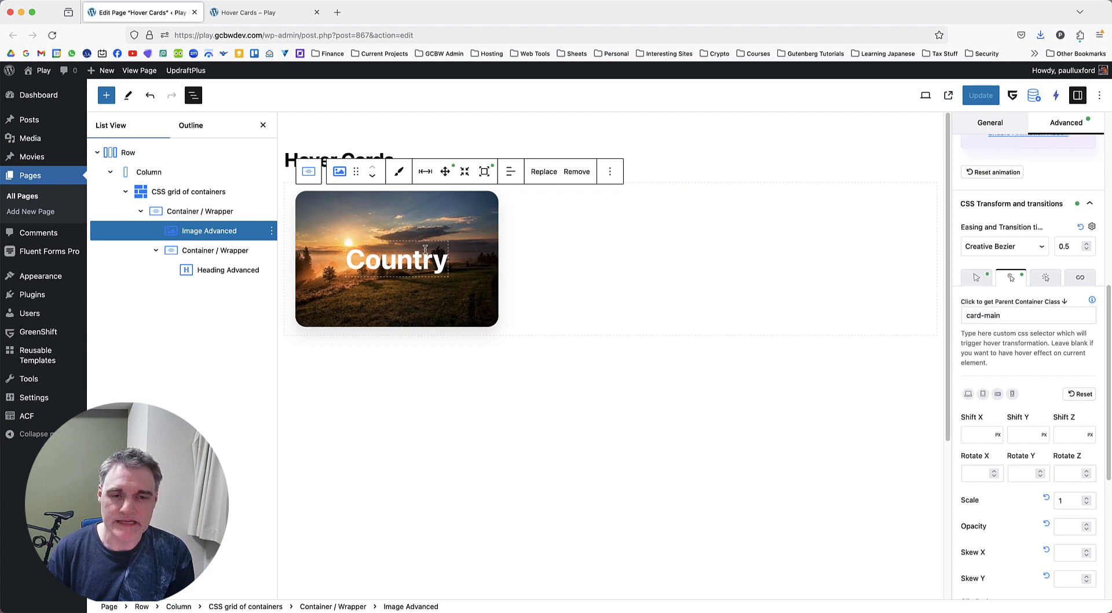
click(1027, 315)
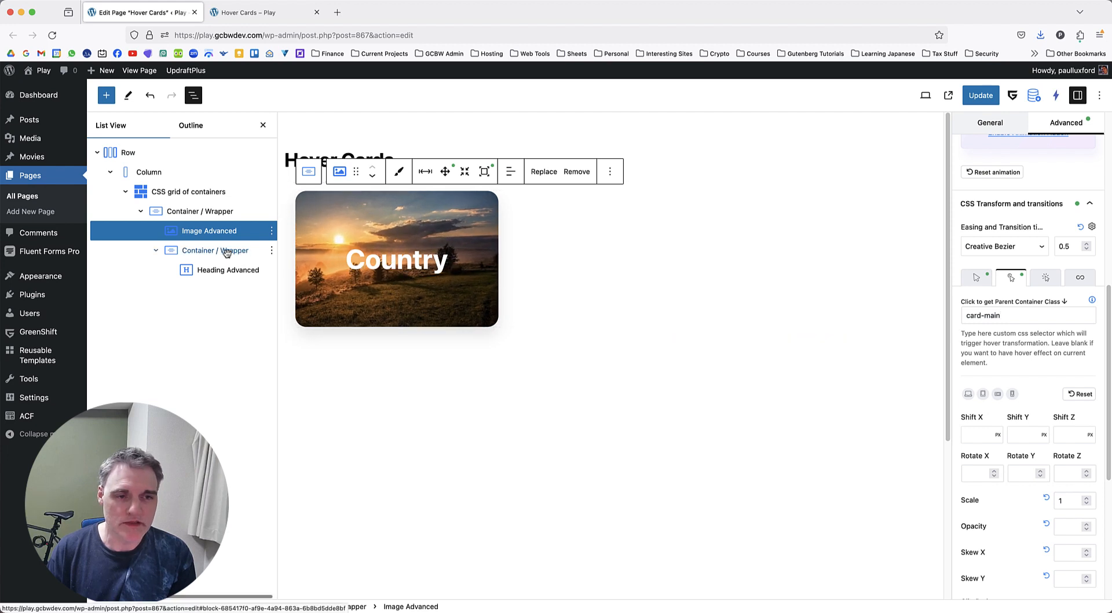
- Set the heading container's parent-hover transform: class card-main, Scale 1.1, Ease-In-Out easing
click(213, 250)
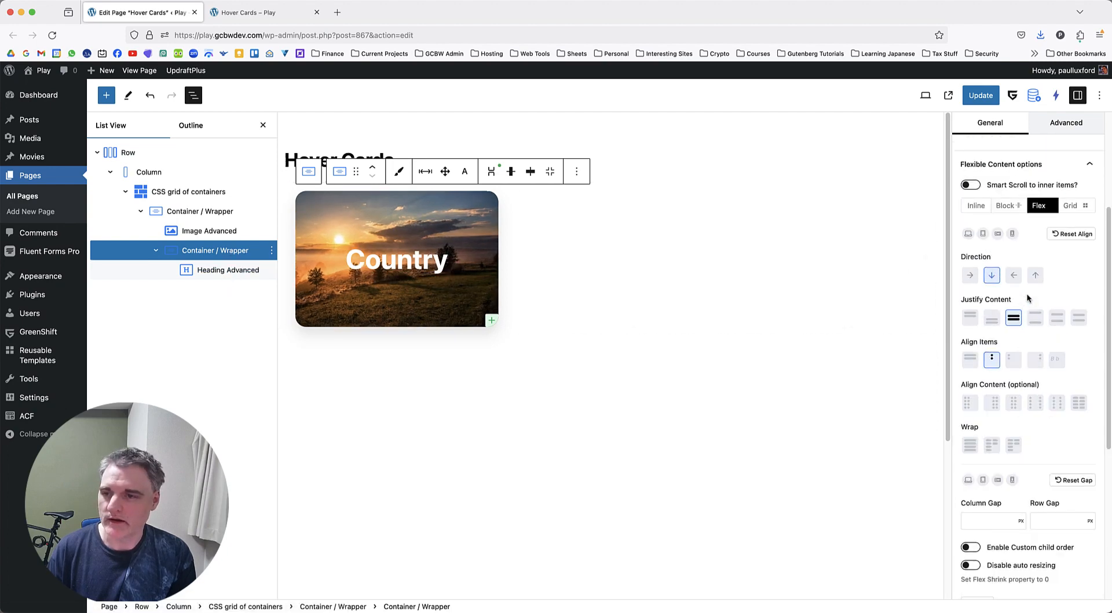
click(1065, 123)
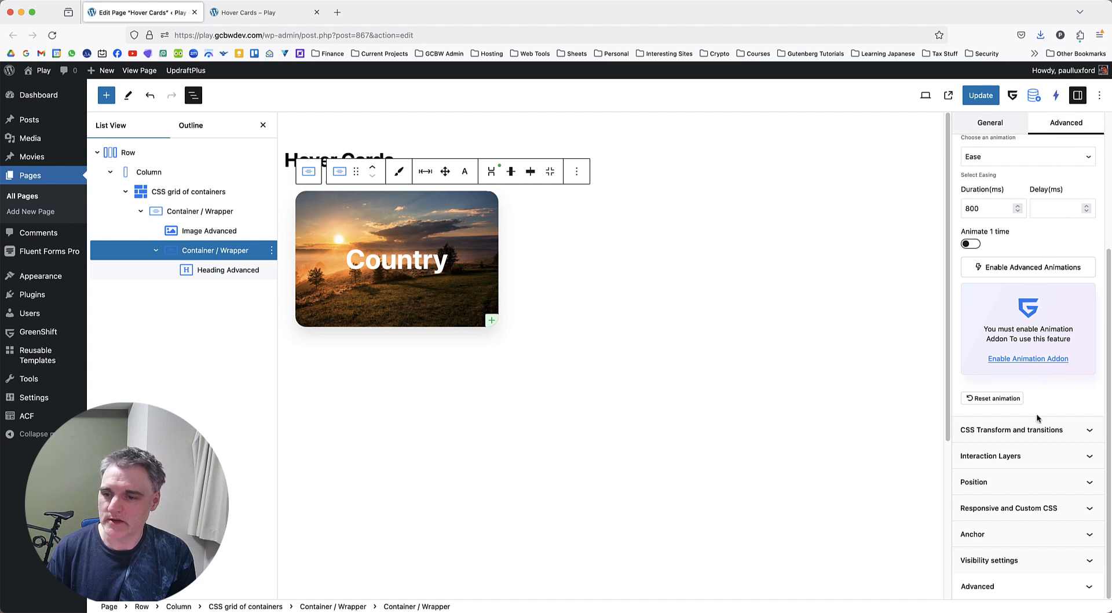
click(1013, 429)
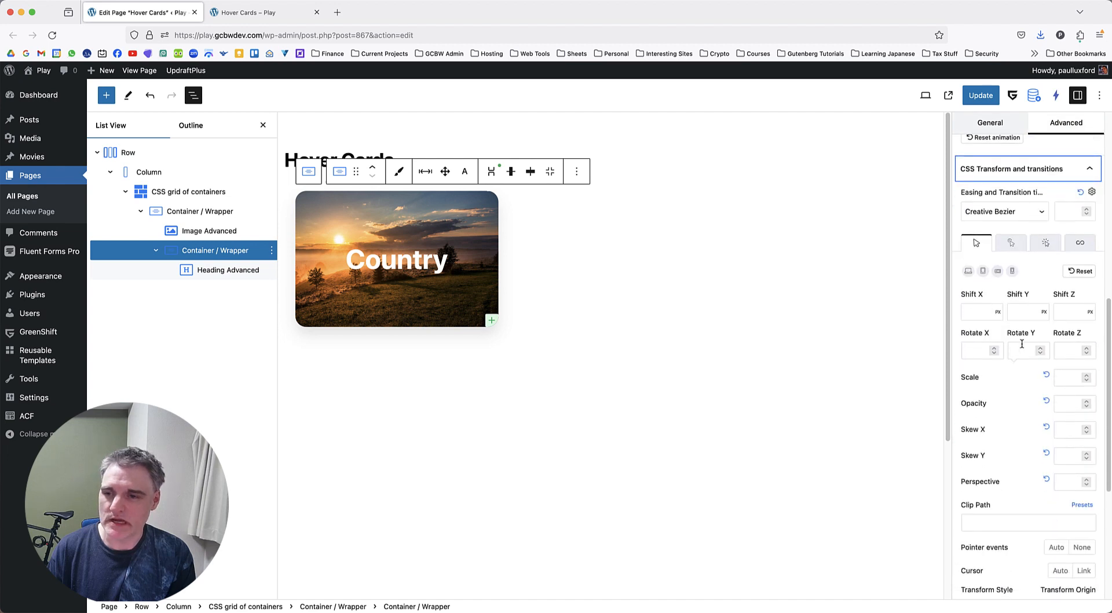
mouse_move(1031, 367)
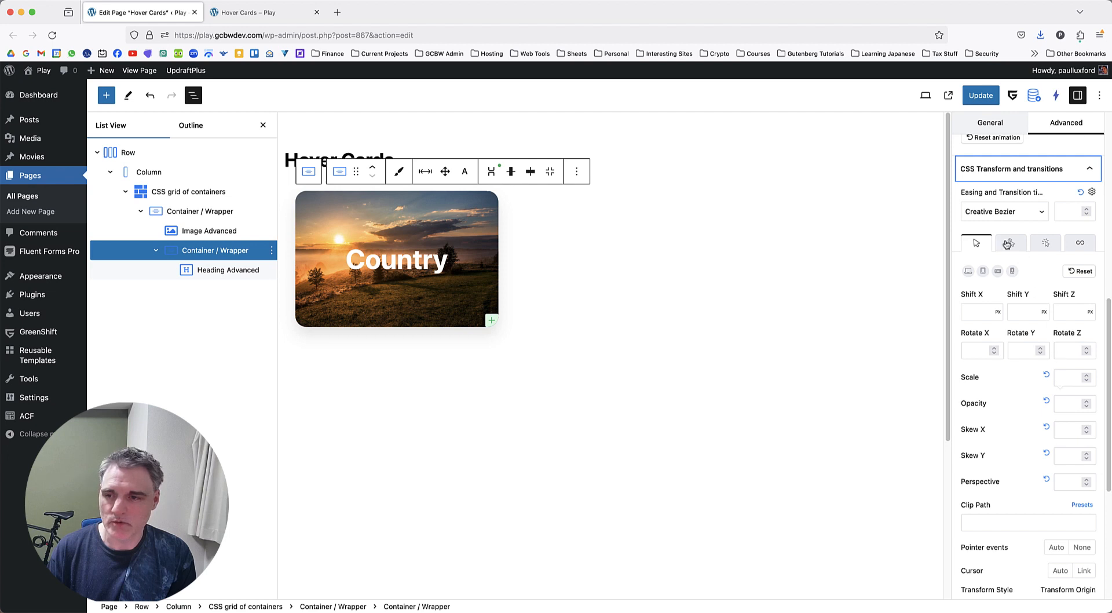
click(1010, 242)
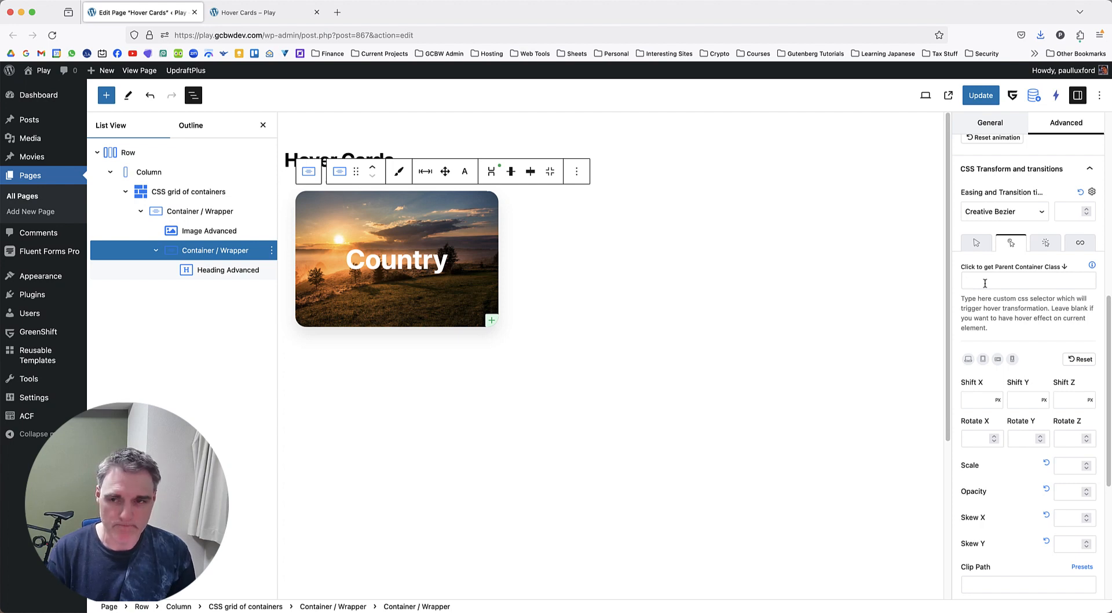
text(c)
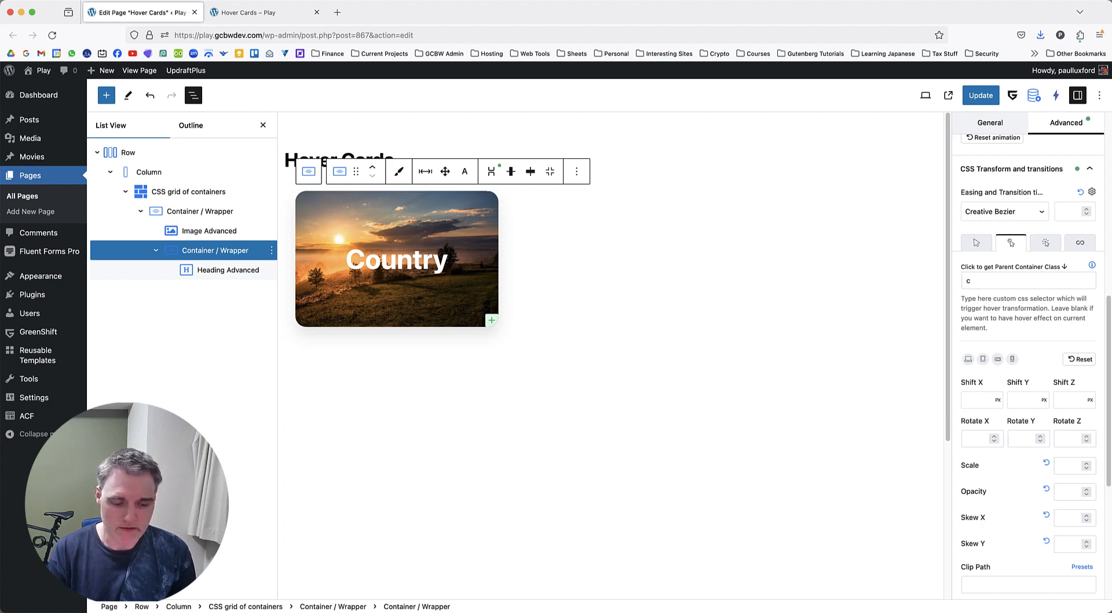
text(ard-main)
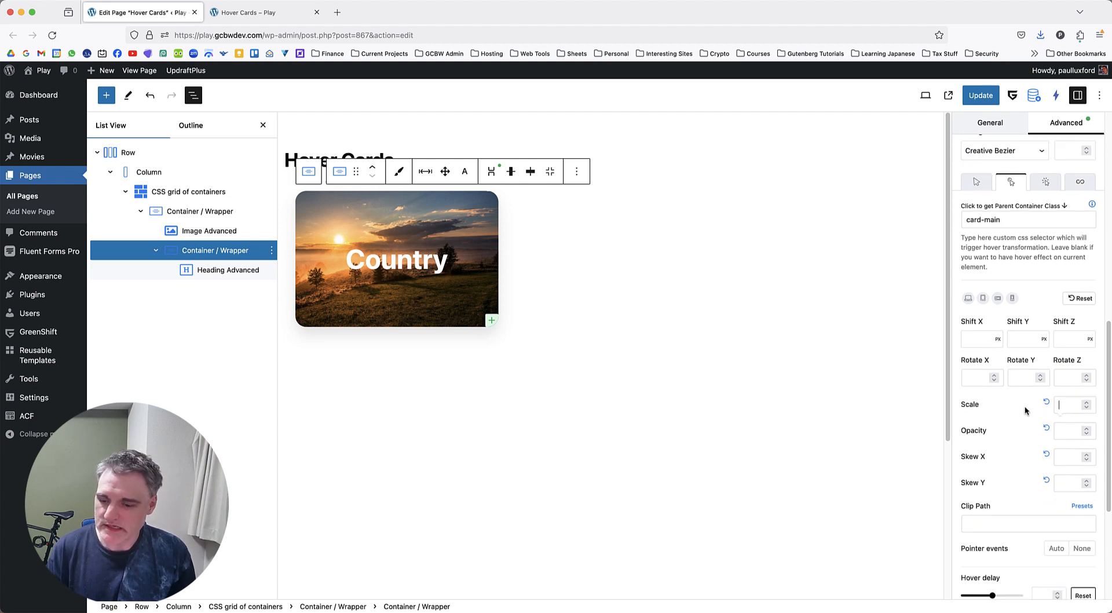
text(1.1)
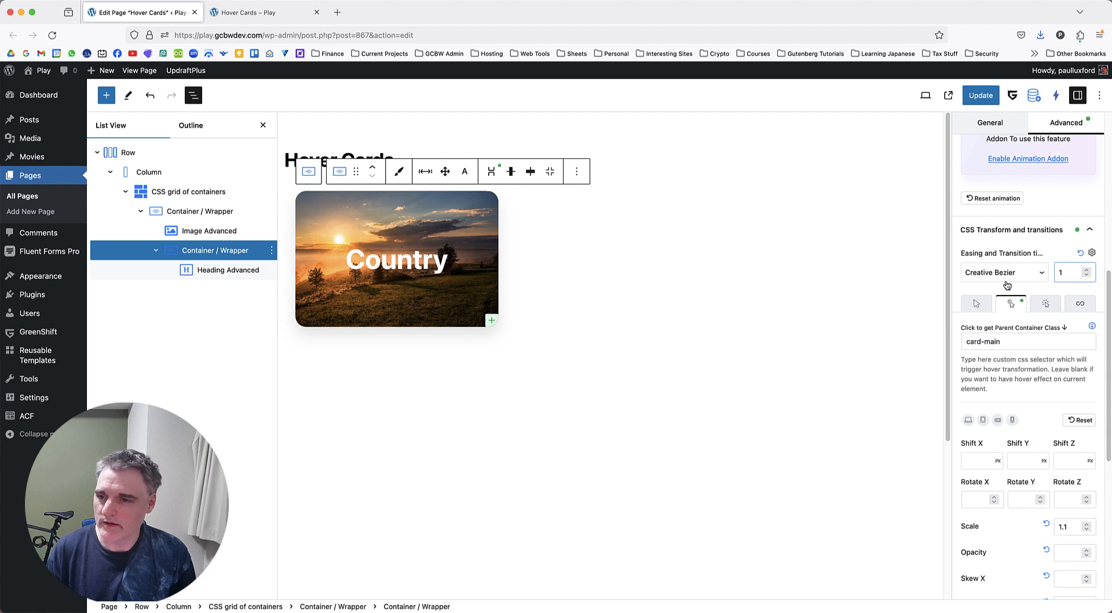
click(1003, 271)
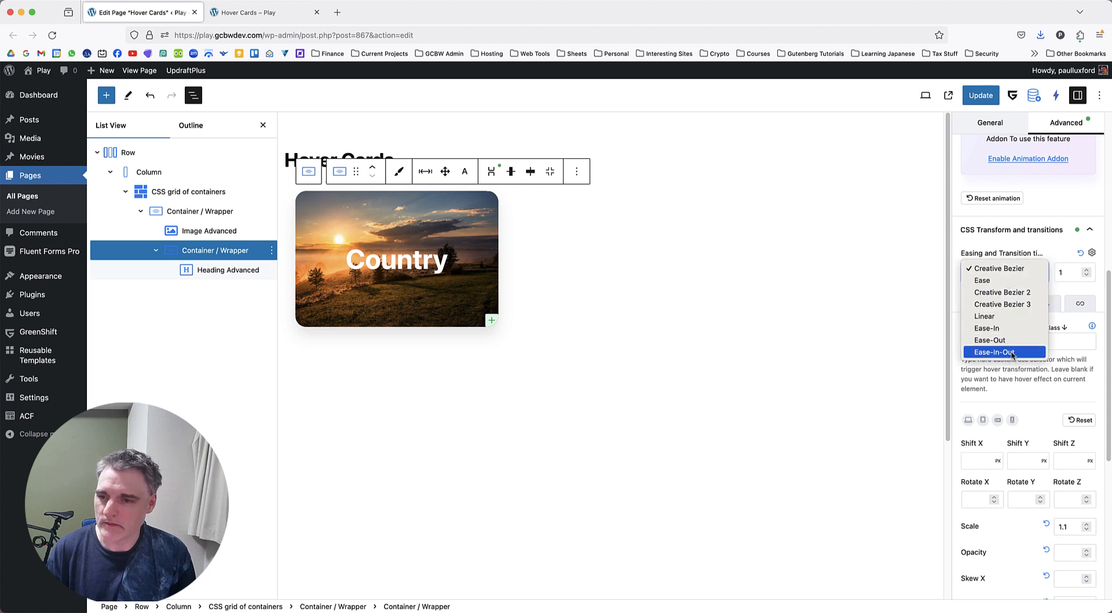
click(994, 353)
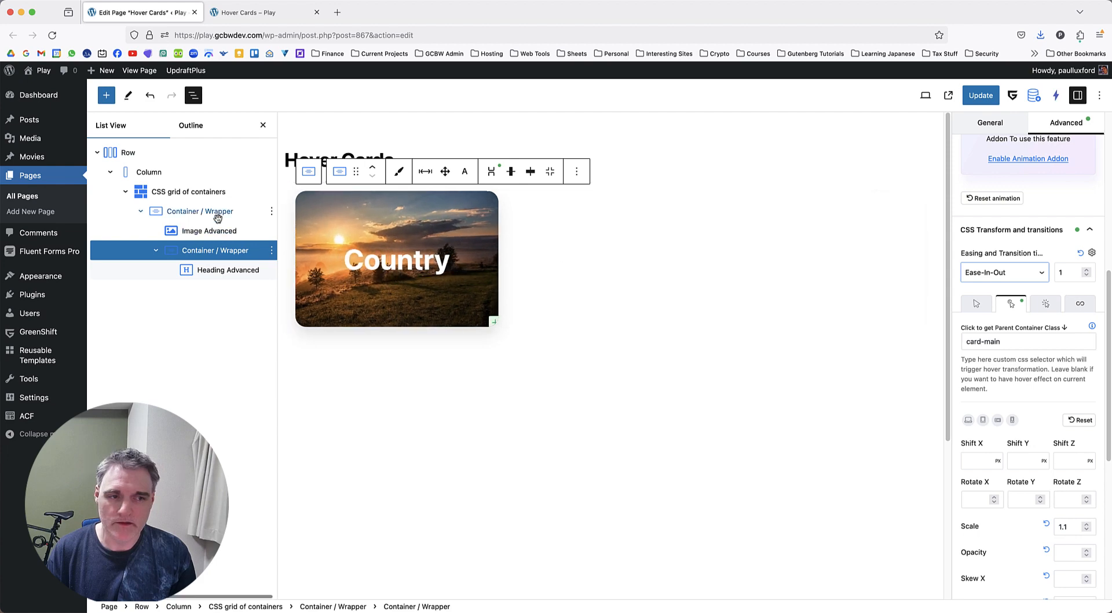
- Review the Country image block's parent-triggered hover transform settings
click(208, 230)
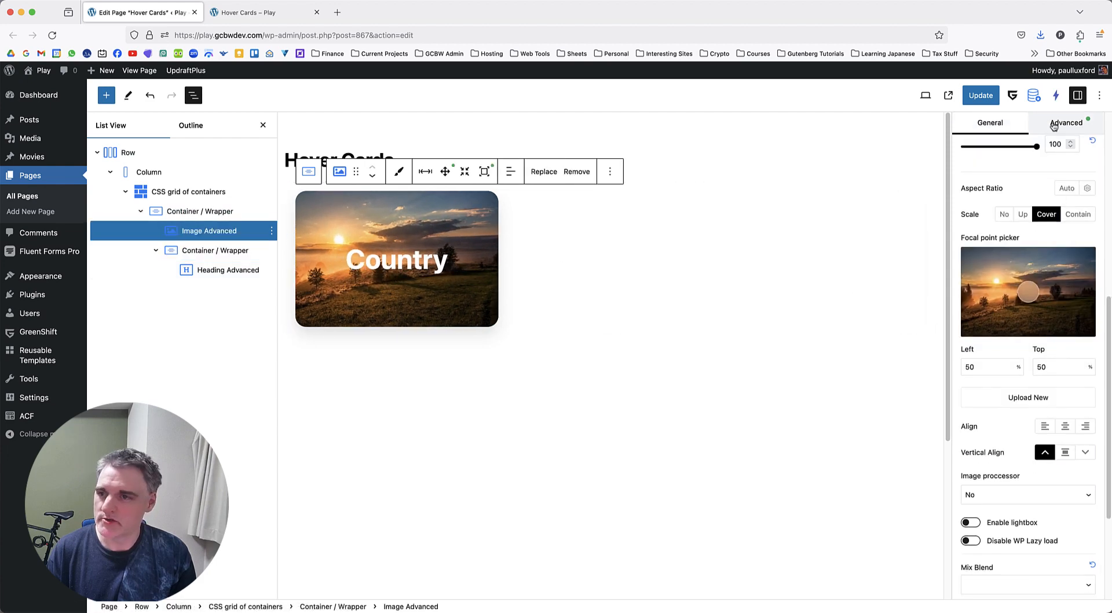
click(1066, 123)
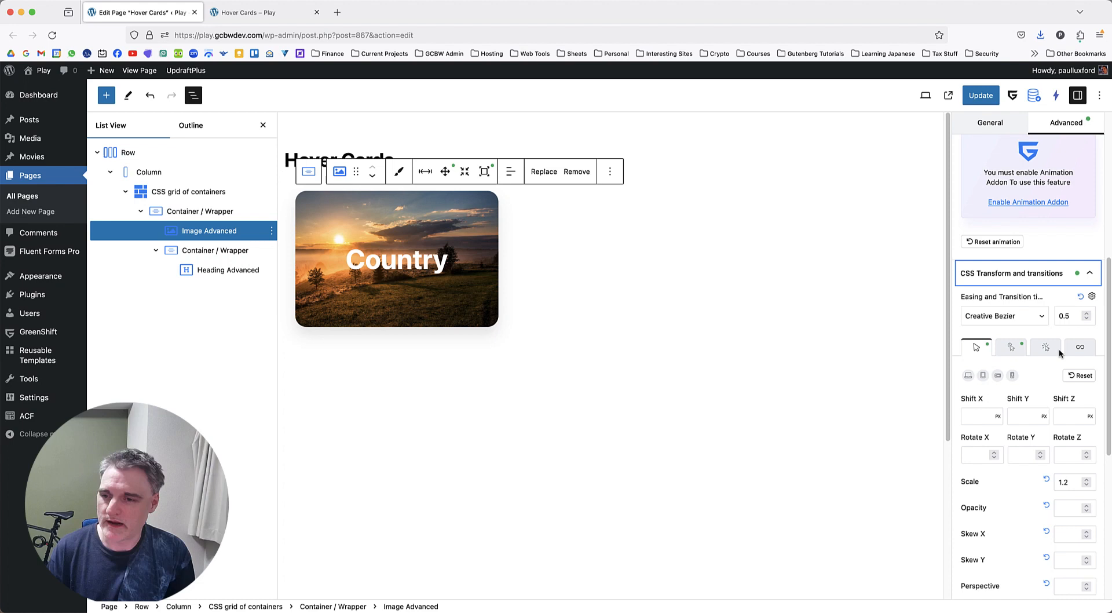
click(1003, 315)
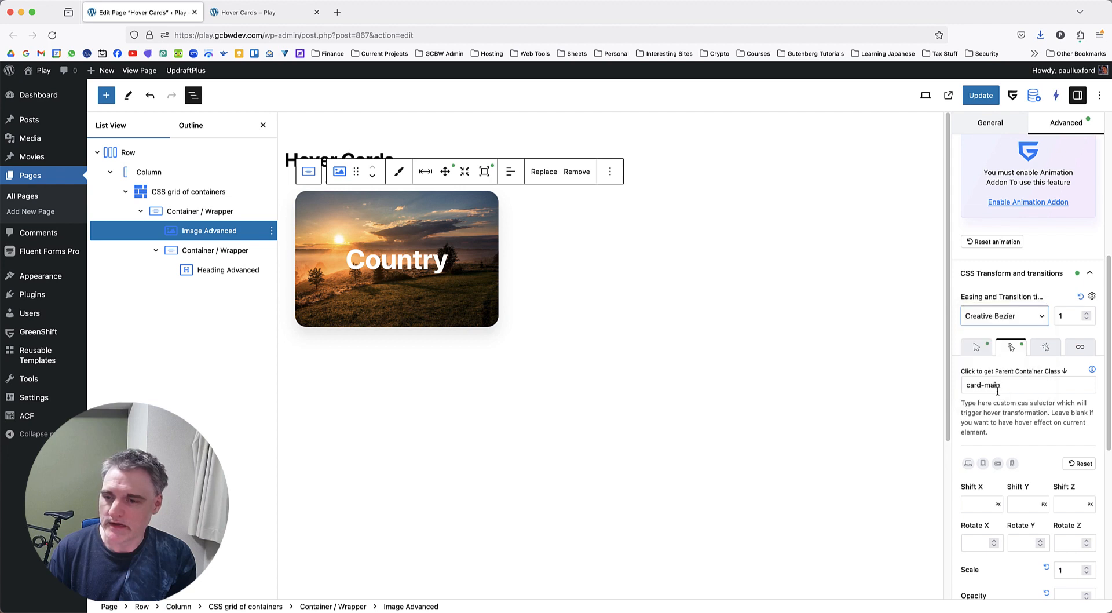
click(1000, 315)
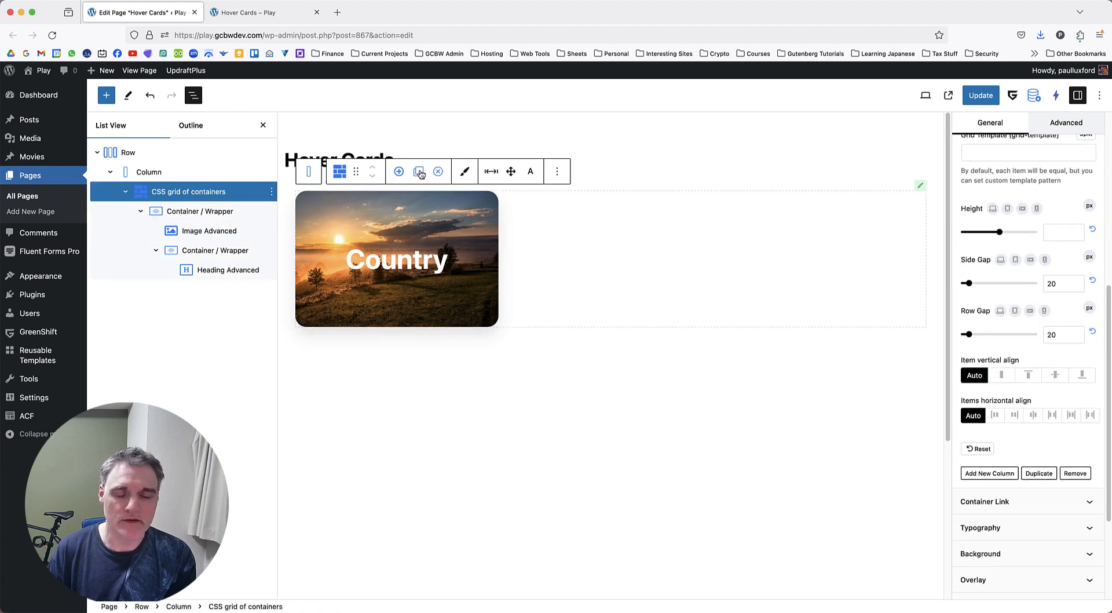
- Duplicate the card into Surf and City, giving them the coastal cliff and city skyline photos
click(418, 171)
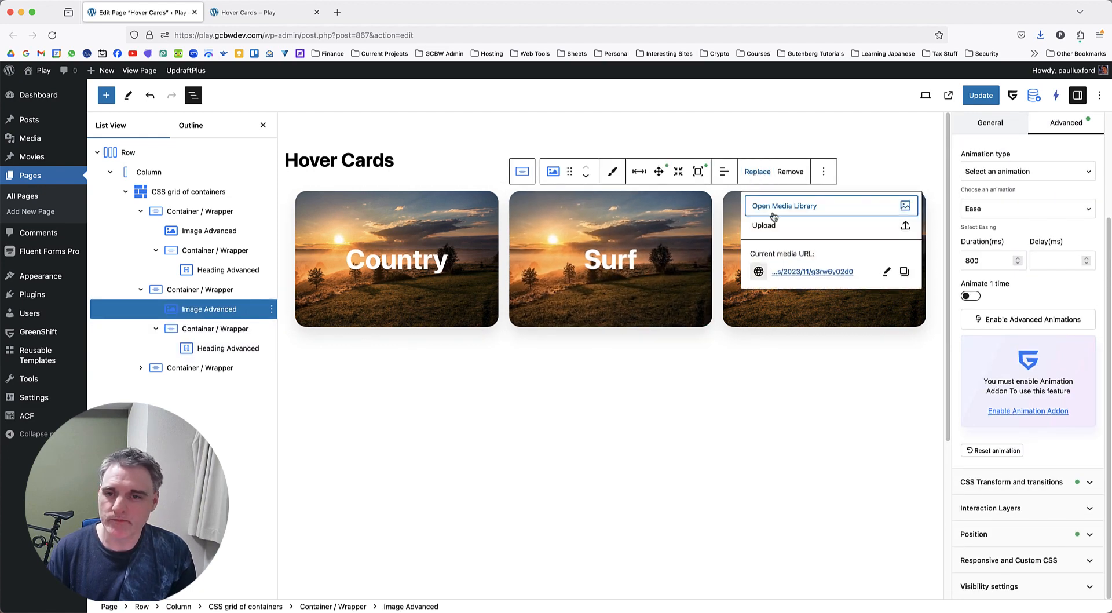
click(784, 206)
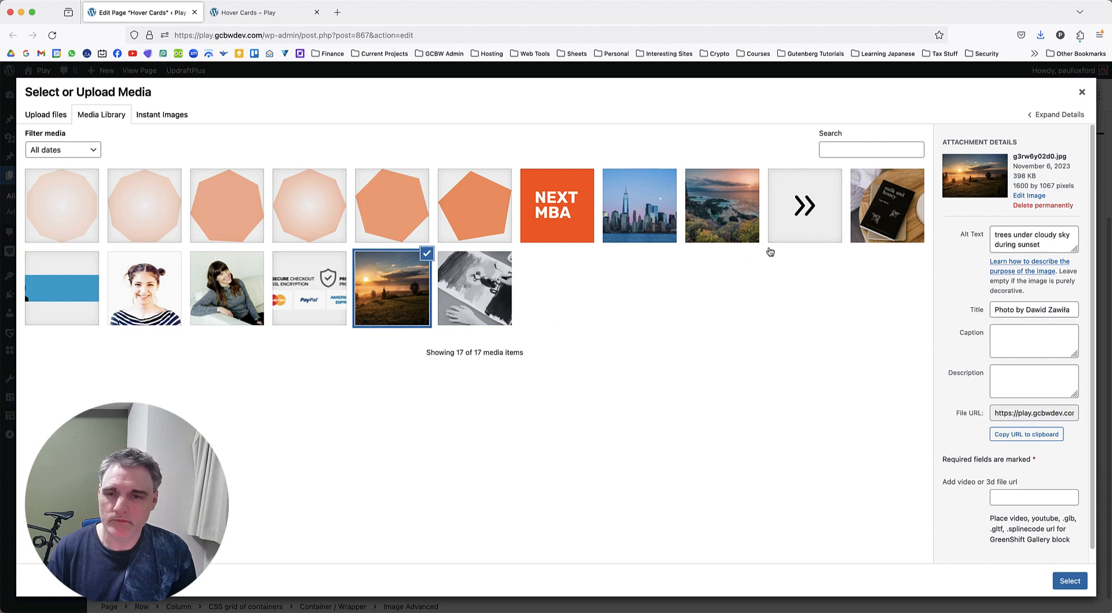
click(1069, 580)
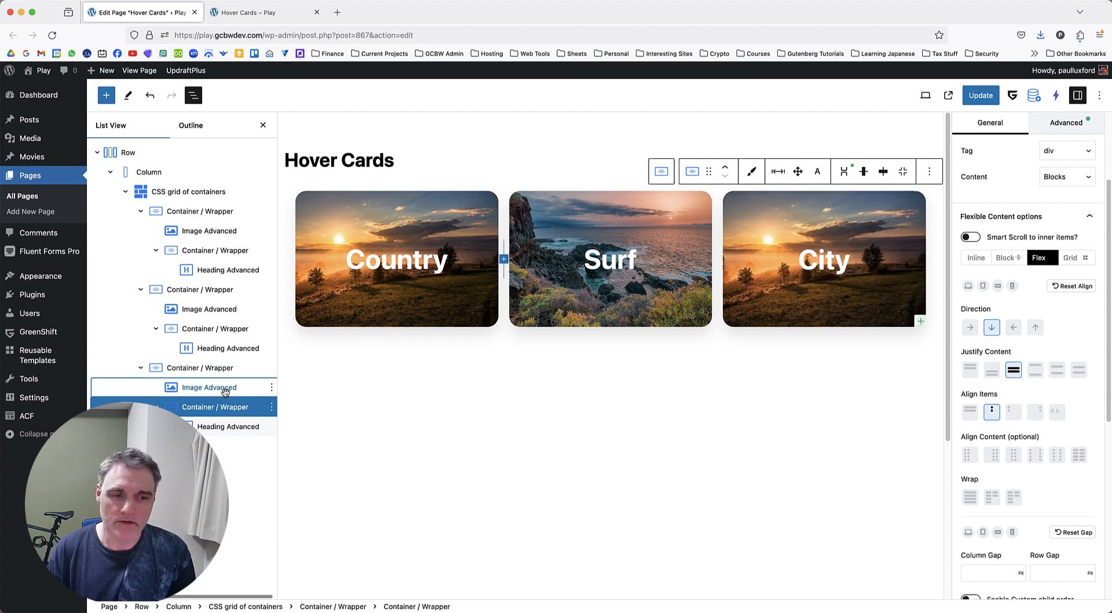
click(211, 387)
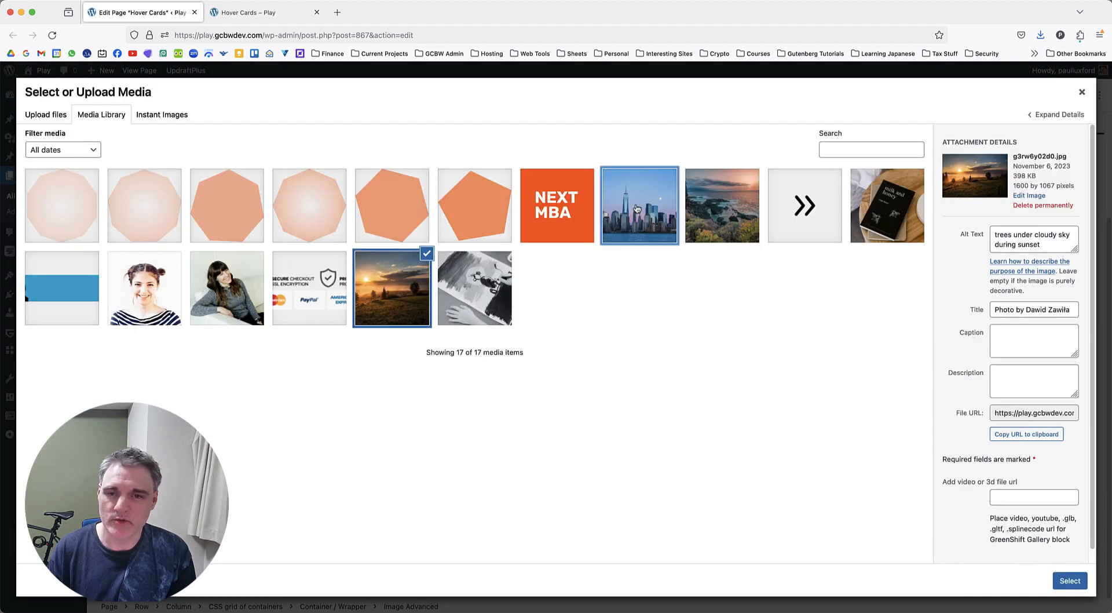
click(1068, 580)
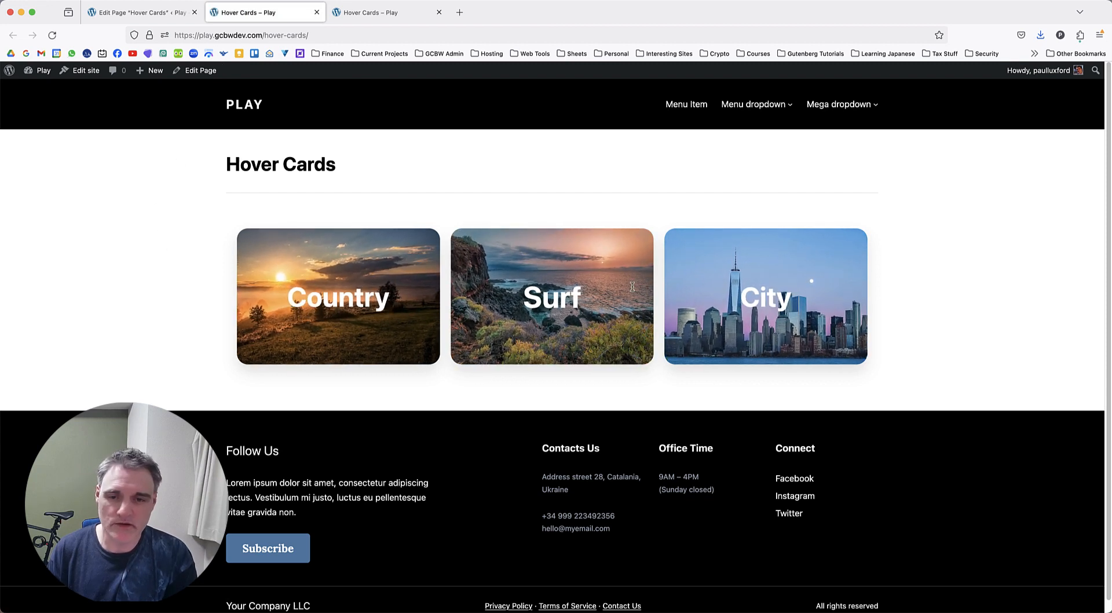
mouse_move(418, 305)
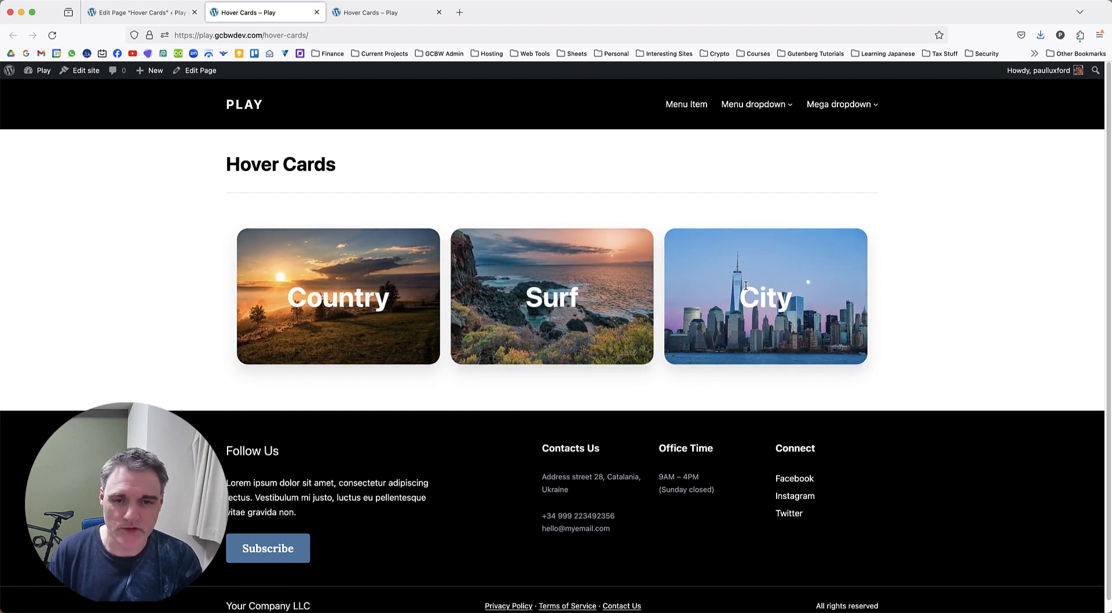
- Return from the live Hover Cards preview to editing the page
click(138, 12)
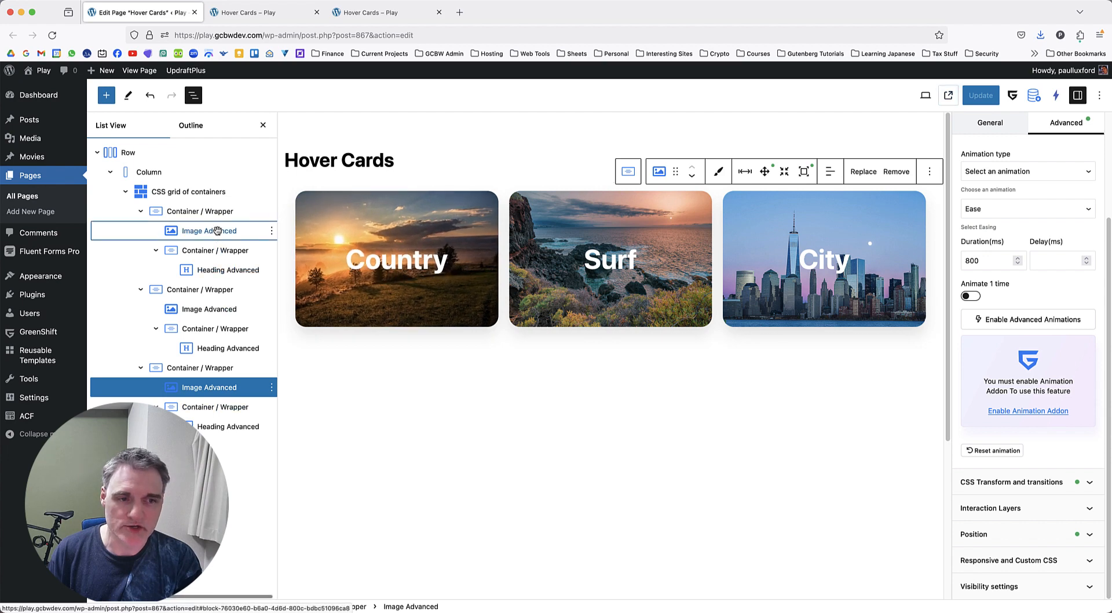
- Give the Country card image an Ease-In-Out 0.5-second transition, then select the heading container
click(1013, 482)
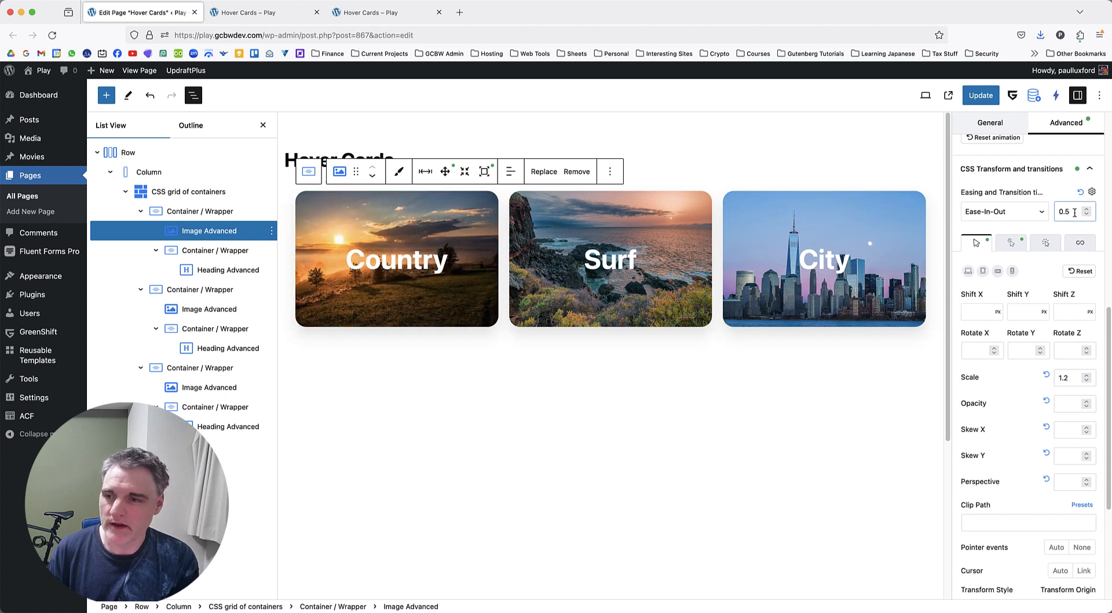
mouse_move(419, 226)
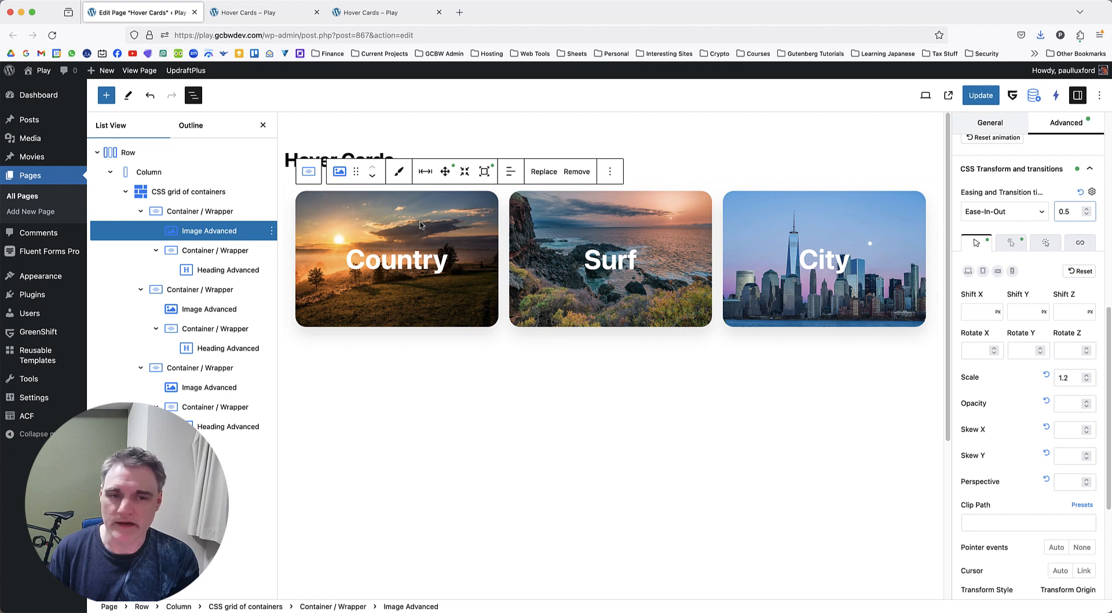
mouse_move(542, 392)
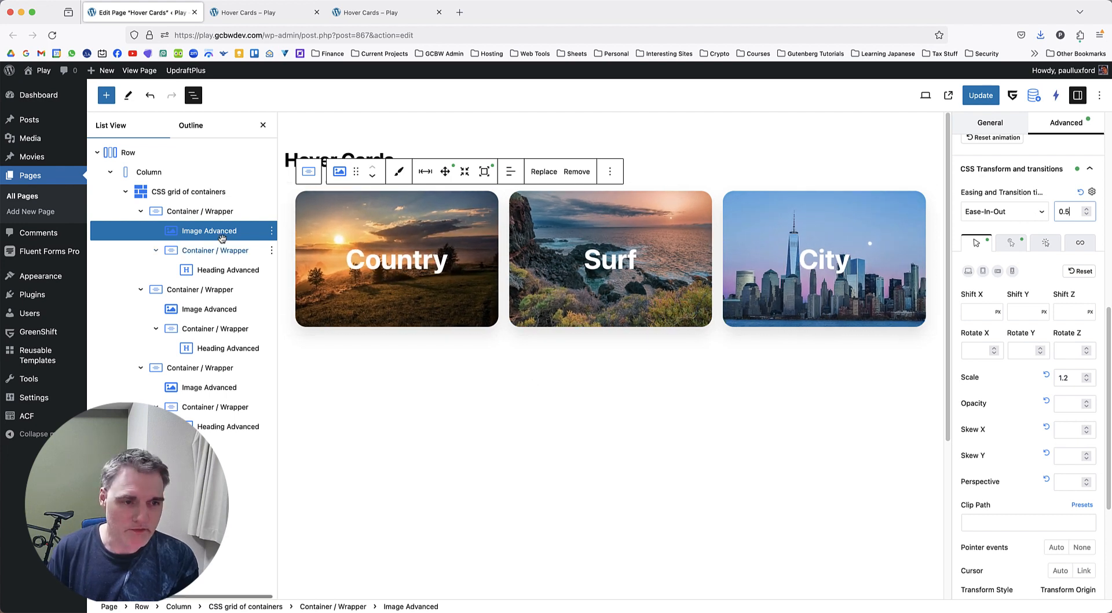
click(216, 250)
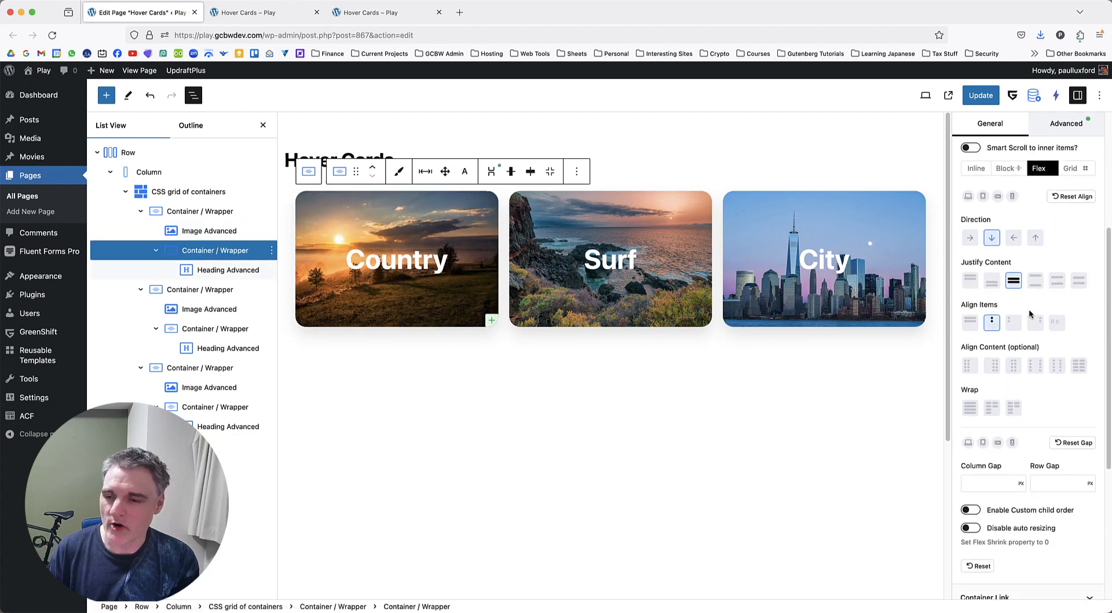
- Set the Country heading container's background colour to black
scroll(down, 3)
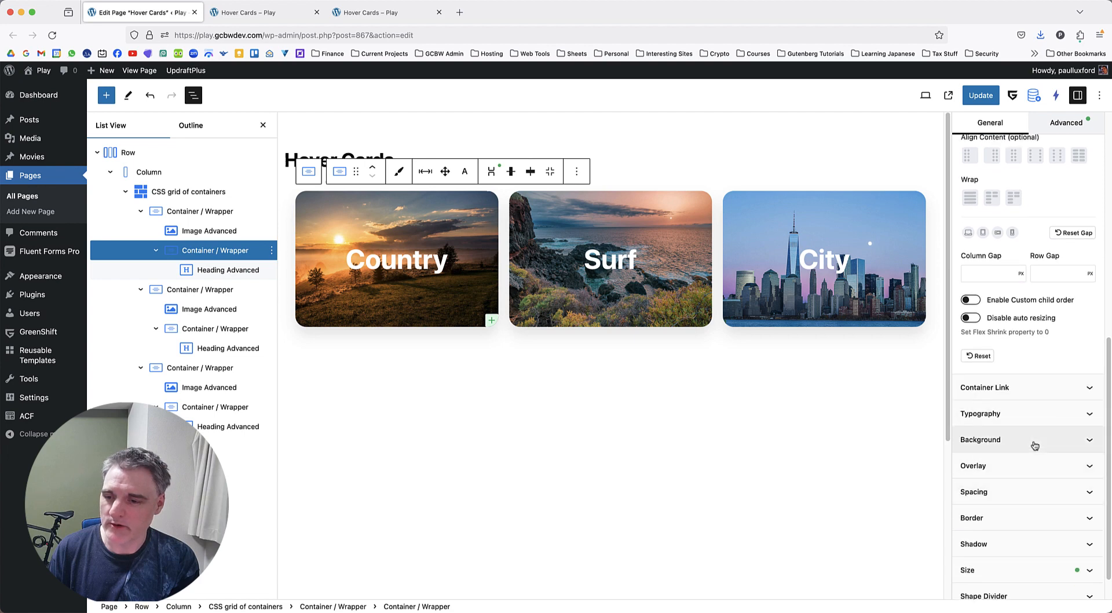
click(981, 439)
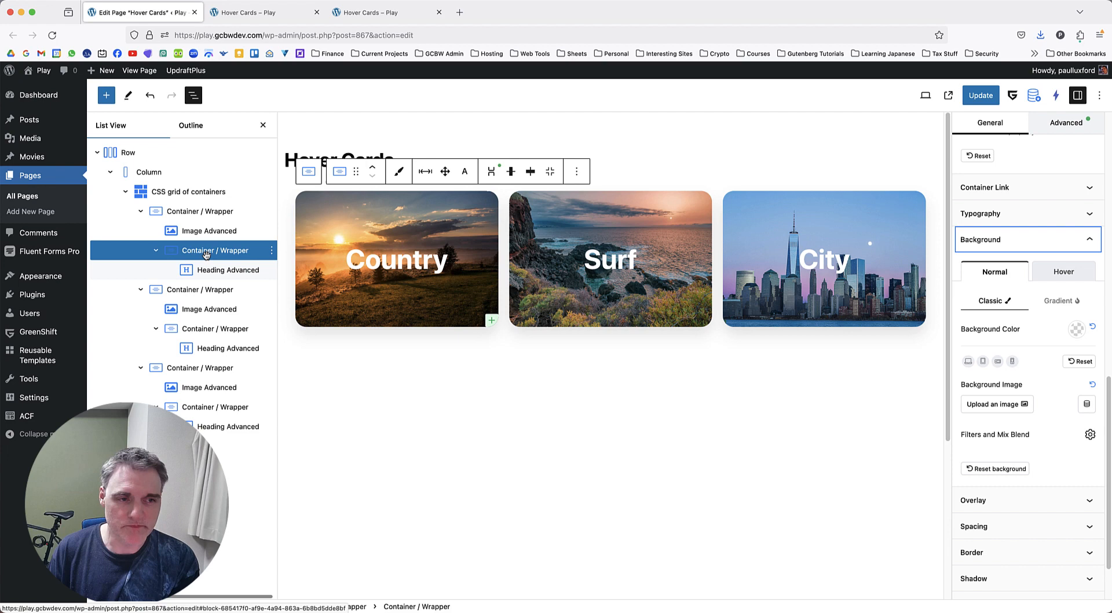
click(191, 192)
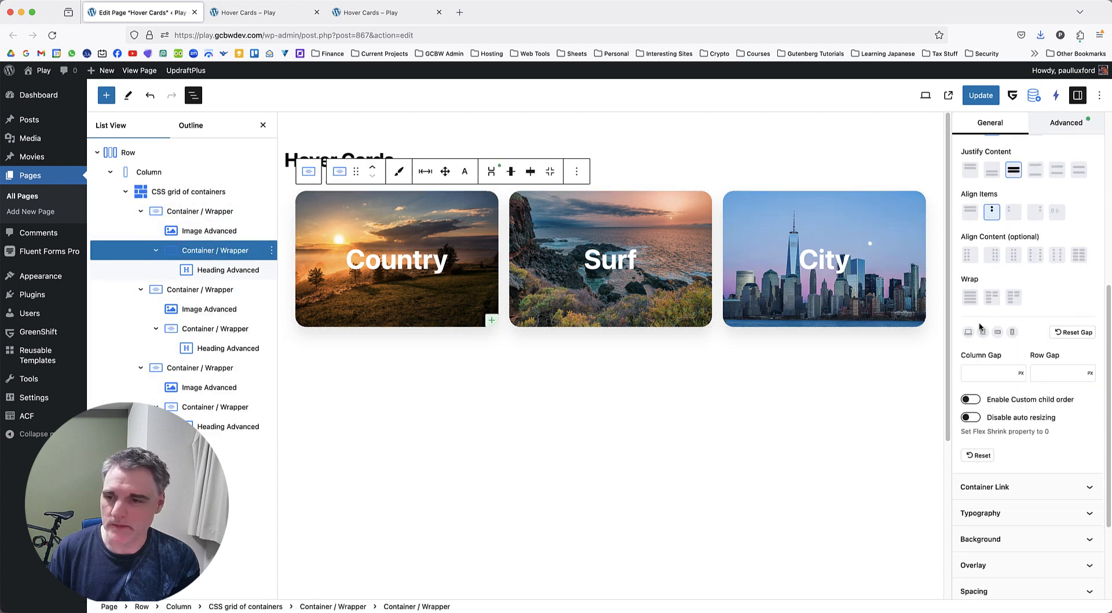
scroll(down, 3)
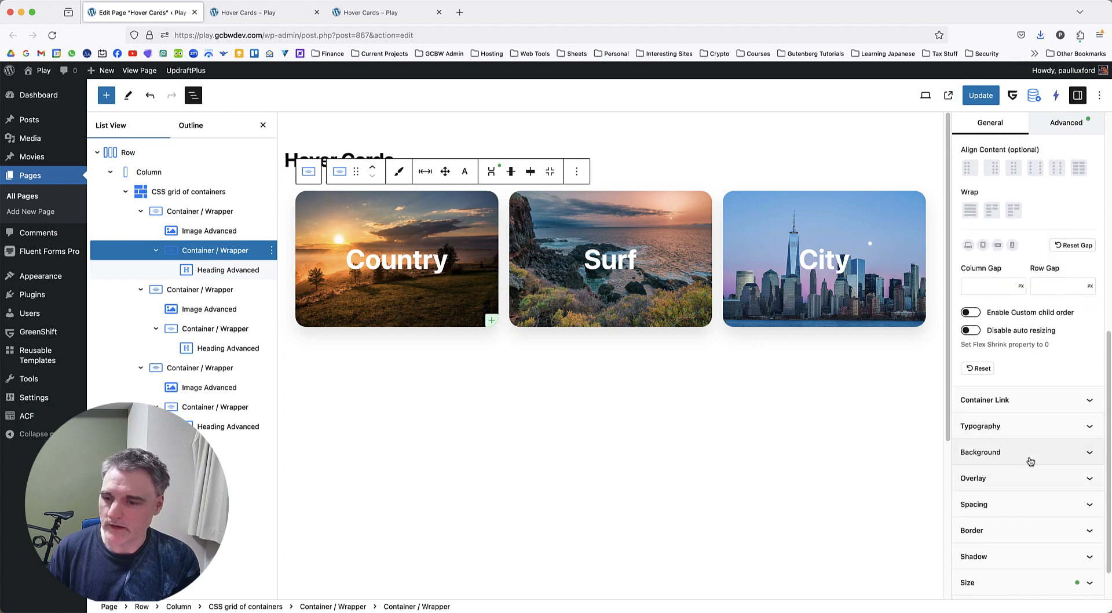
click(980, 451)
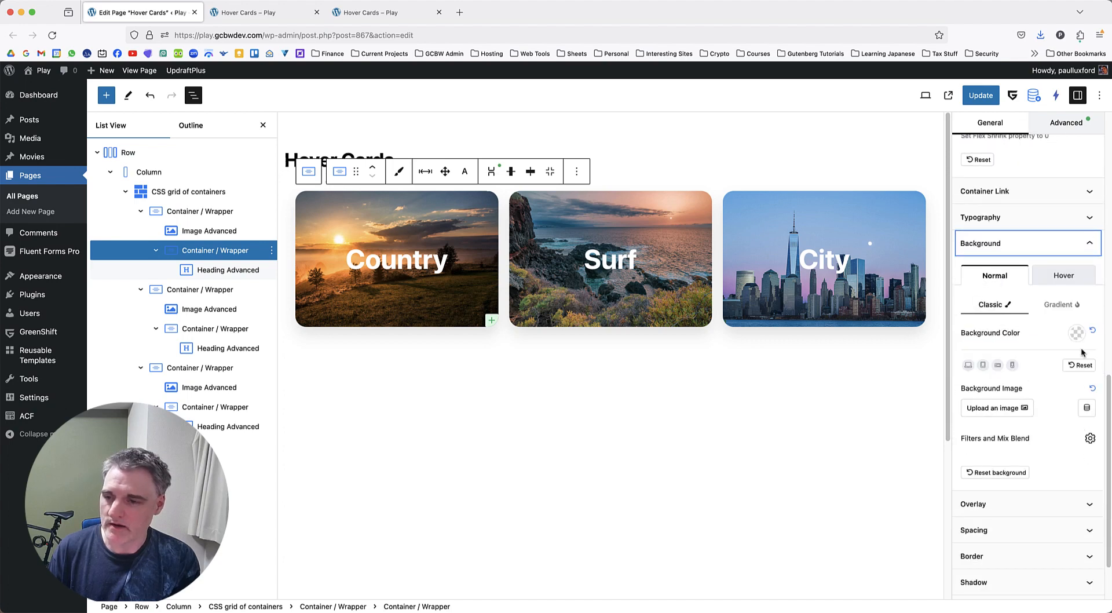
click(1076, 332)
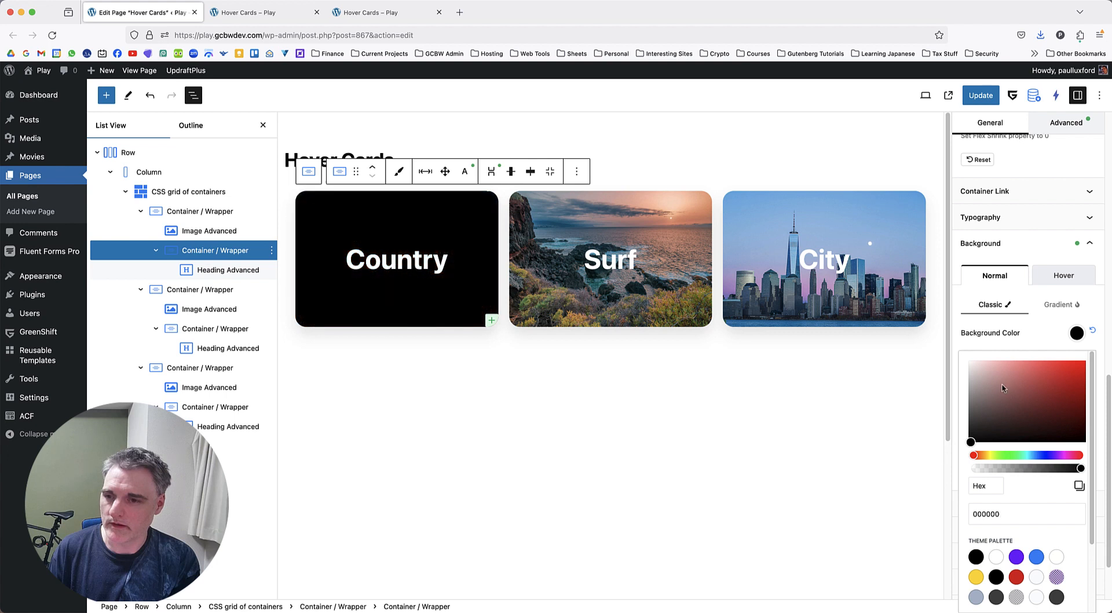
click(1076, 332)
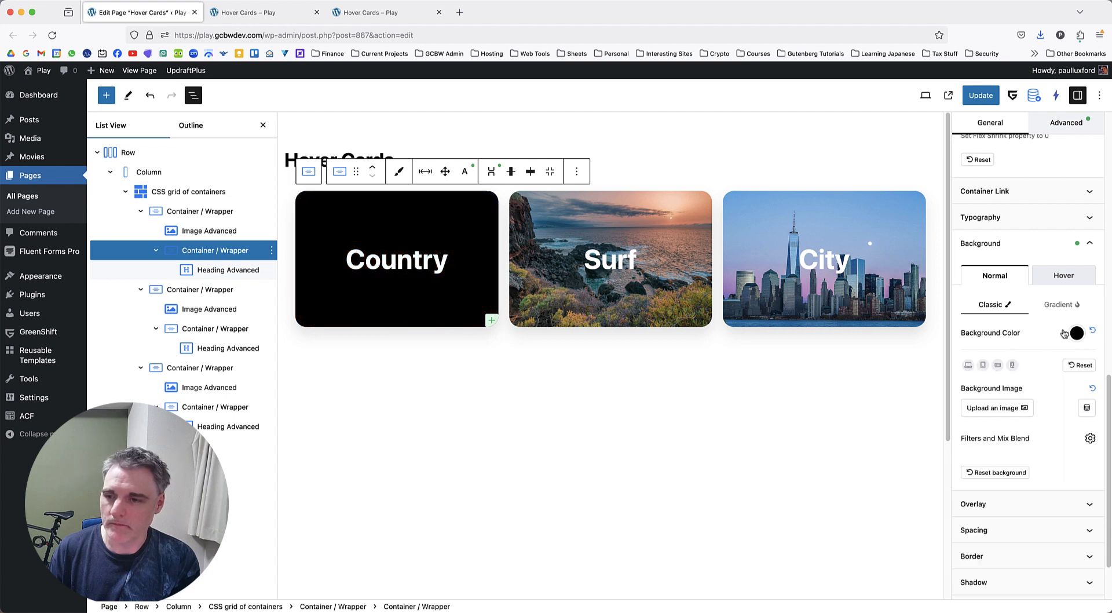
click(1078, 332)
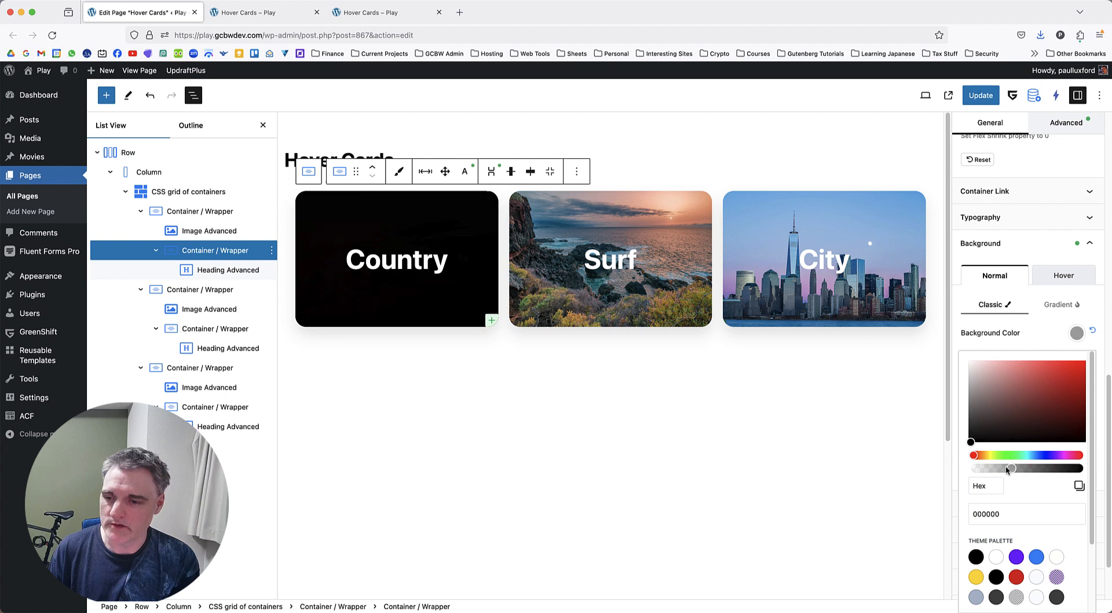
- Lower the black background's alpha to a semi-transparent overlay (about 0000006E)
drag(1008, 468, 1012, 468)
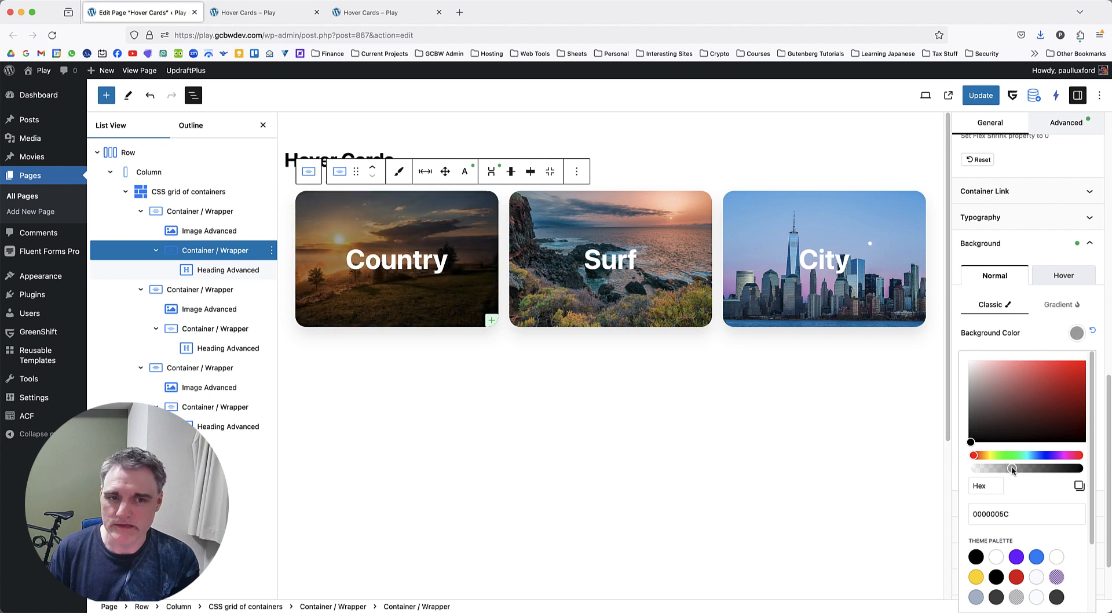
drag(1010, 468, 1022, 468)
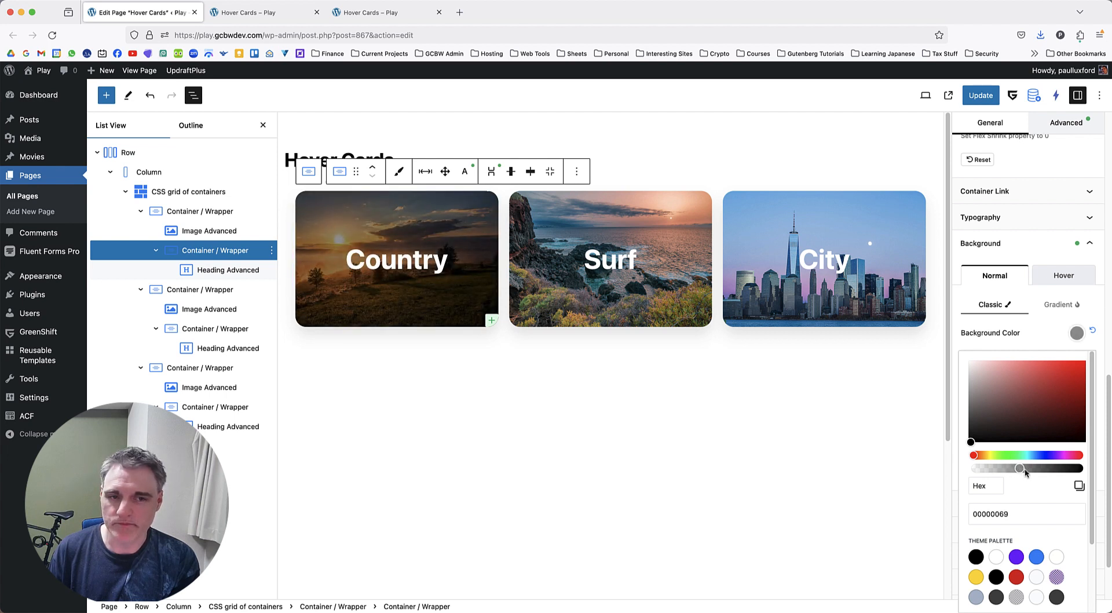
drag(1022, 468, 1035, 468)
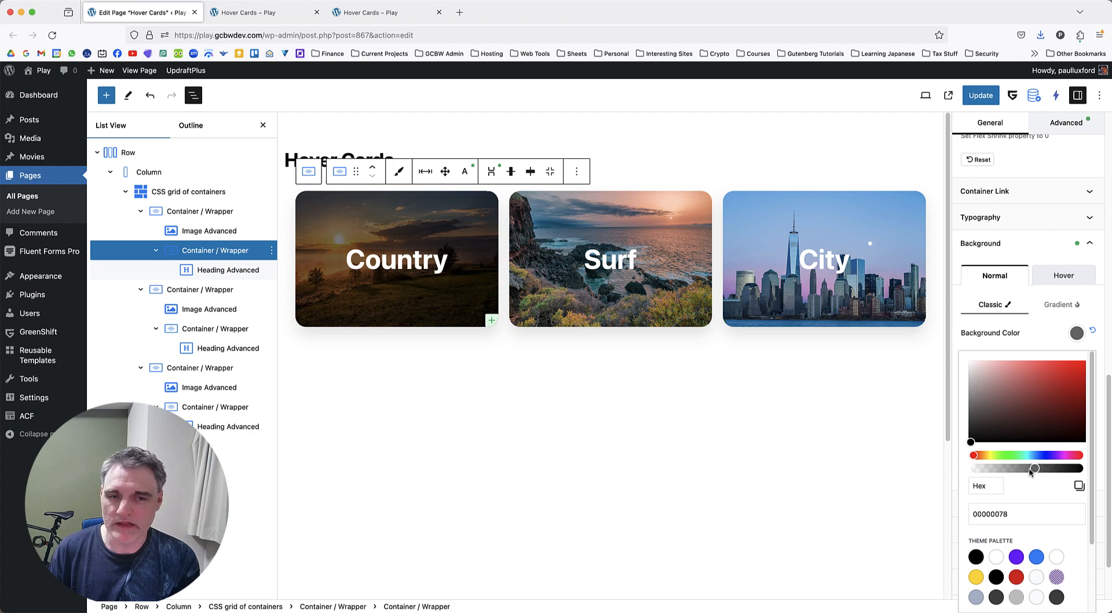
drag(1033, 468, 1020, 468)
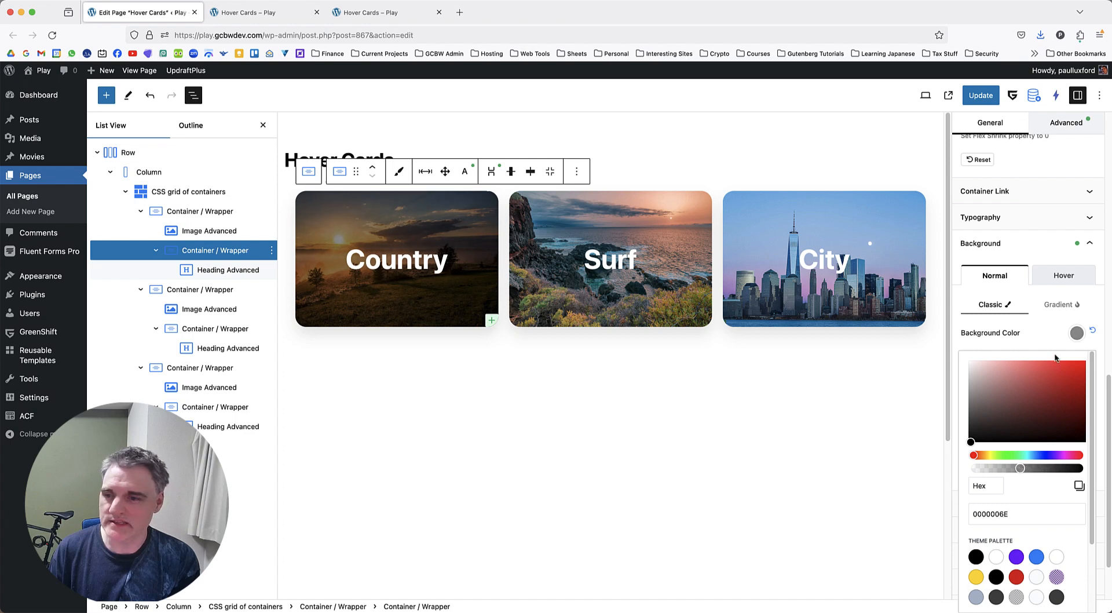
- Set the container's hover background colour to fully transparent (FFFFFF00)
click(1064, 275)
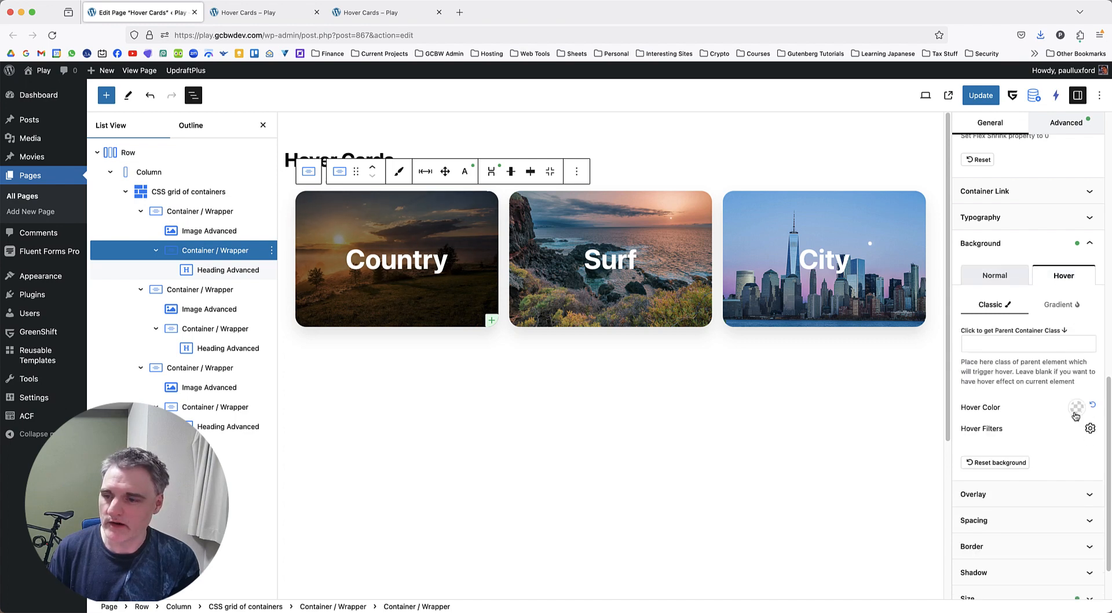
click(1077, 407)
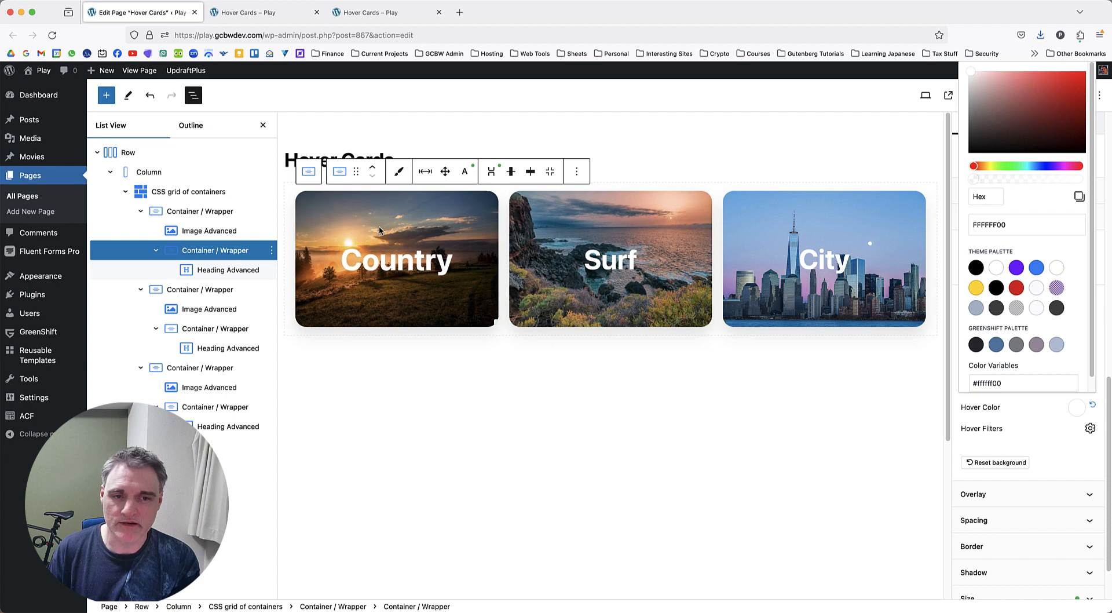
mouse_move(402, 224)
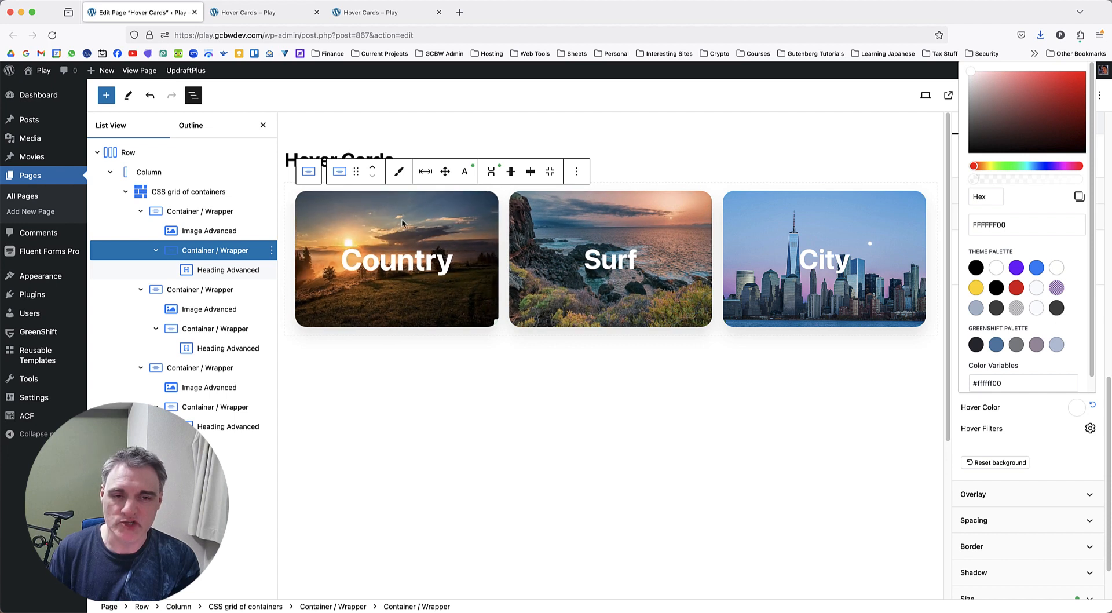
mouse_move(391, 230)
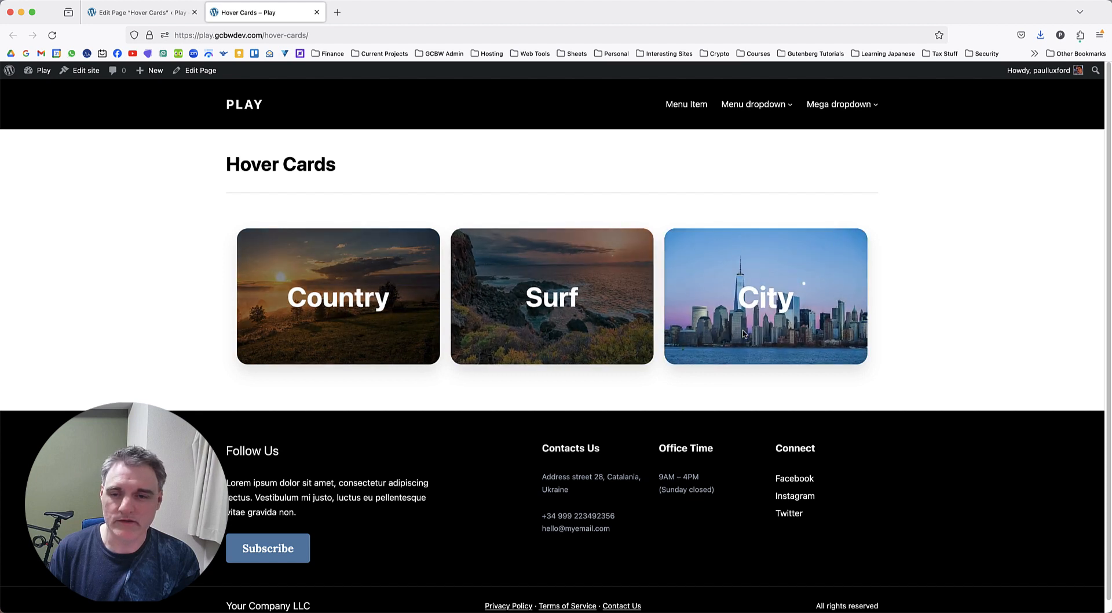
mouse_move(574, 287)
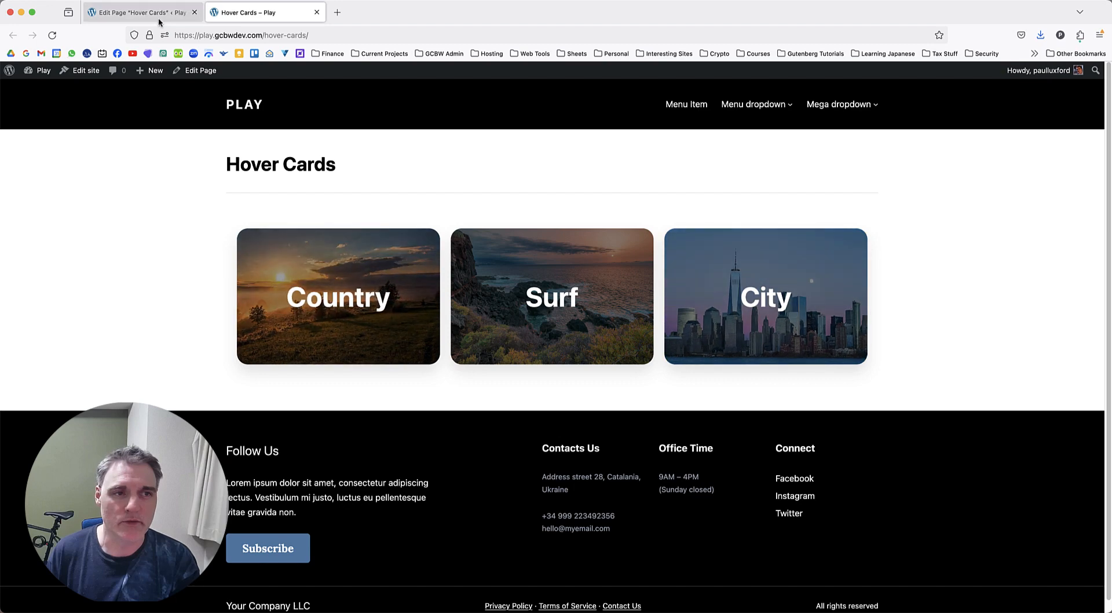
mouse_move(945, 214)
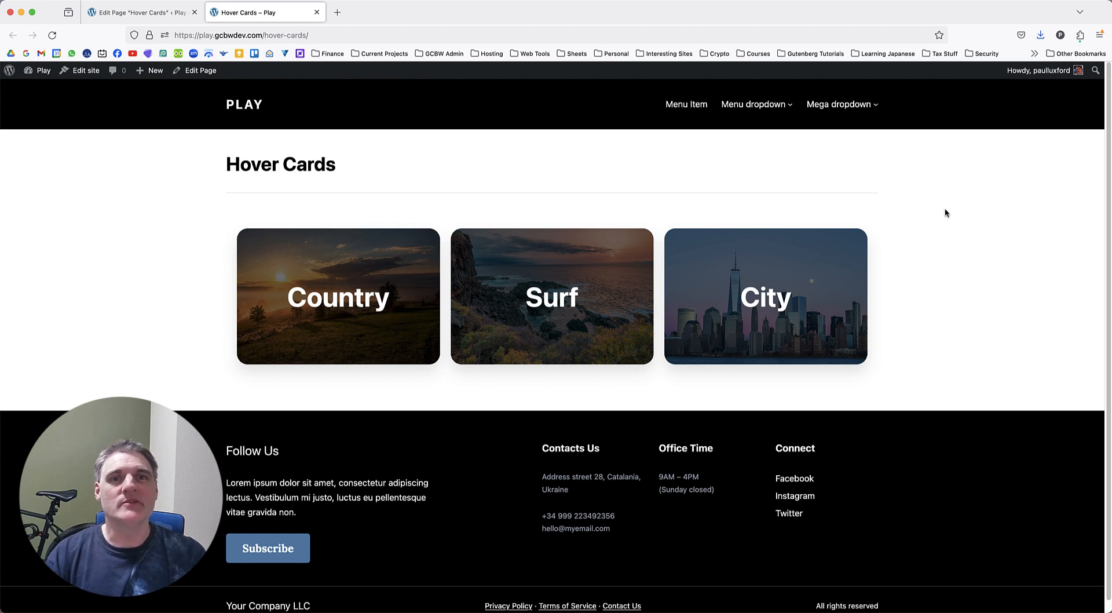
mouse_move(958, 250)
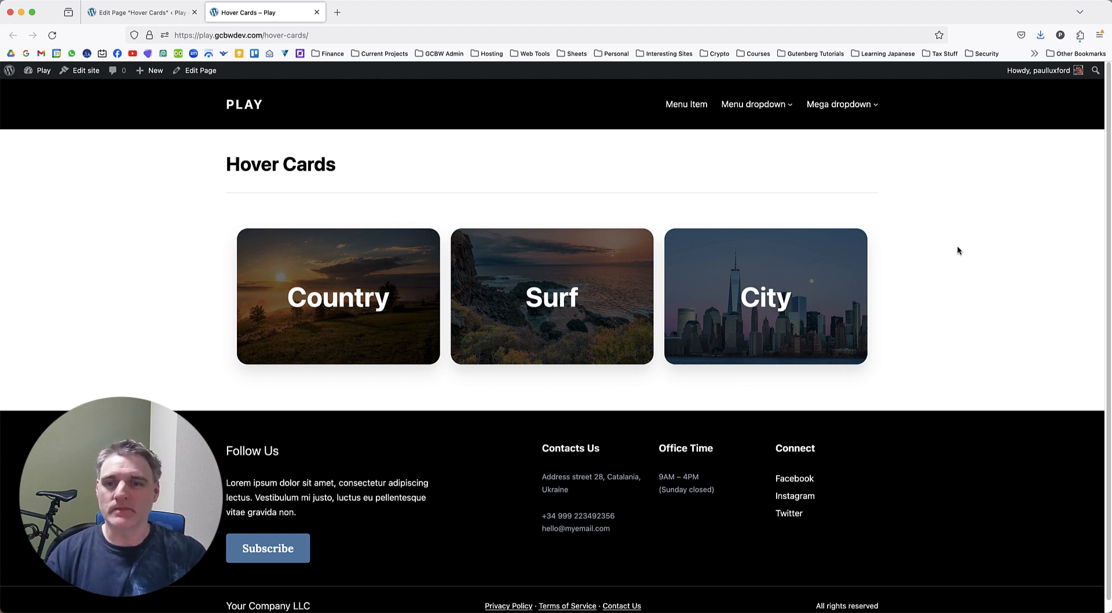